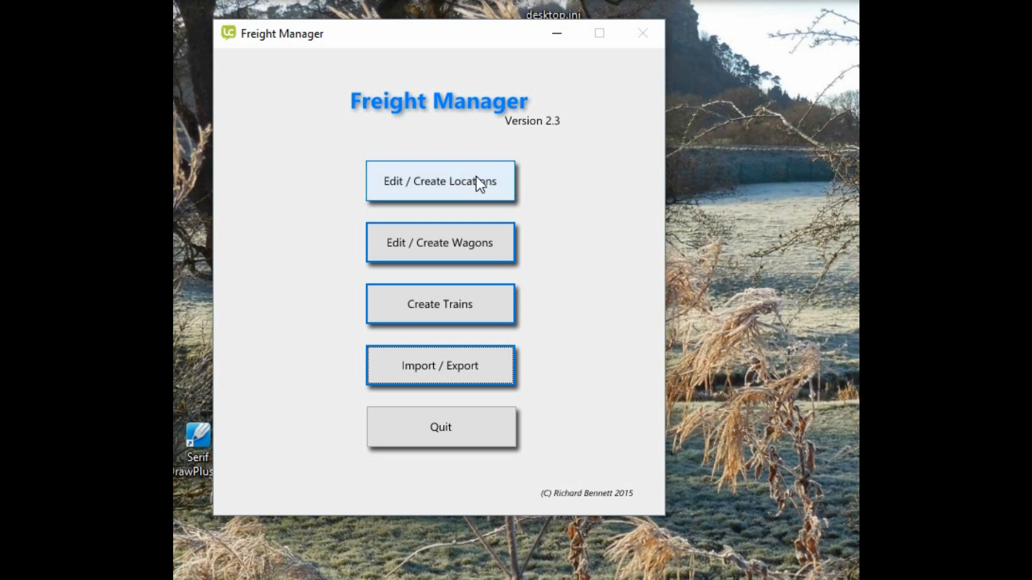
pyautogui.moveTo(480, 197)
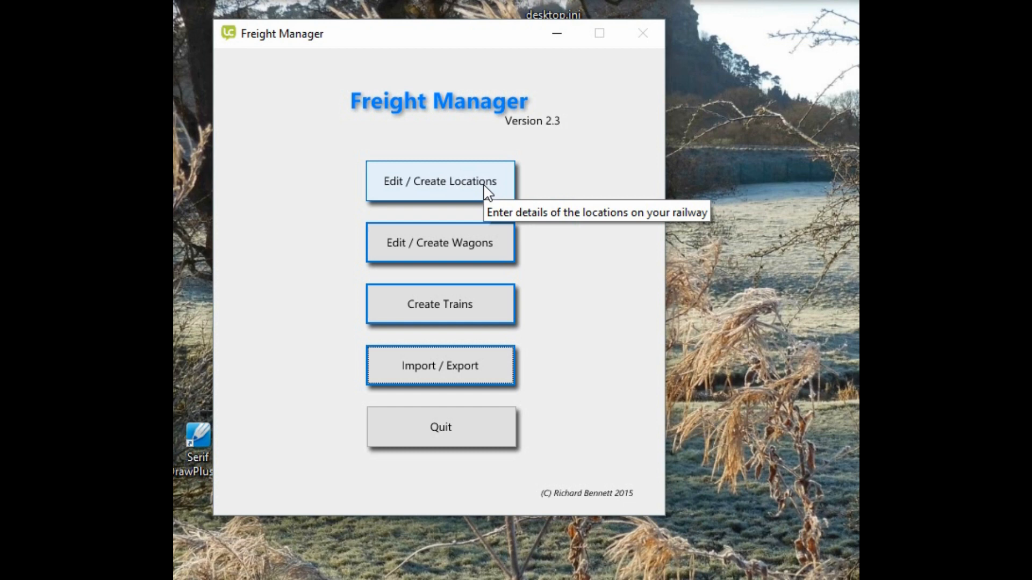
pyautogui.moveTo(480, 212)
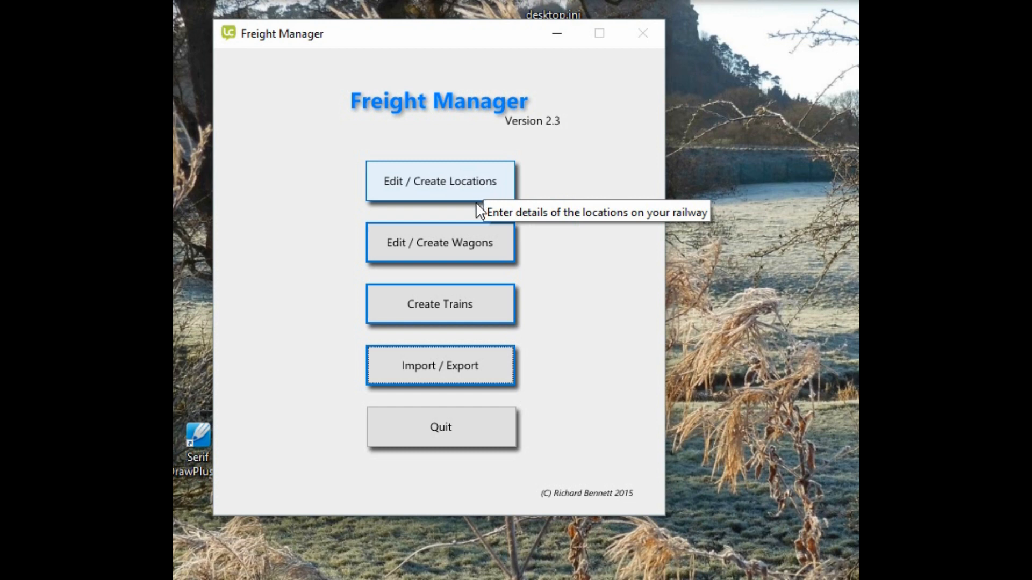
pyautogui.moveTo(466, 246)
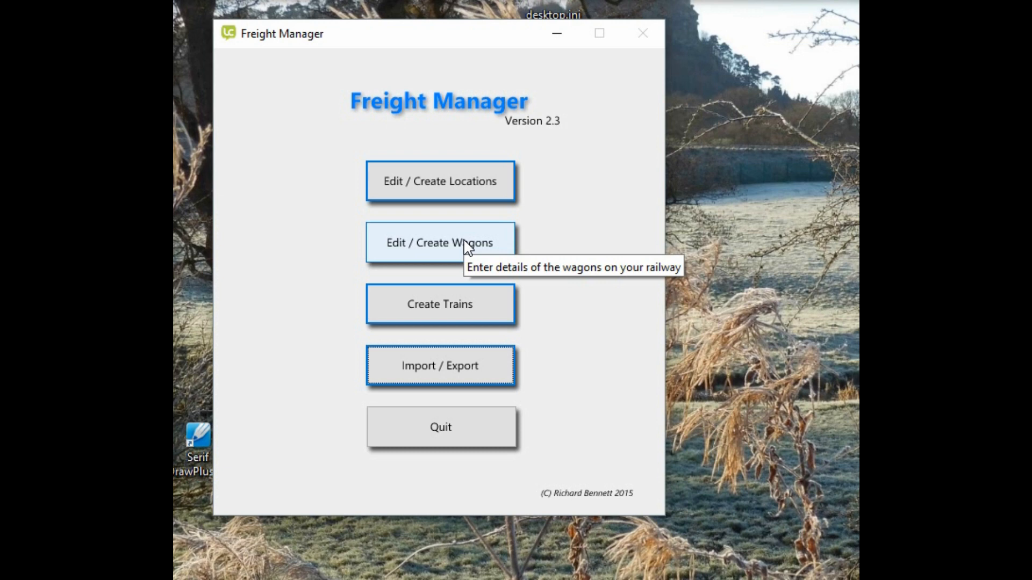
pyautogui.moveTo(439, 304)
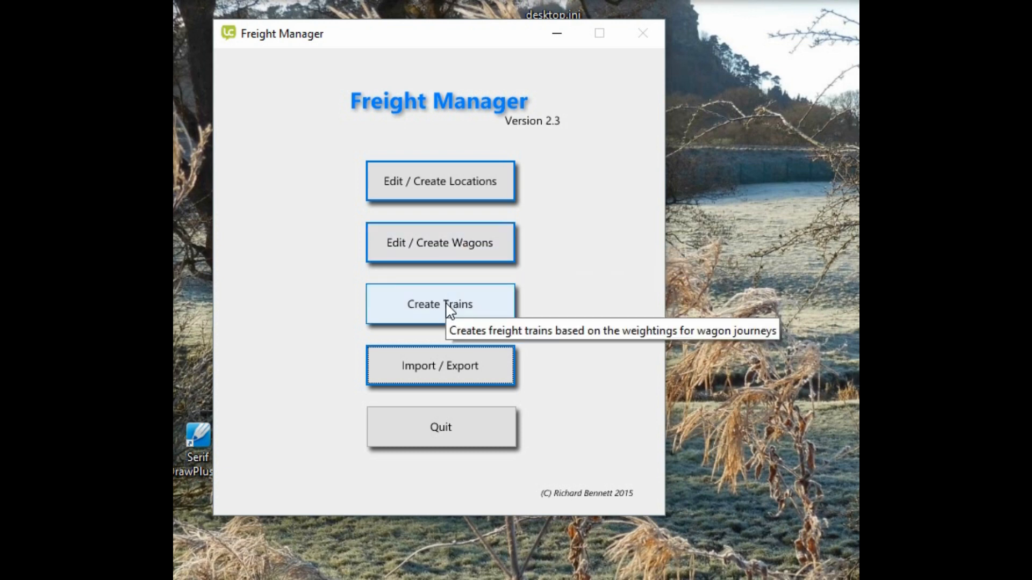
pyautogui.moveTo(438, 365)
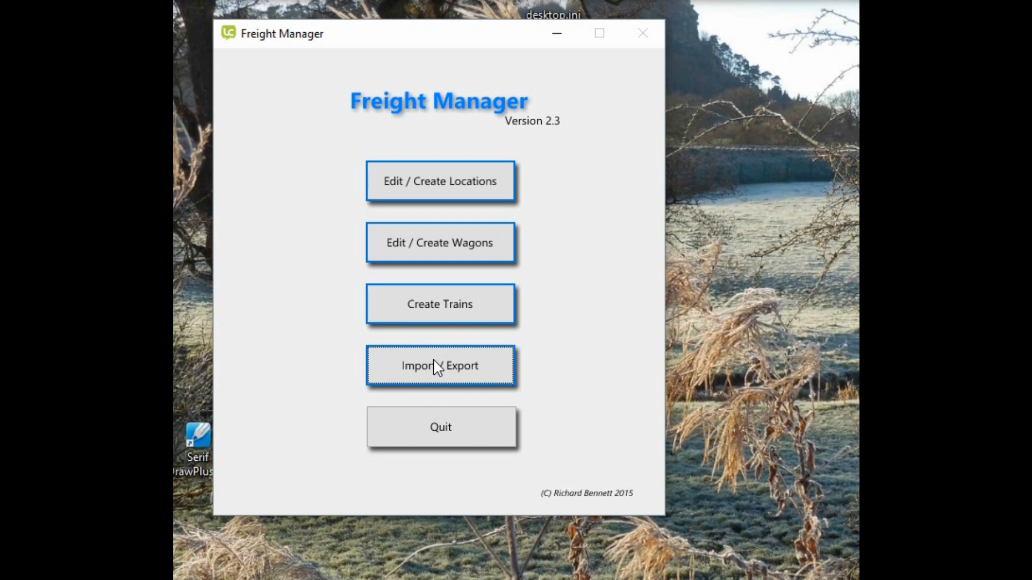
pyautogui.moveTo(440, 182)
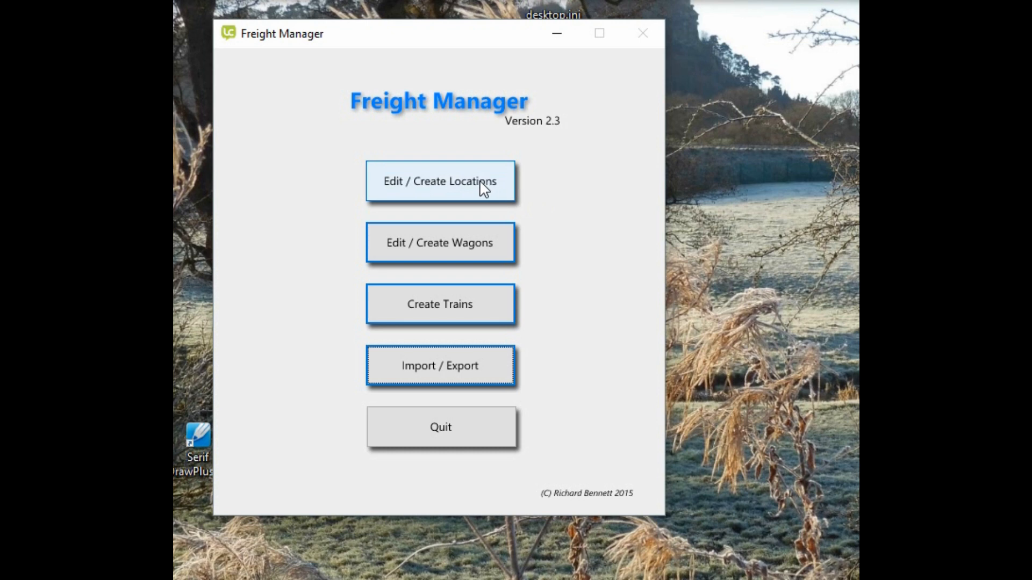
# Open the locations editor, review Beeston Market, and advance to location 2, Beeston Castle
pyautogui.click(439, 181)
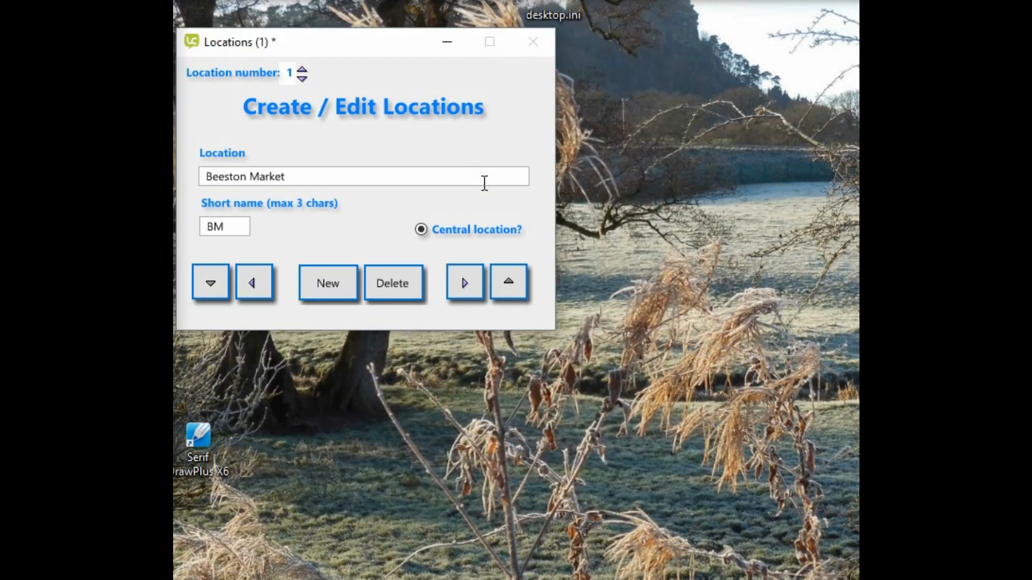
pyautogui.moveTo(323, 217)
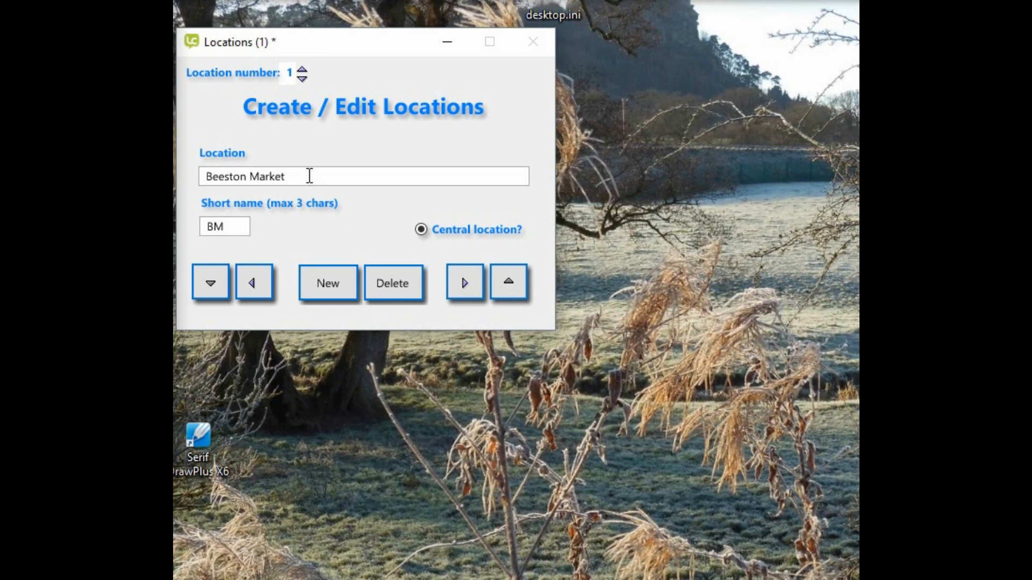
pyautogui.click(208, 176)
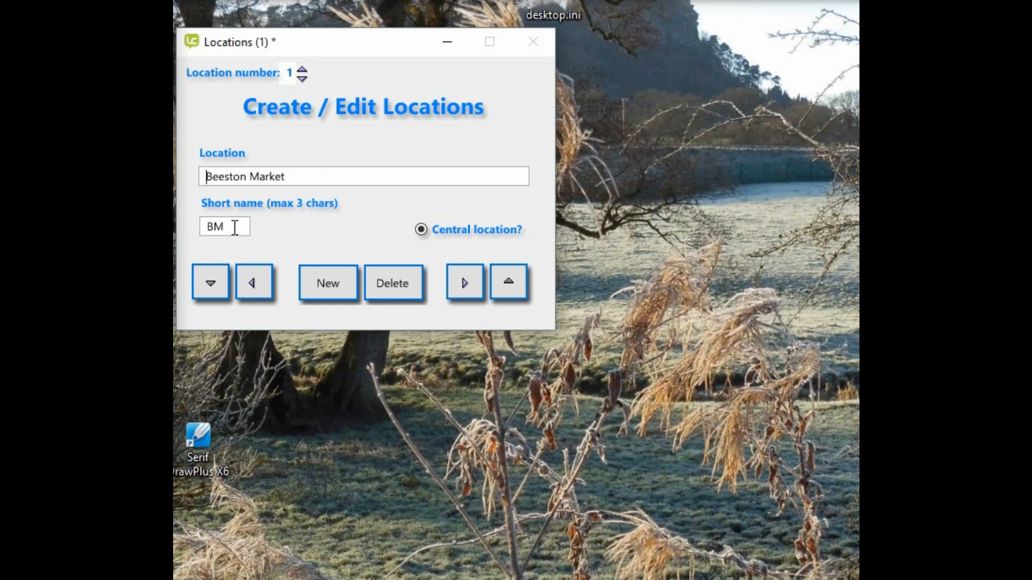
pyautogui.moveTo(354, 212)
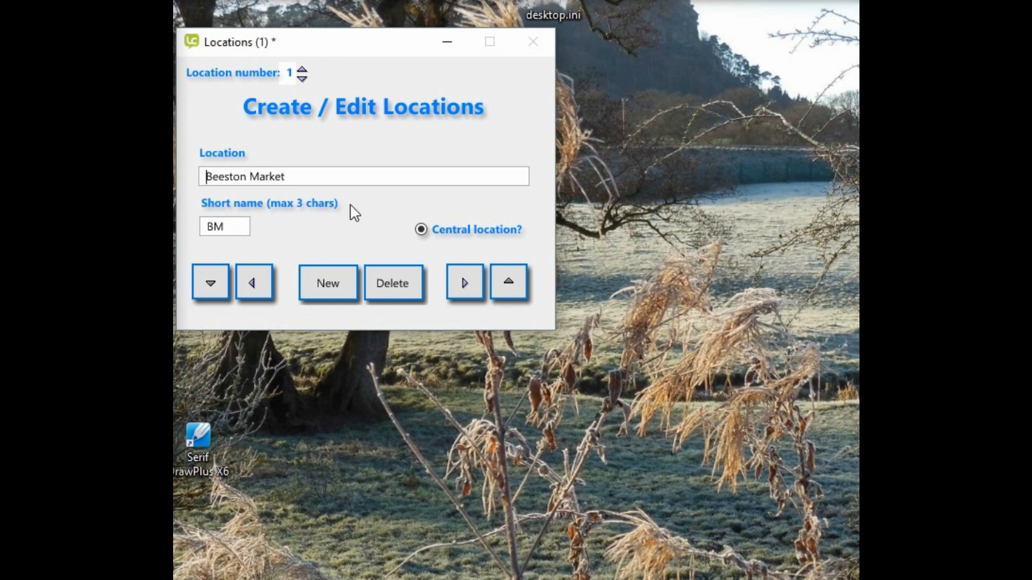
pyautogui.moveTo(431, 252)
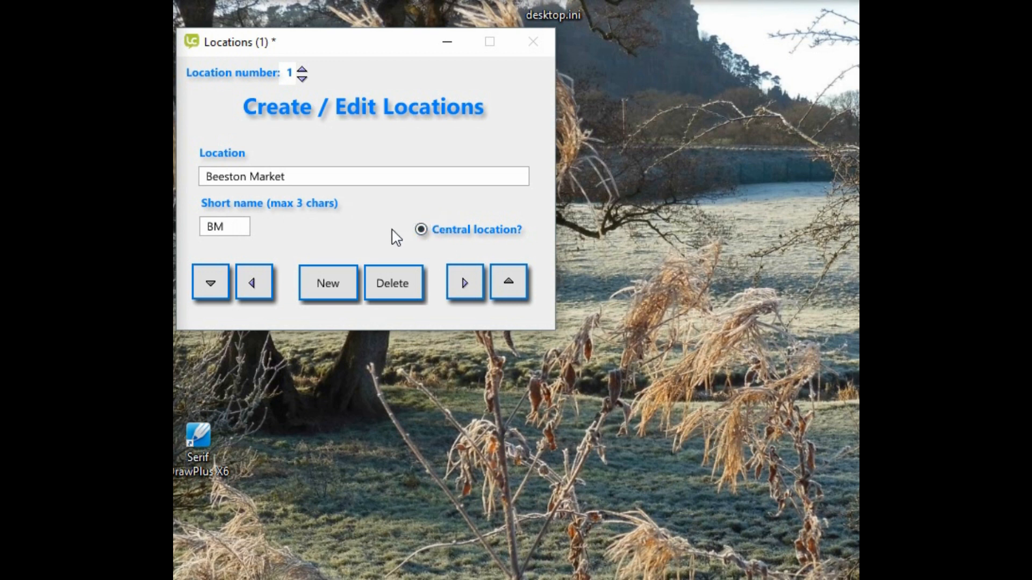
pyautogui.click(464, 282)
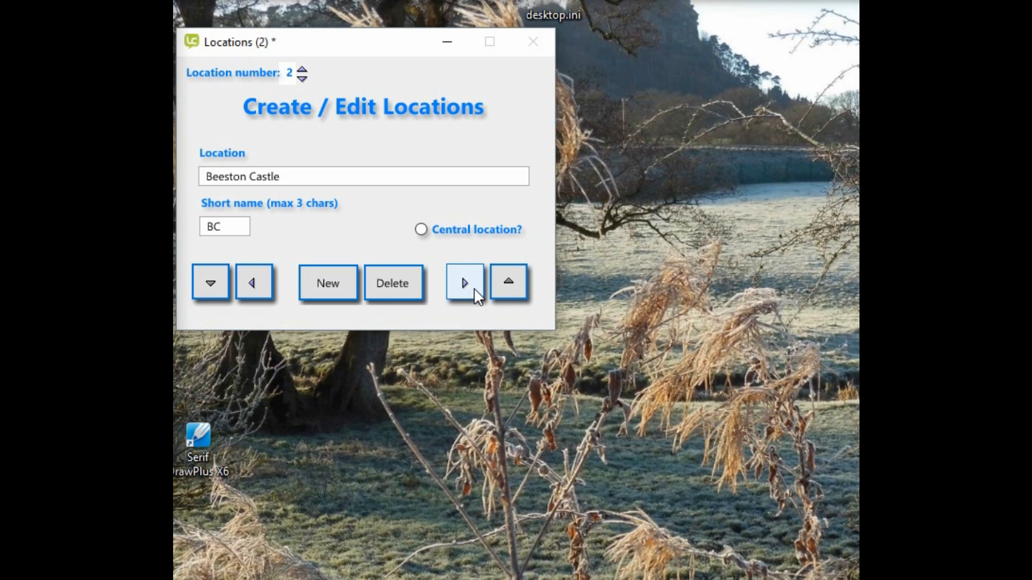
# Step through Peckforton, Mill siding, Bulkeley and Copper Mine to location 7, Bickerton
pyautogui.click(464, 282)
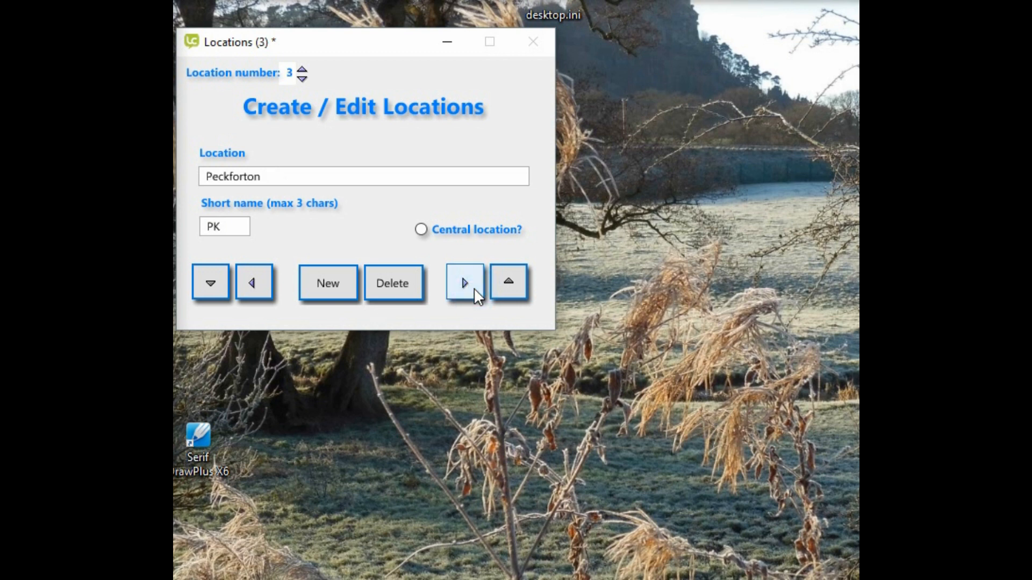
pyautogui.click(464, 282)
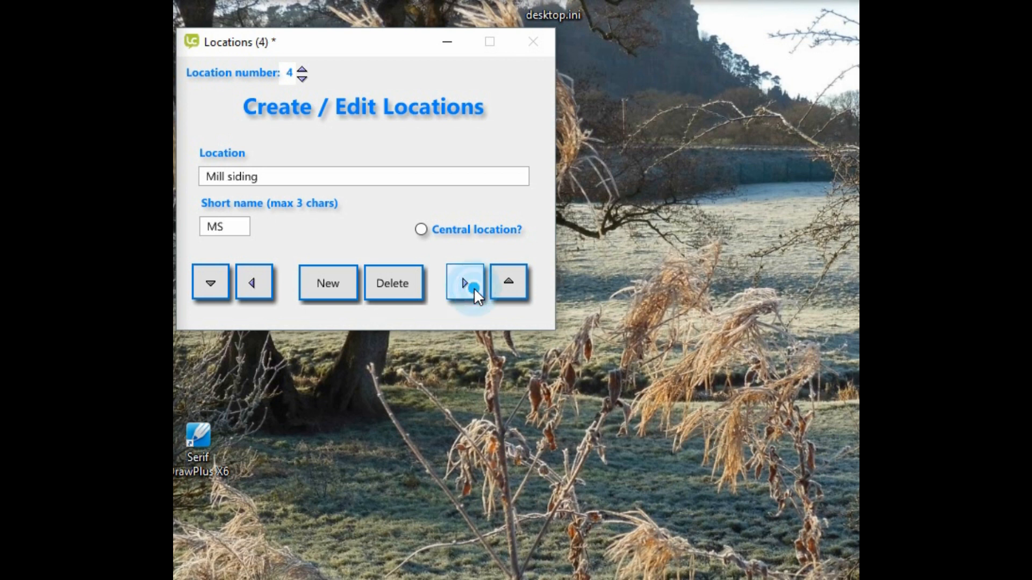
pyautogui.click(464, 281)
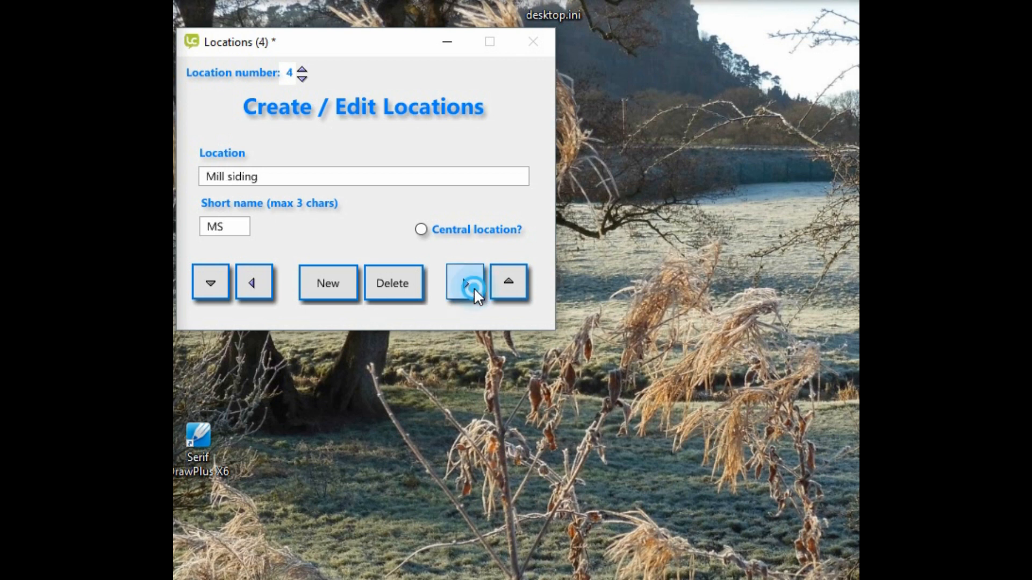
pyautogui.click(464, 282)
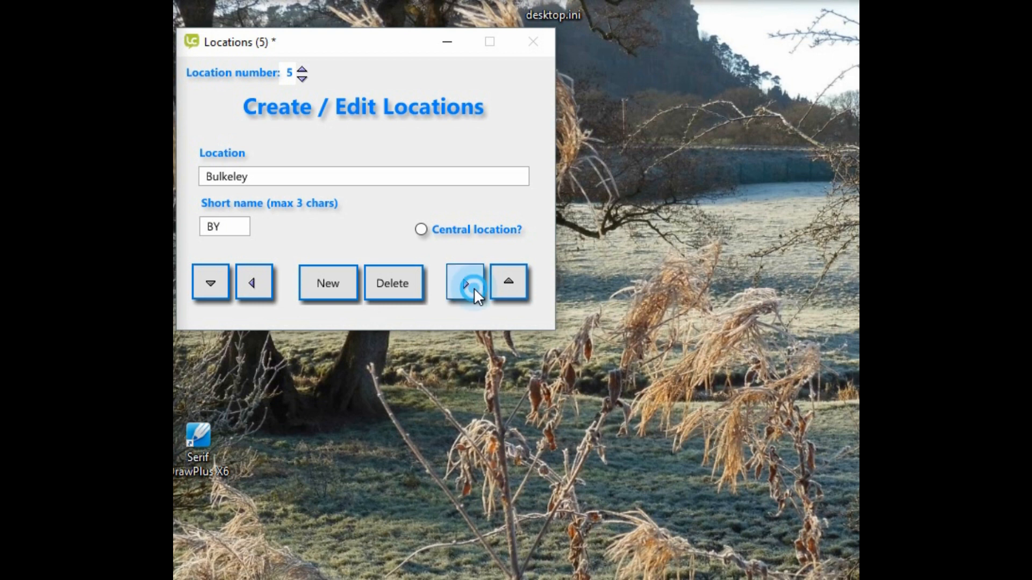
pyautogui.click(464, 281)
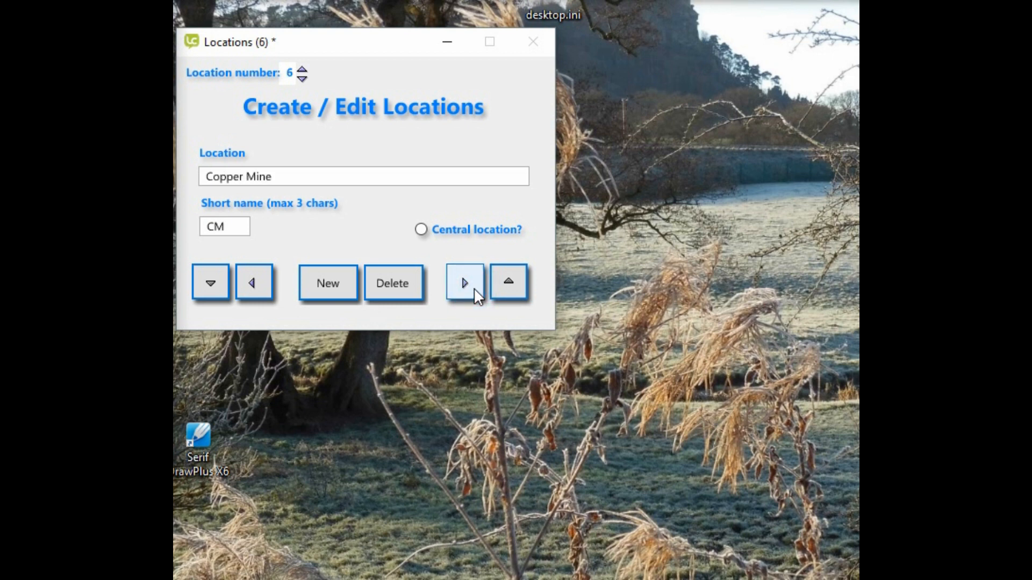
pyautogui.click(464, 282)
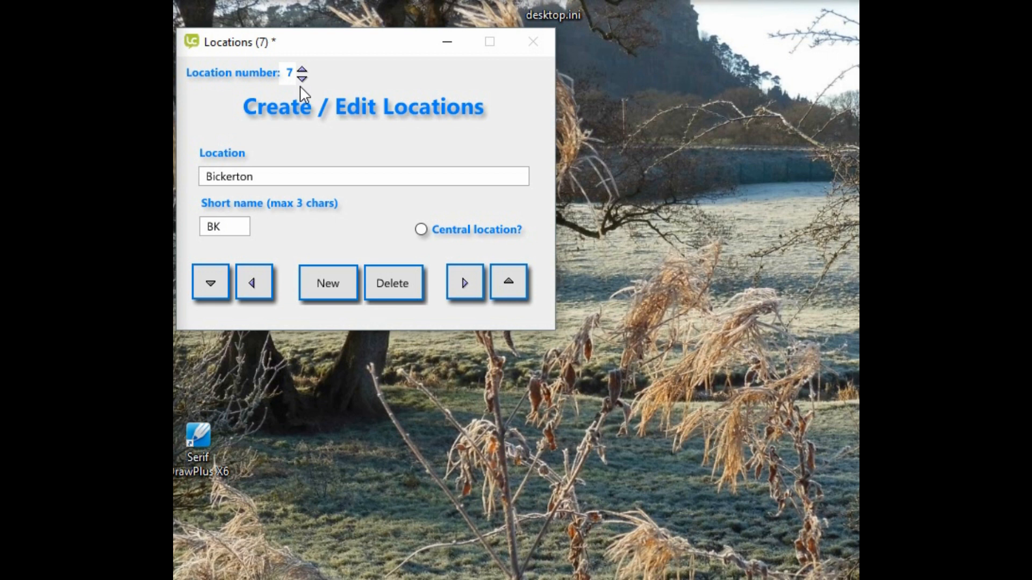
pyautogui.moveTo(303, 77)
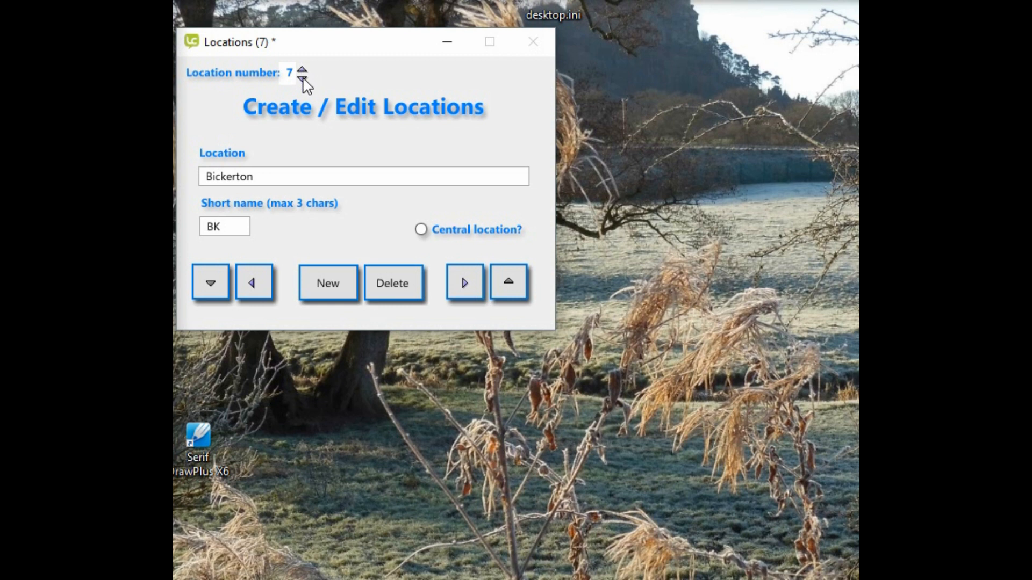
pyautogui.moveTo(304, 236)
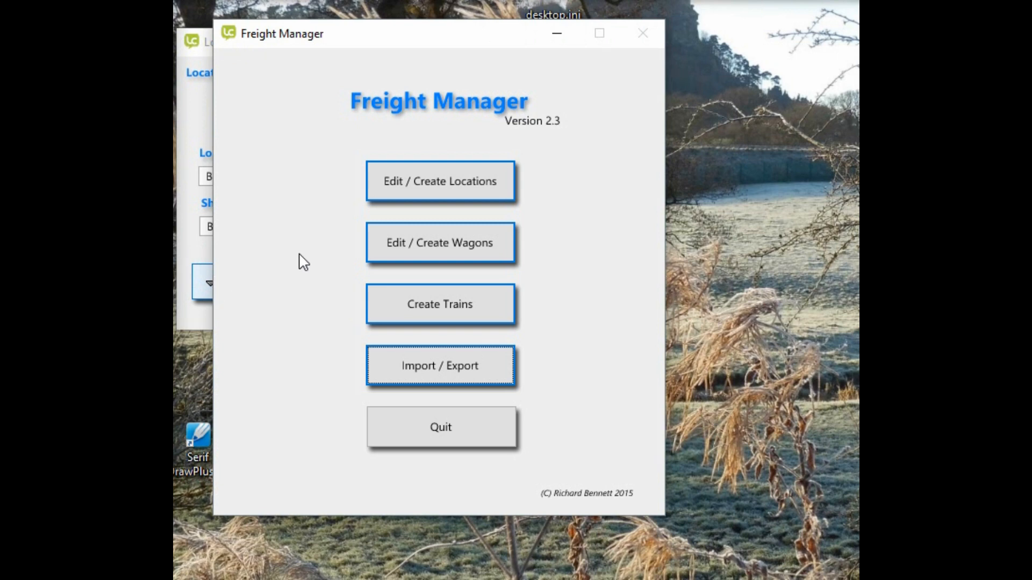
pyautogui.moveTo(441, 255)
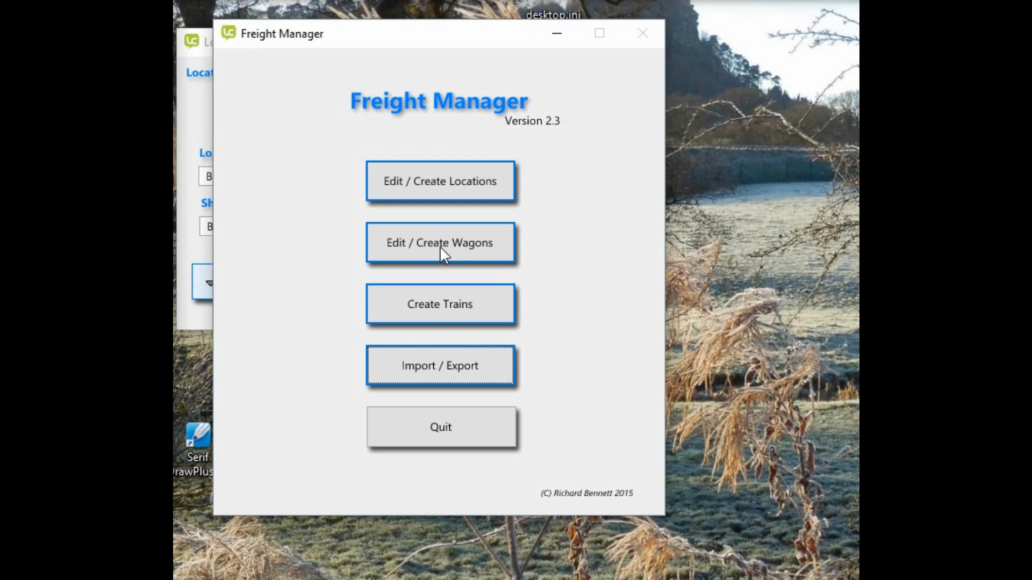
# Open the wagons editor from the main menu, retrying once, to show wagon OP01
pyautogui.click(440, 243)
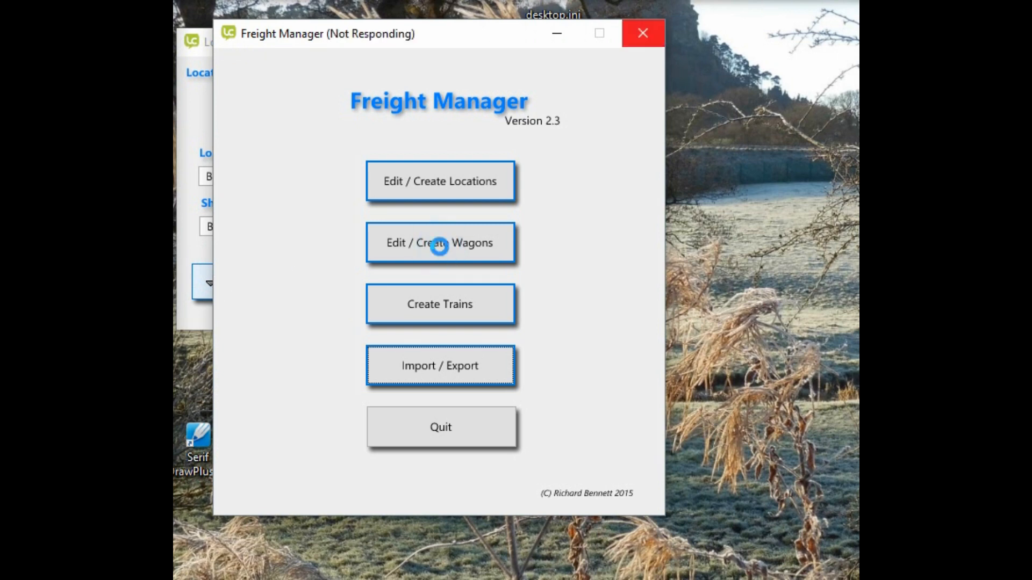
pyautogui.click(440, 242)
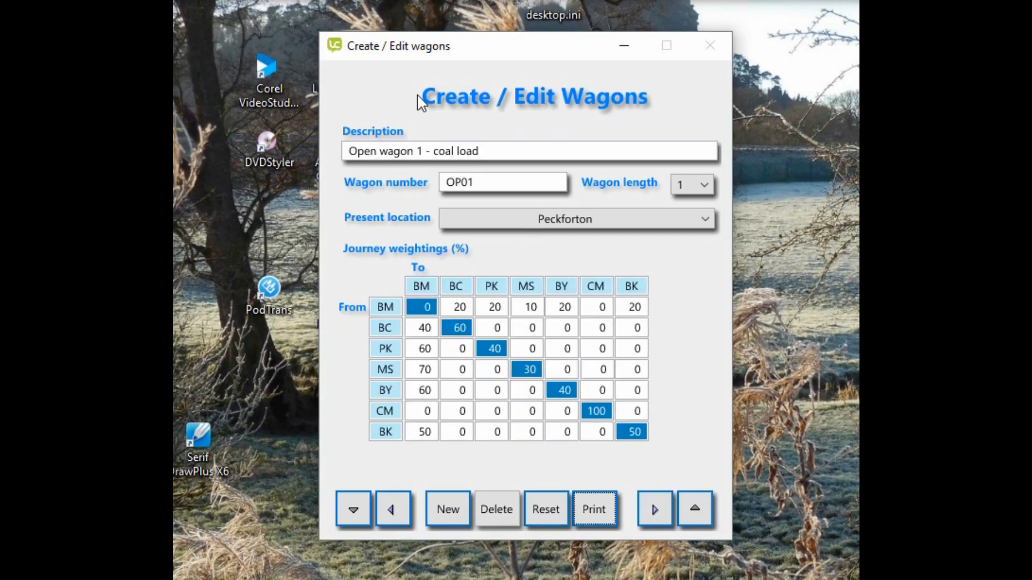
pyautogui.moveTo(431, 177)
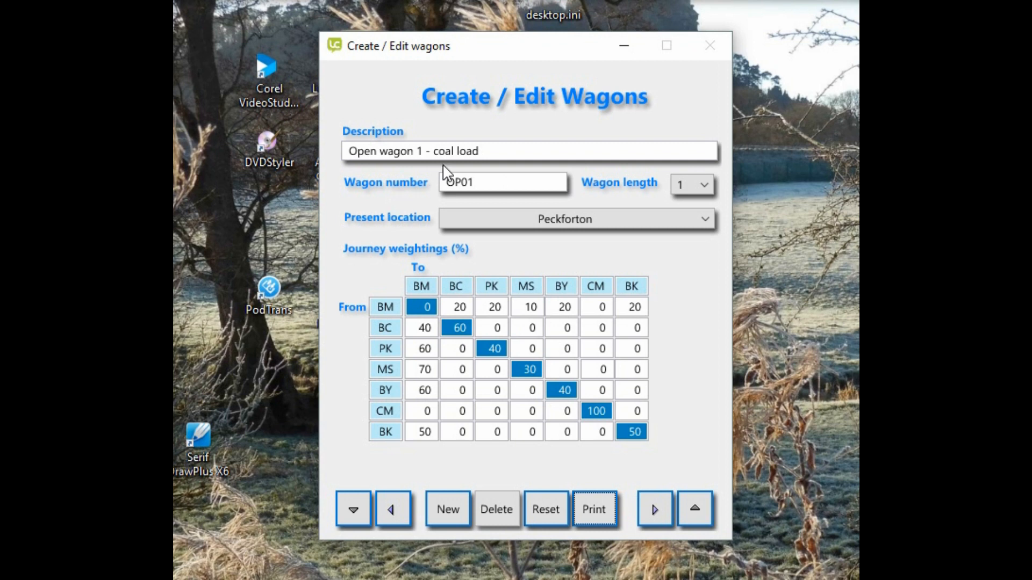
pyautogui.moveTo(428, 174)
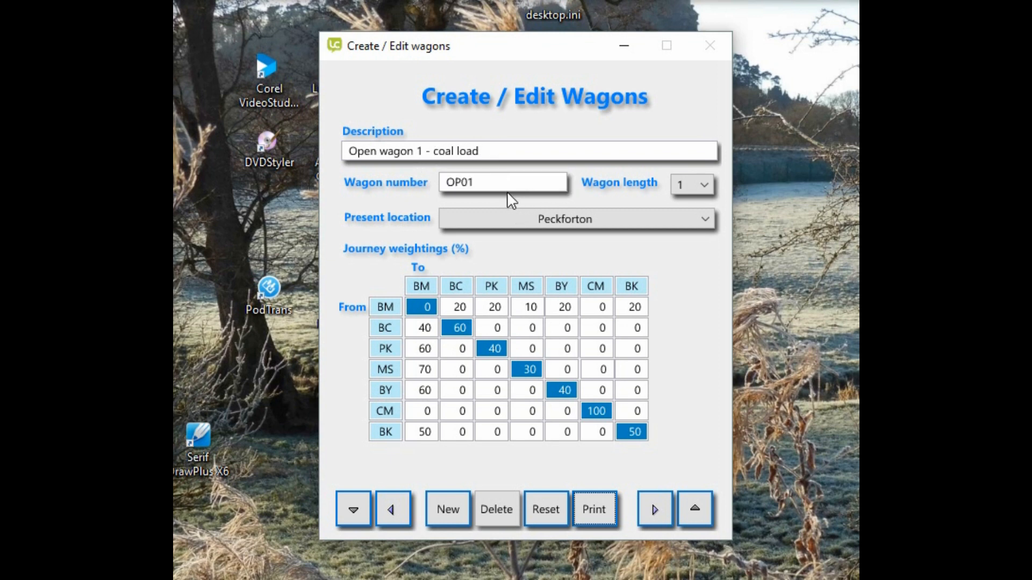
pyautogui.moveTo(502, 191)
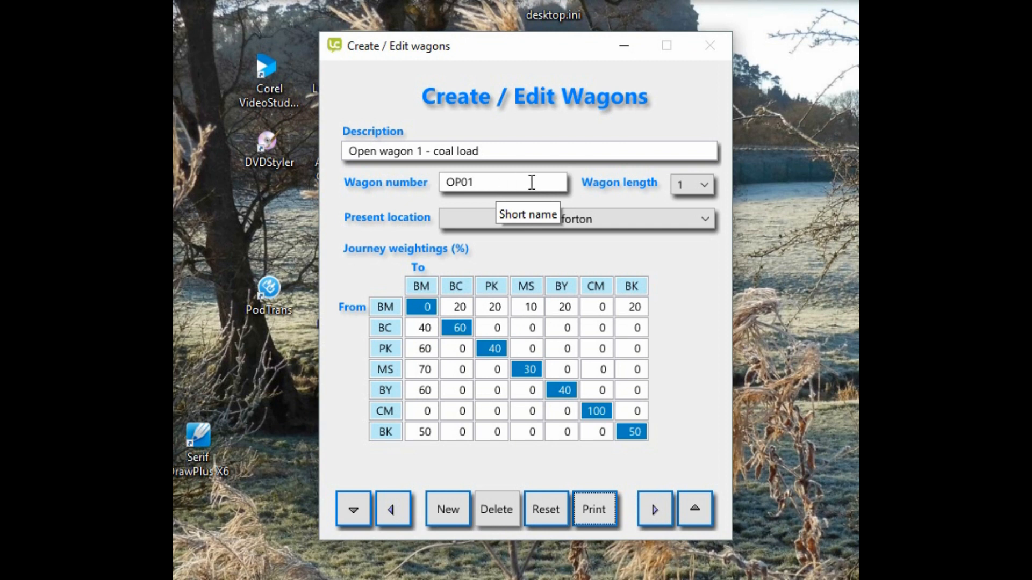
pyautogui.moveTo(539, 173)
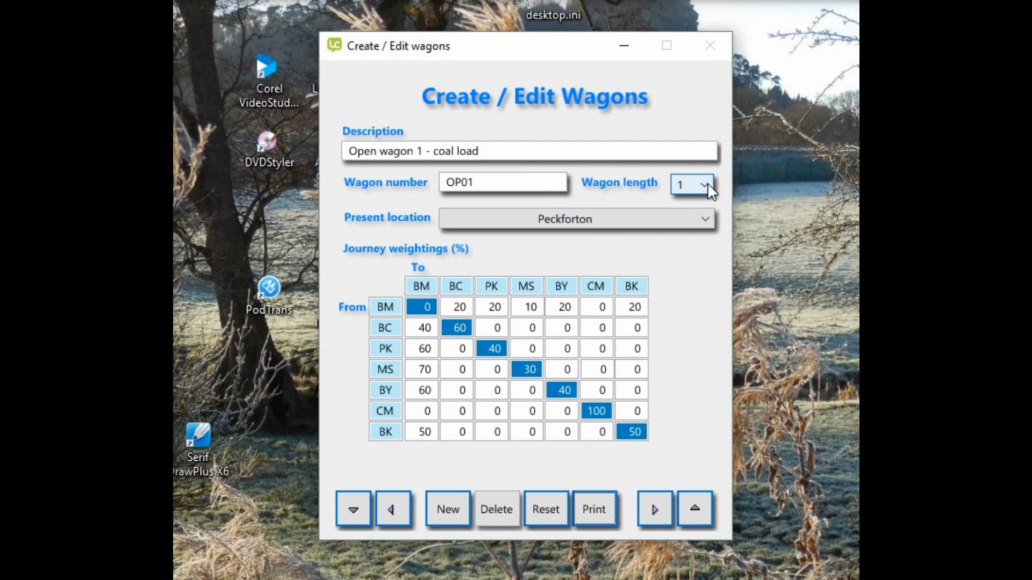
pyautogui.moveTo(707, 187)
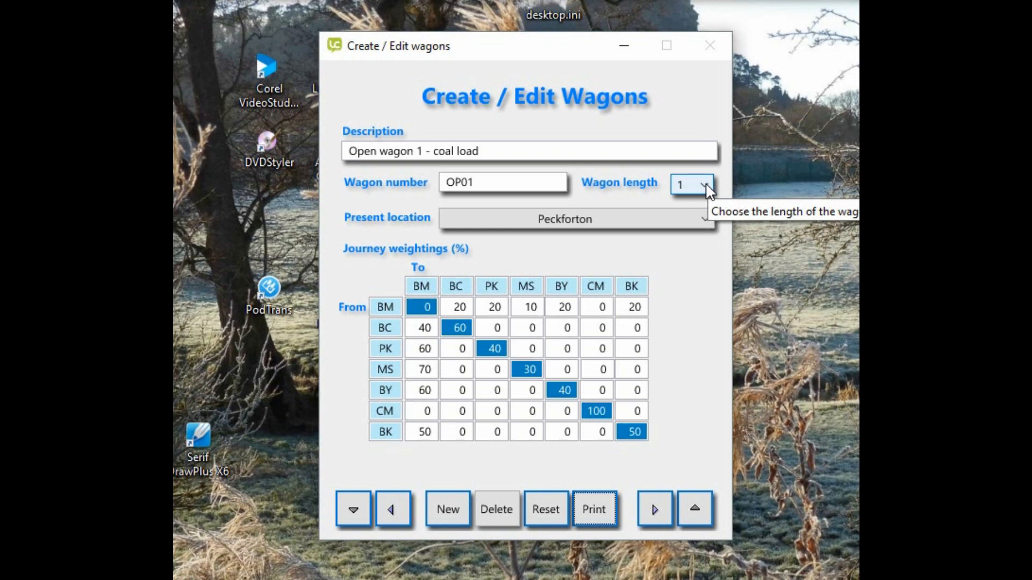
pyautogui.moveTo(566, 150)
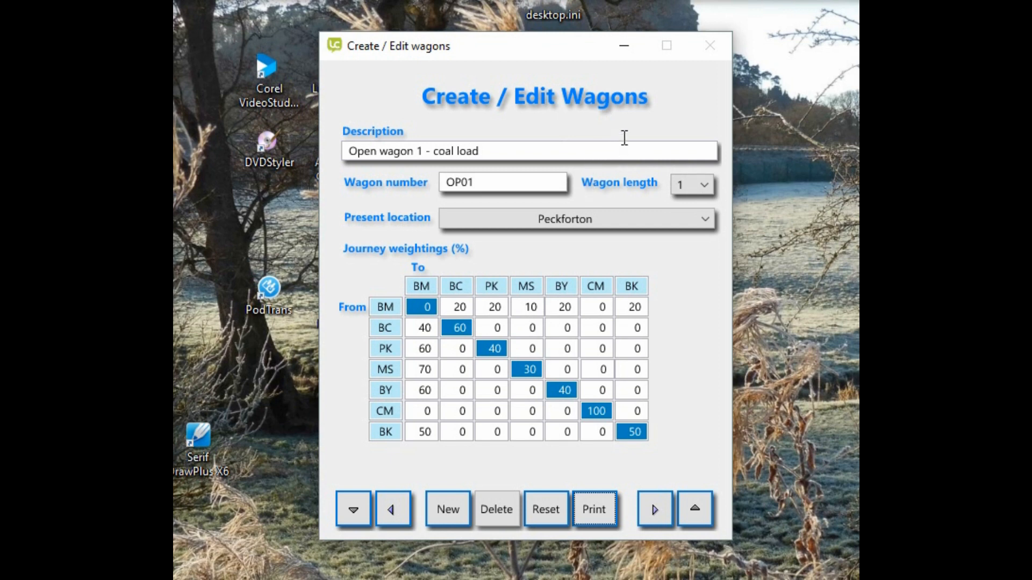
pyautogui.moveTo(630, 144)
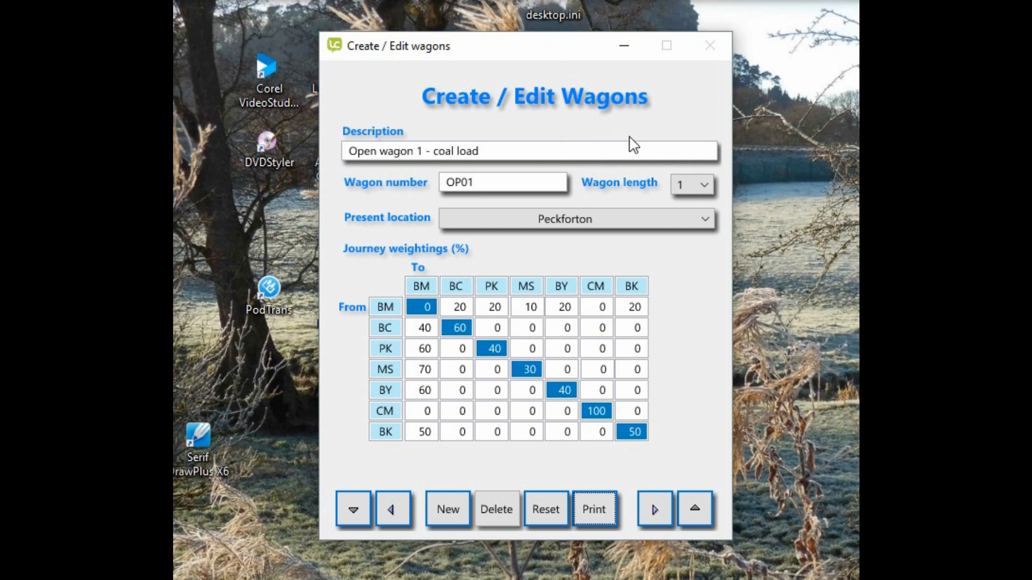
# Display open wagon OP01, coal load at Peckforton, with its journey weightings
pyautogui.click(703, 184)
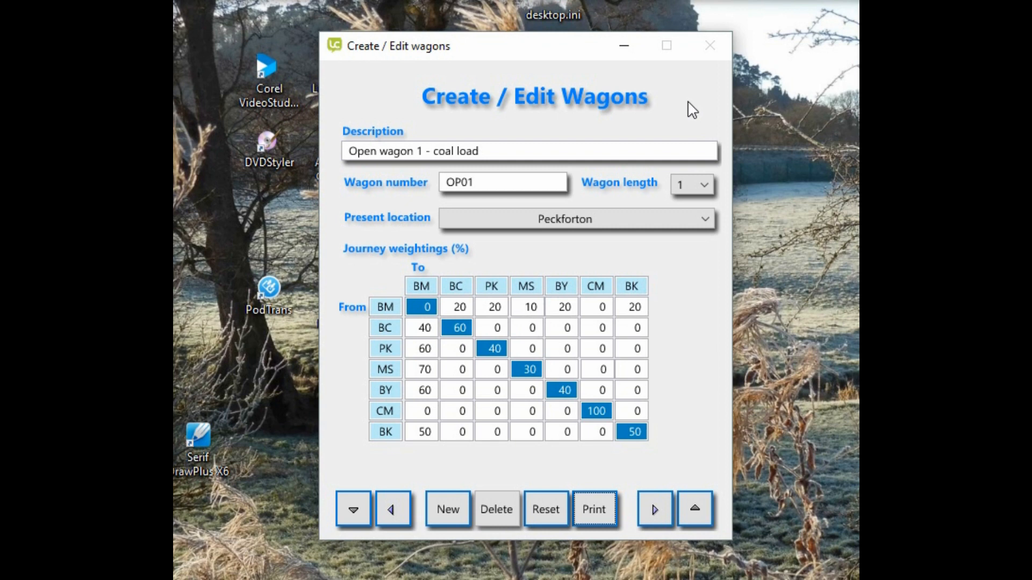
pyautogui.moveTo(672, 118)
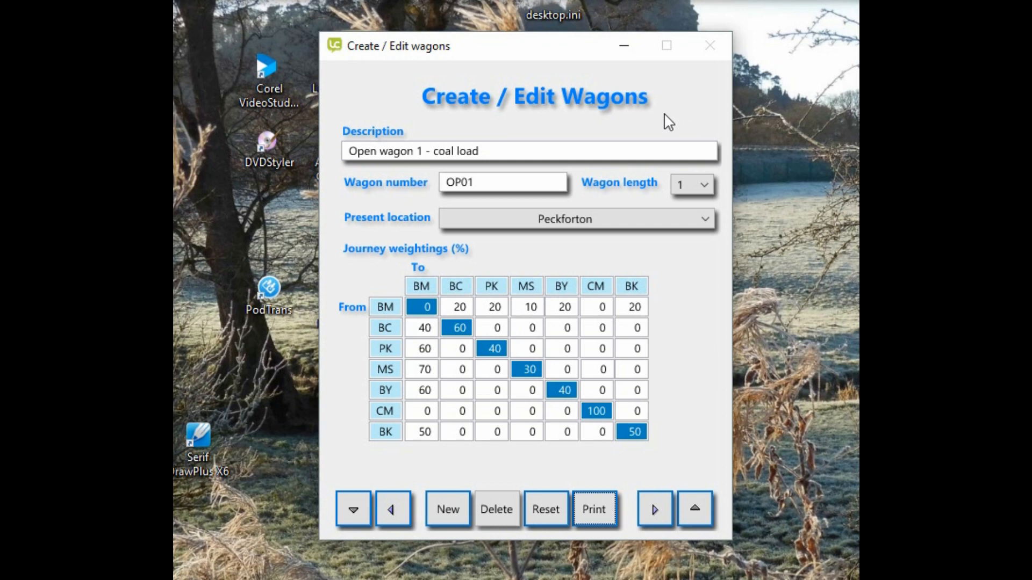
pyautogui.moveTo(704, 309)
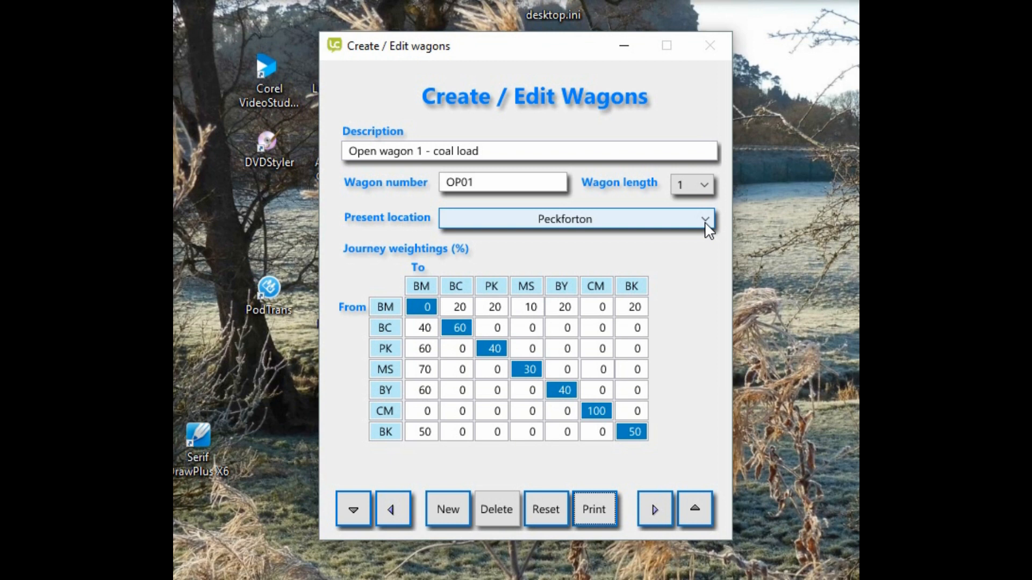
pyautogui.click(706, 219)
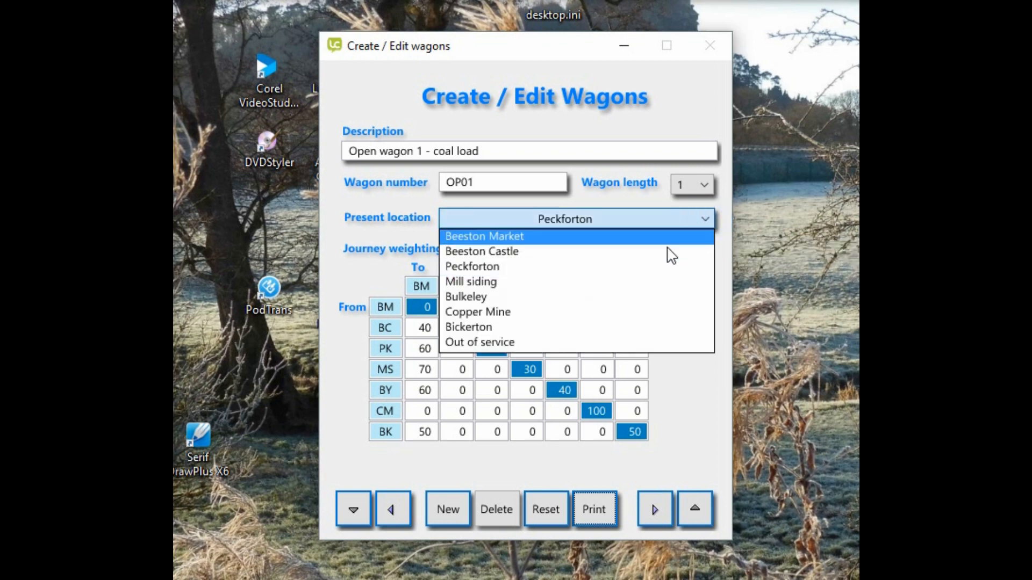
pyautogui.moveTo(646, 342)
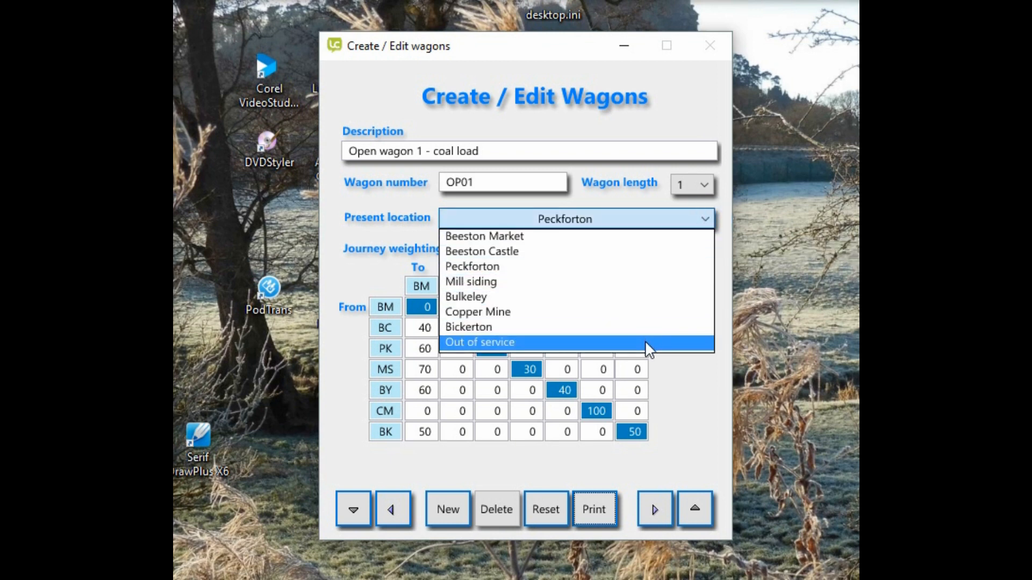
pyautogui.click(480, 343)
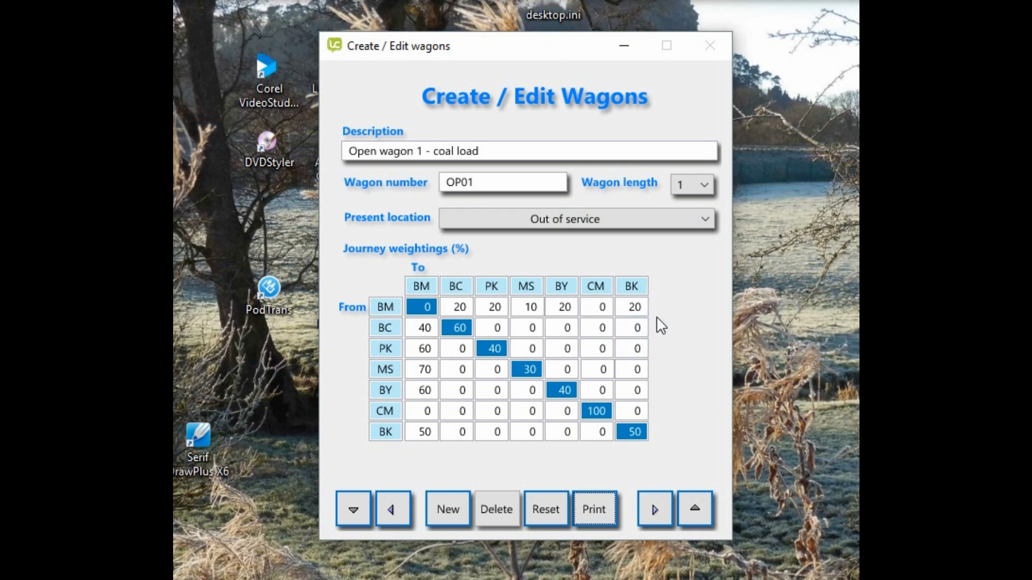
pyautogui.moveTo(660, 323)
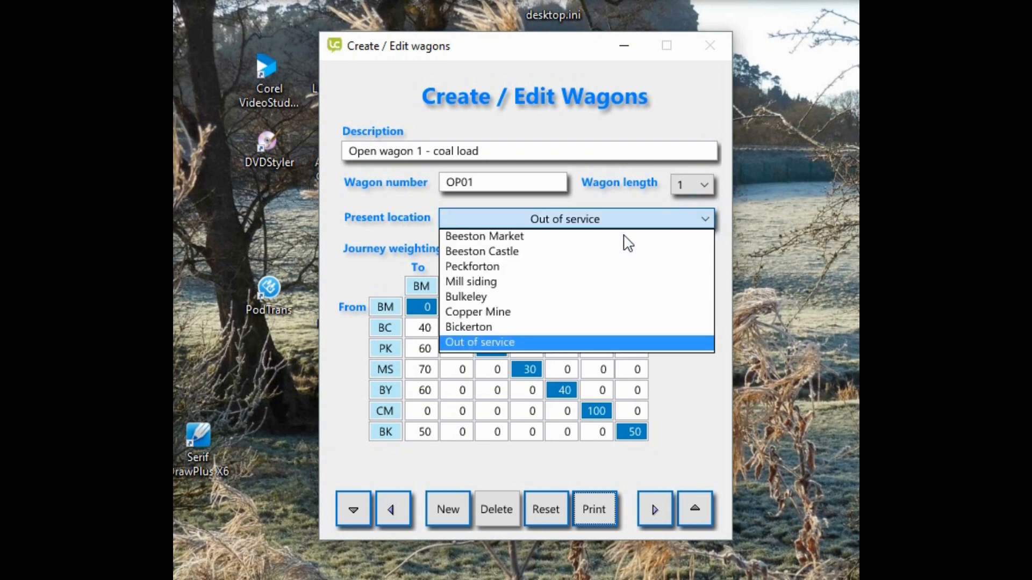
pyautogui.click(472, 267)
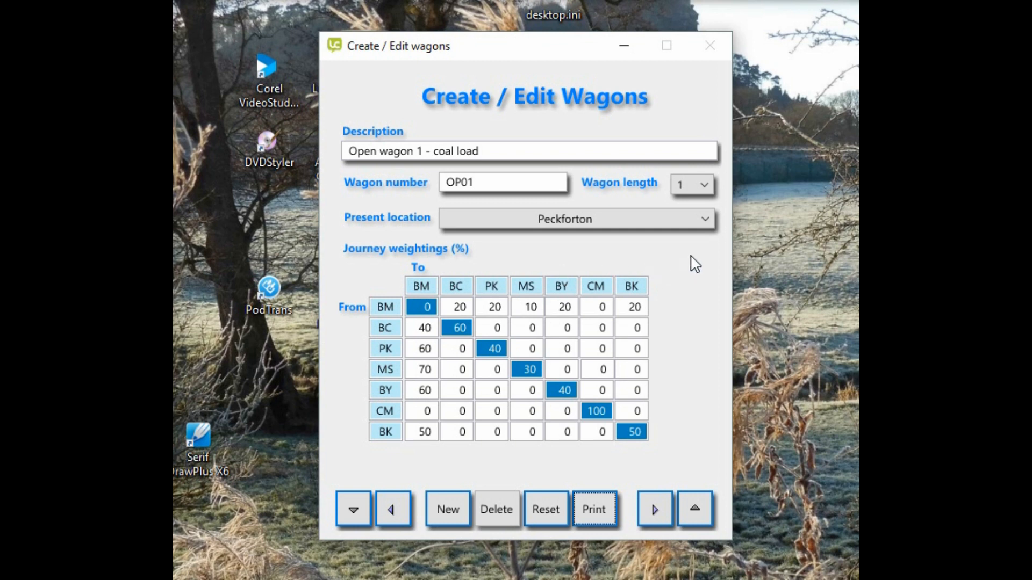
pyautogui.moveTo(420, 281)
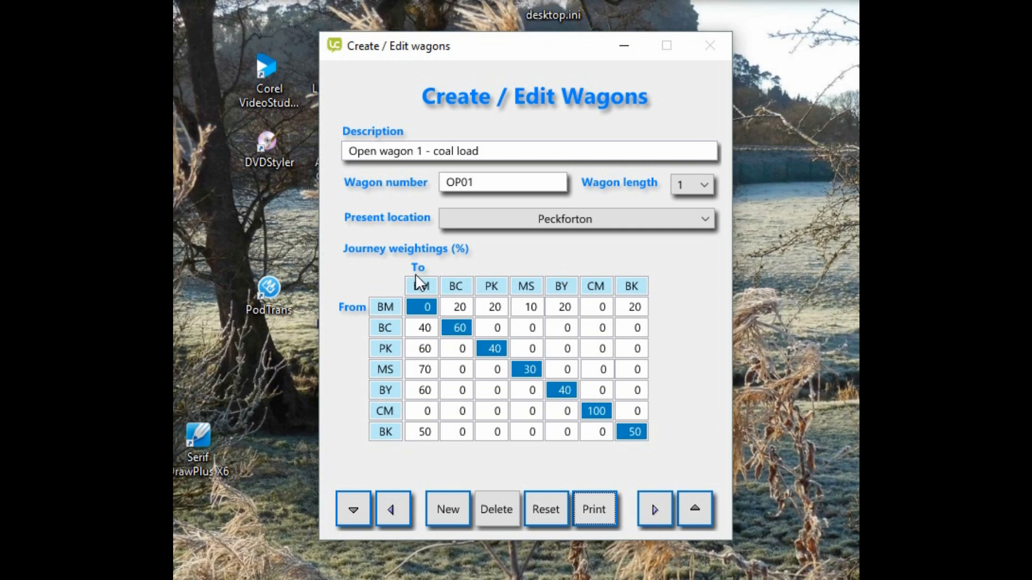
pyautogui.moveTo(374, 360)
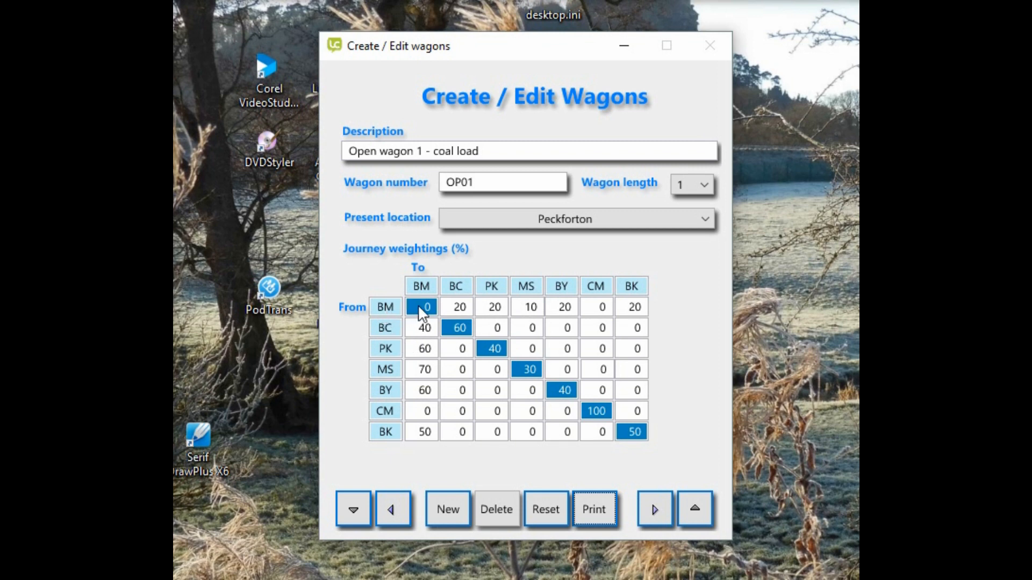
pyautogui.moveTo(405, 327)
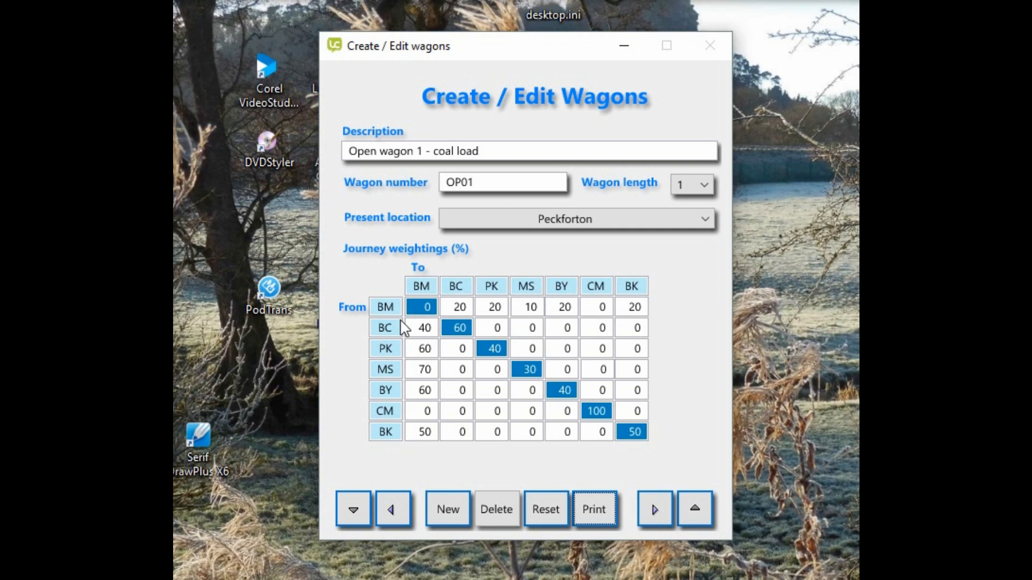
pyautogui.moveTo(386, 316)
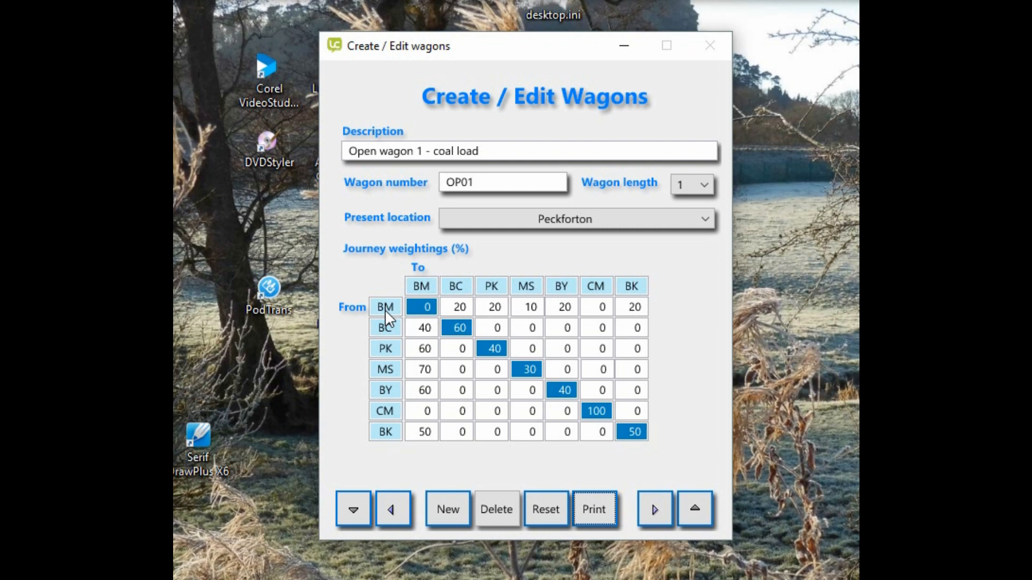
pyautogui.moveTo(433, 316)
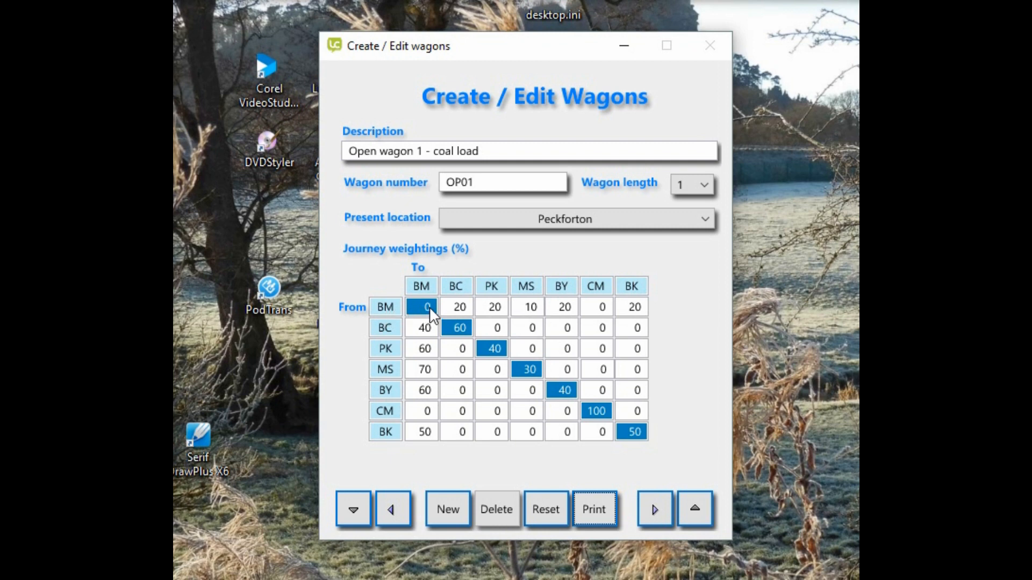
pyautogui.moveTo(431, 316)
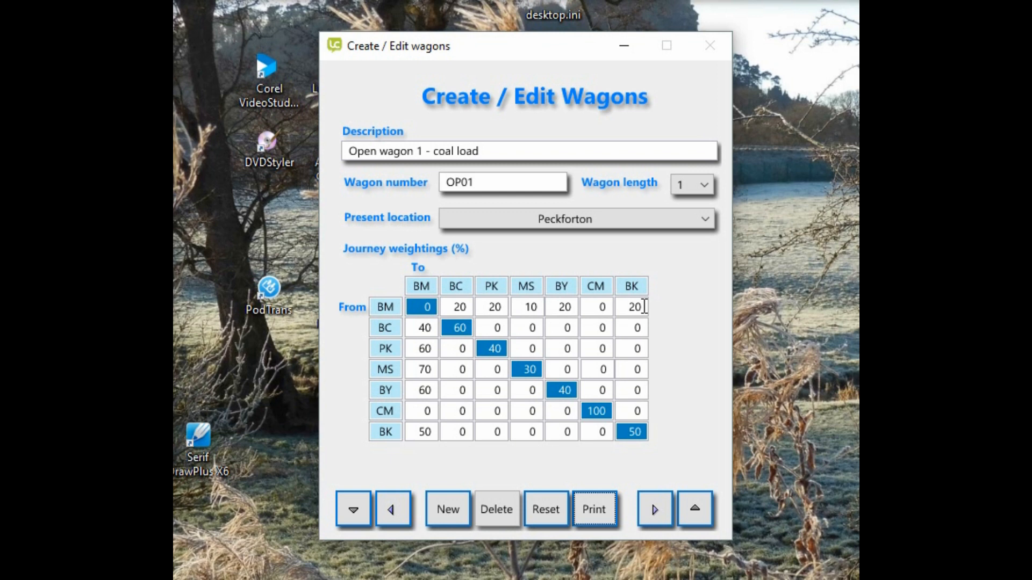
pyautogui.moveTo(380, 327)
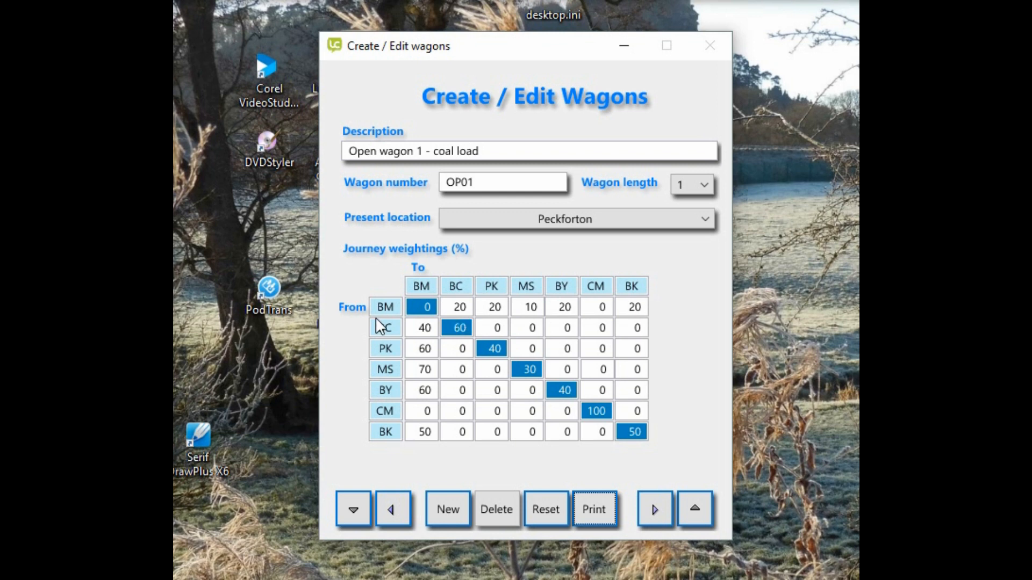
pyautogui.moveTo(381, 300)
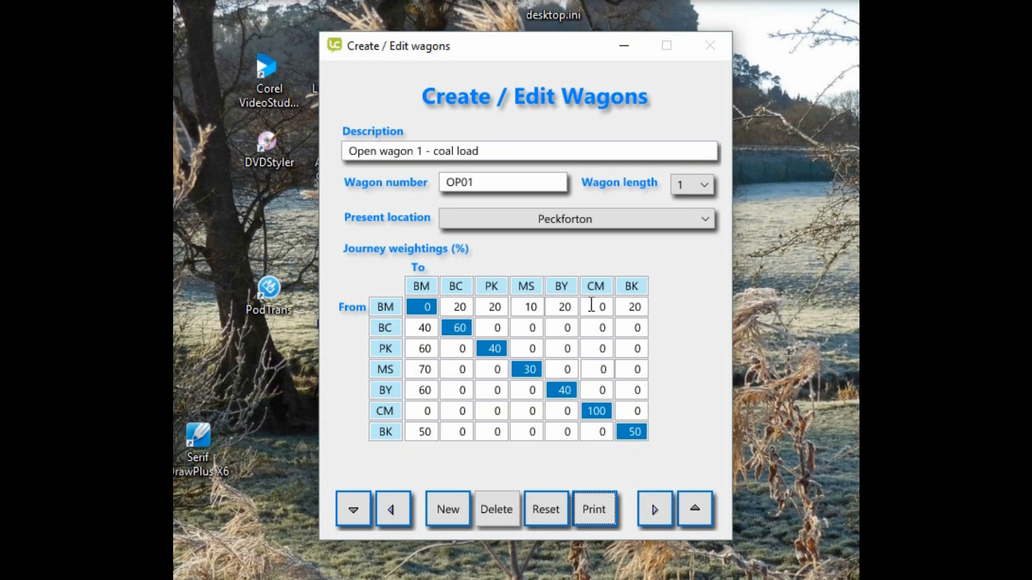
pyautogui.moveTo(421, 321)
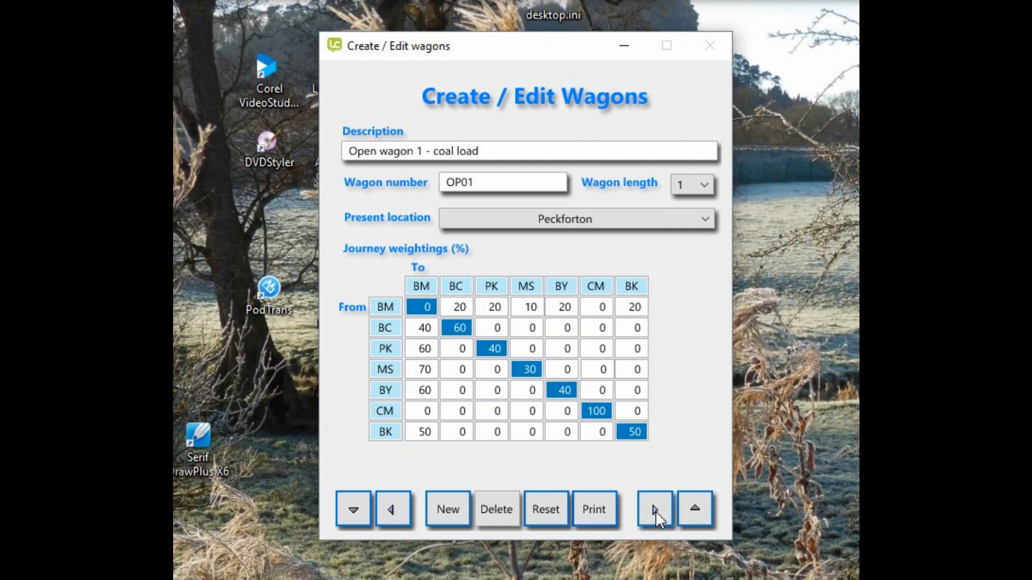
# Advance the wagons editor past OP03 to Open wagon 4 (OP04) at Bickerton
pyautogui.click(653, 509)
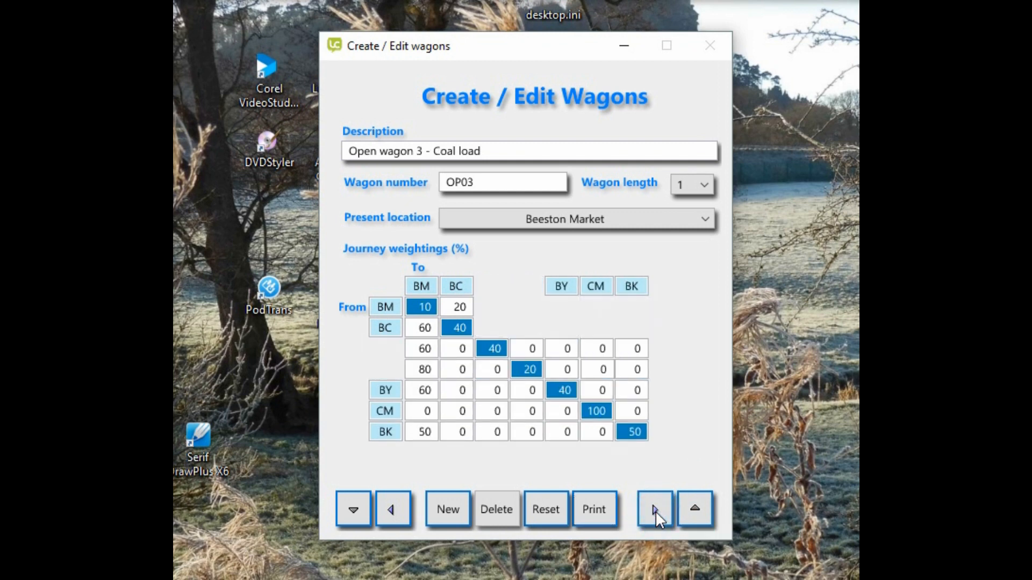
pyautogui.click(654, 510)
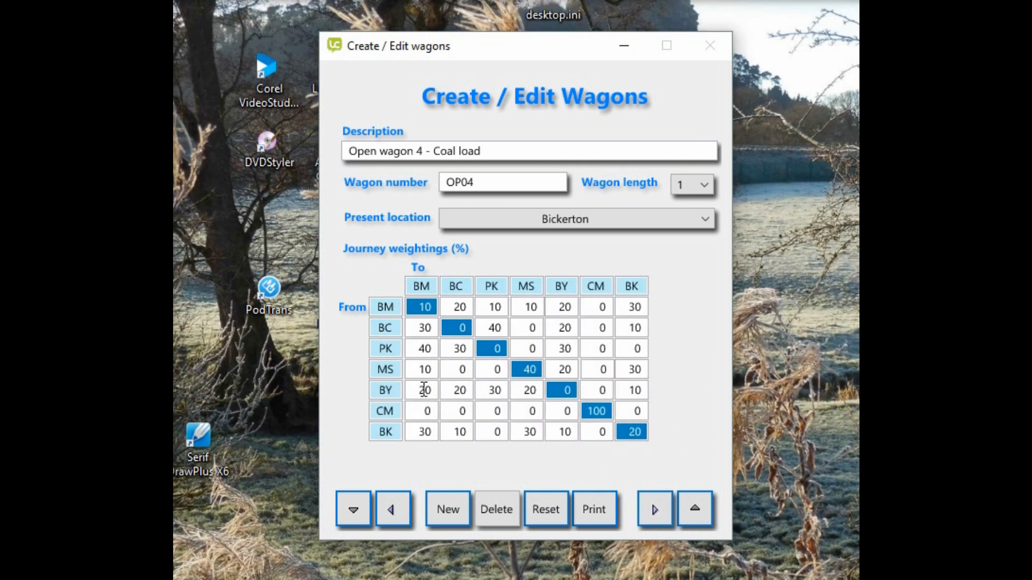
pyautogui.moveTo(446, 367)
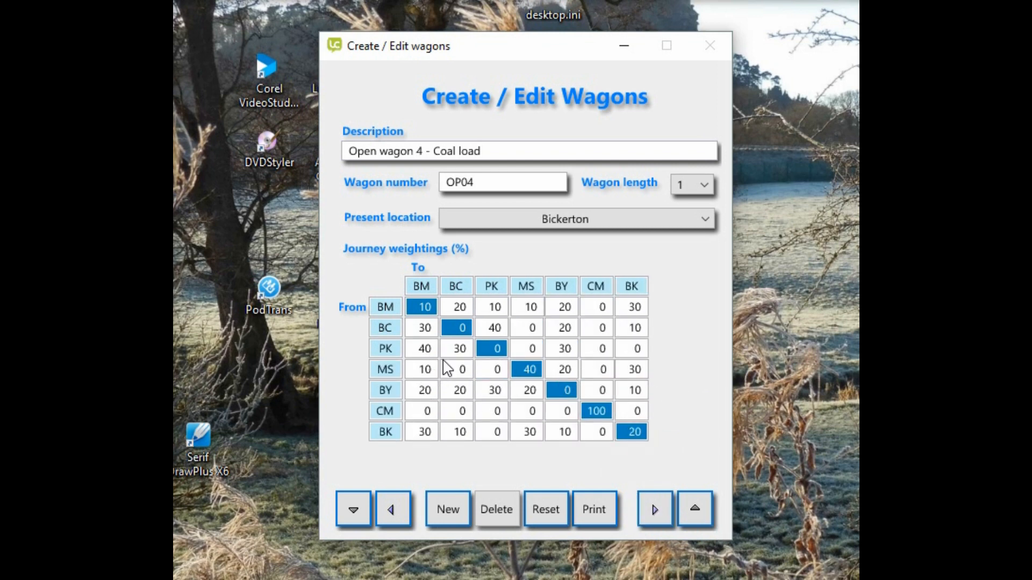
pyautogui.moveTo(431, 99)
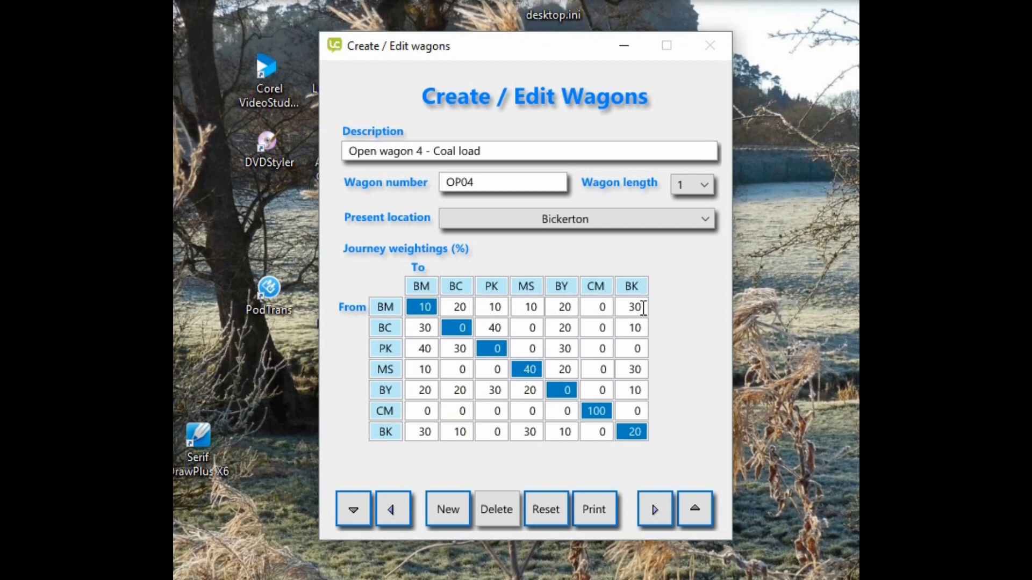
pyautogui.moveTo(399, 366)
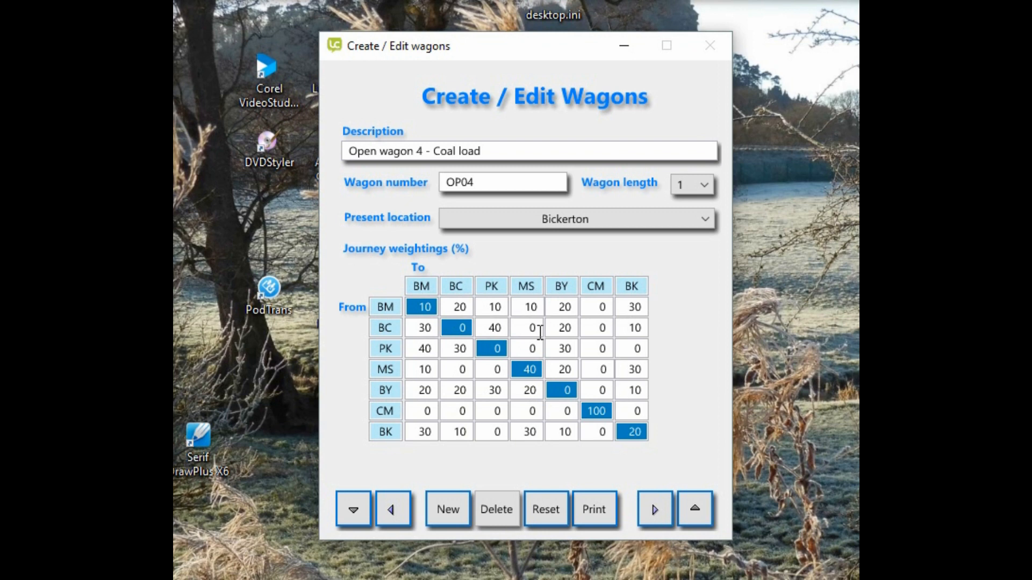
pyautogui.moveTo(565, 327)
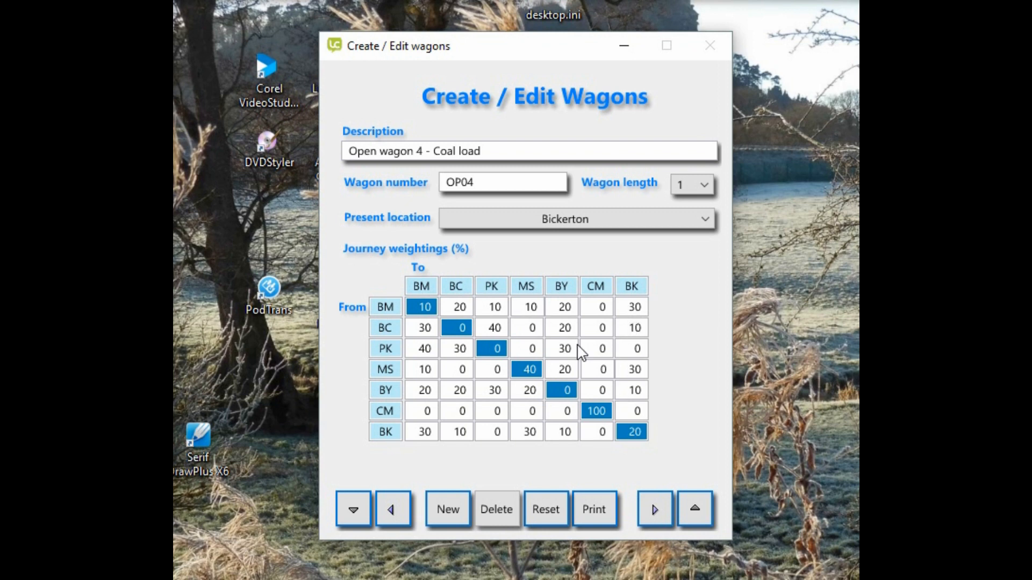
pyautogui.moveTo(428, 332)
pyautogui.write('20')
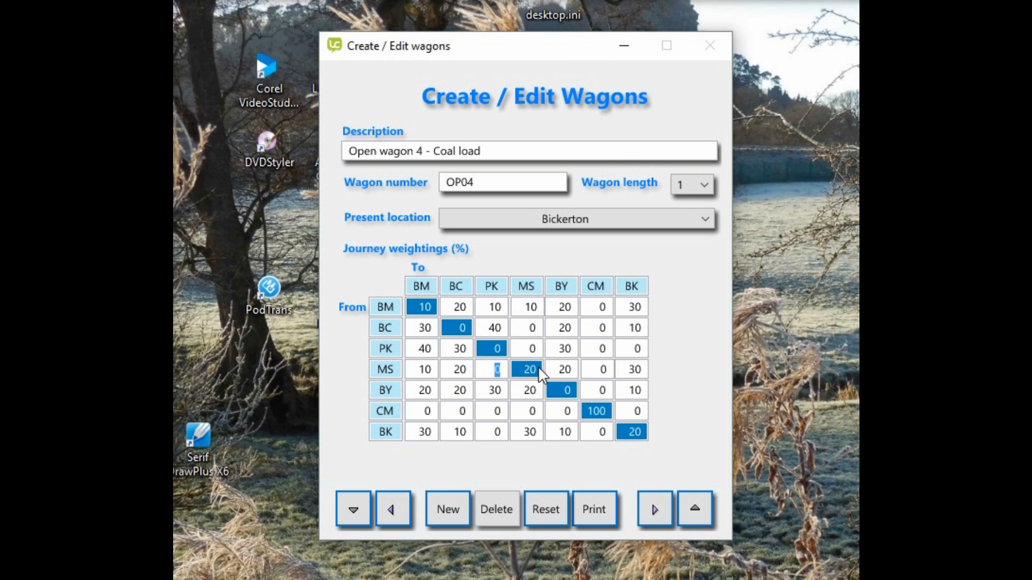
pyautogui.moveTo(526, 376)
pyautogui.write('3')
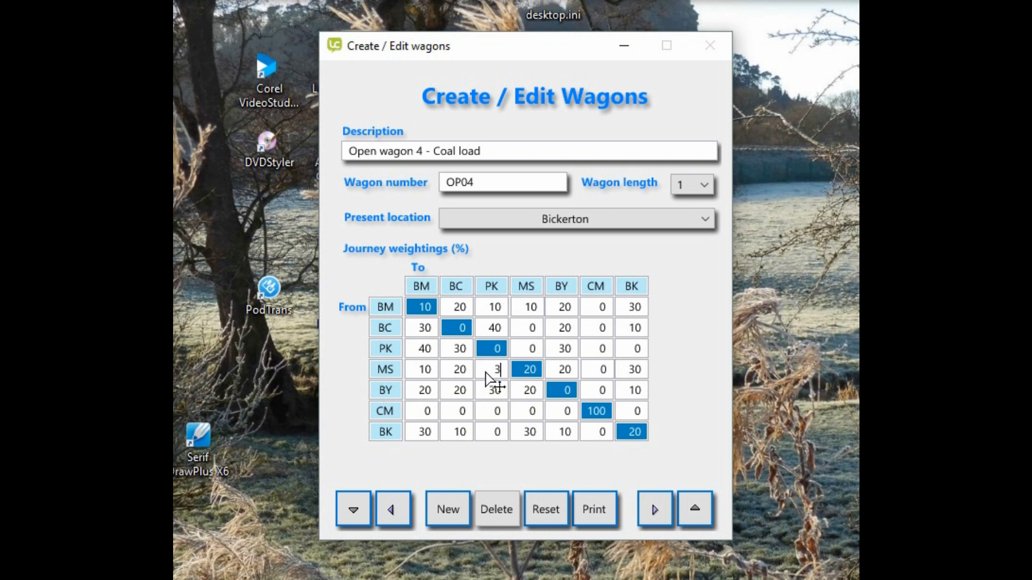
# Finish the MS/PK weighting entry and dismiss the warning that row totals cannot exceed 100
pyautogui.write('0')
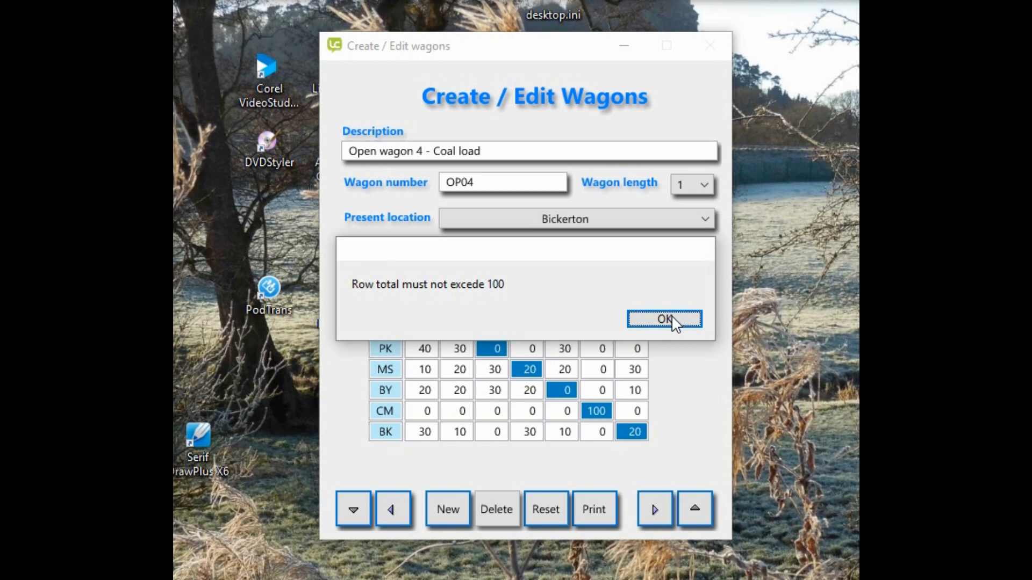
pyautogui.click(663, 319)
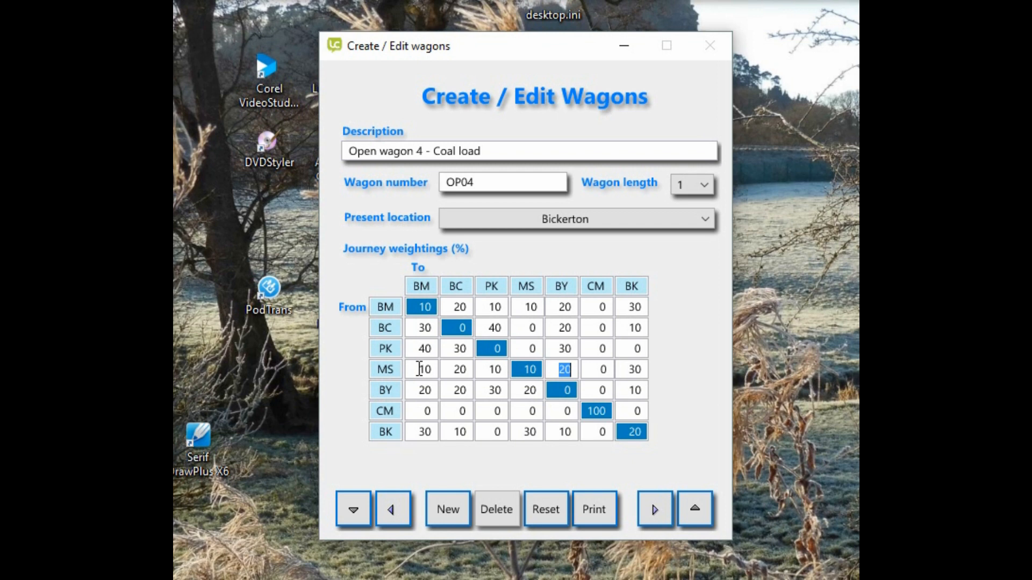
pyautogui.moveTo(612, 369)
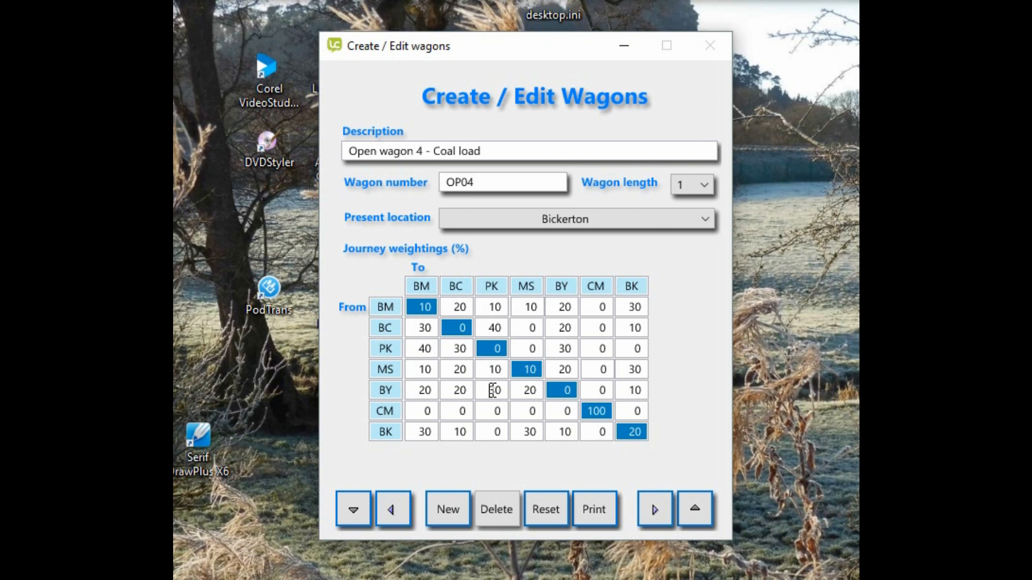
pyautogui.moveTo(510, 504)
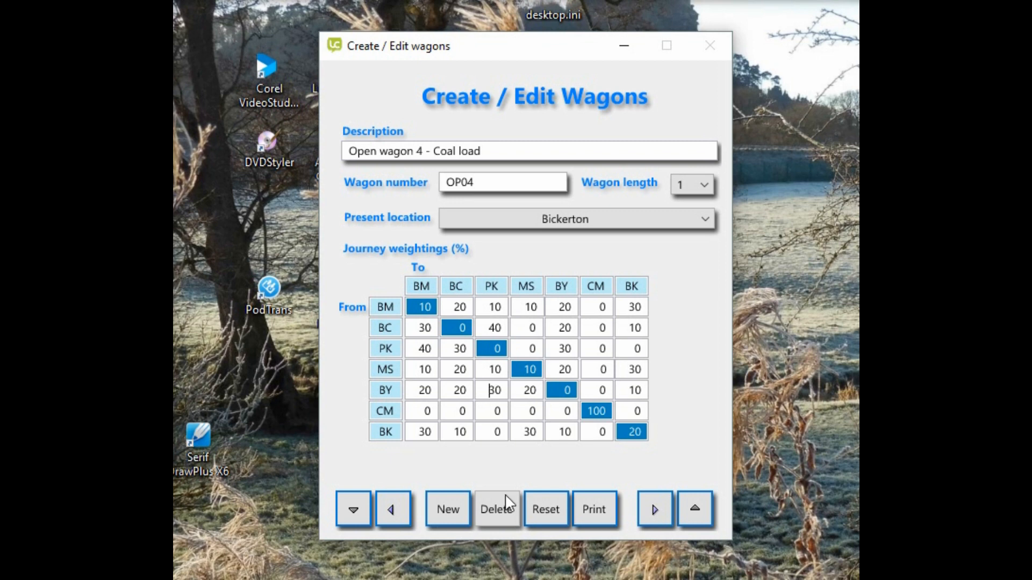
# Step through OP07 and OP08 to wagon OP10 at Beeston Castle, then close the editor
pyautogui.click(654, 508)
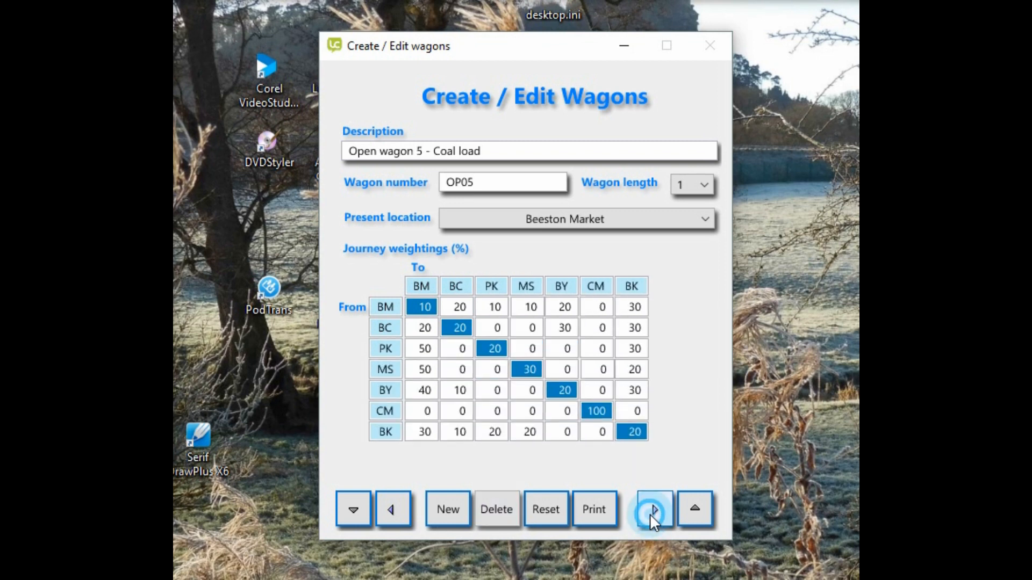
pyautogui.click(653, 510)
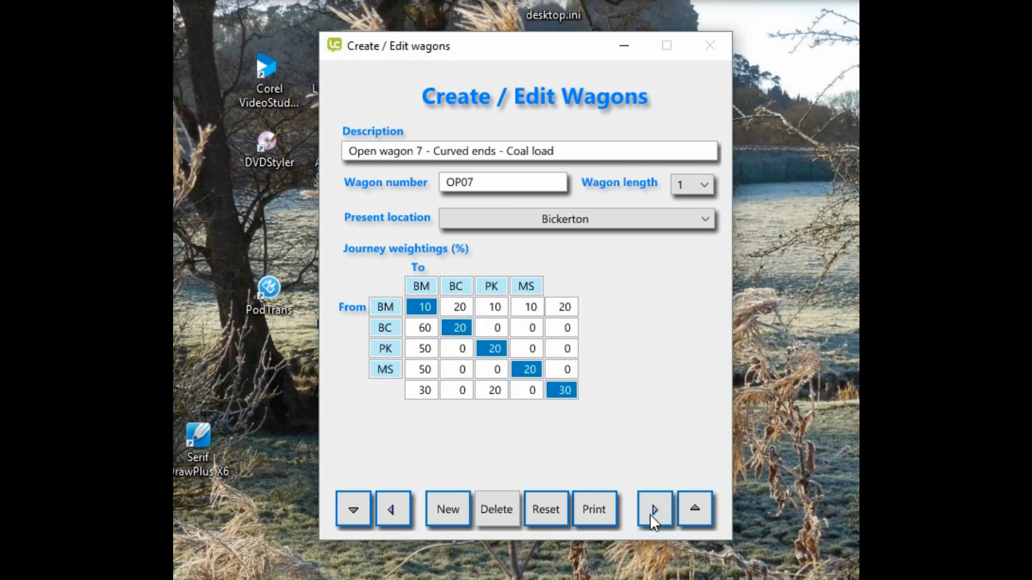
pyautogui.click(654, 510)
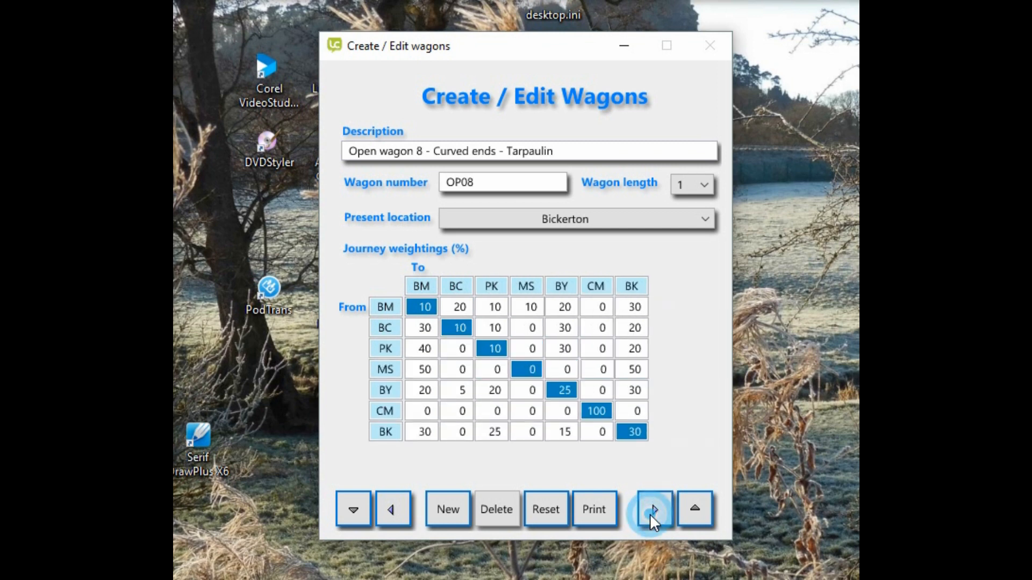
pyautogui.click(653, 509)
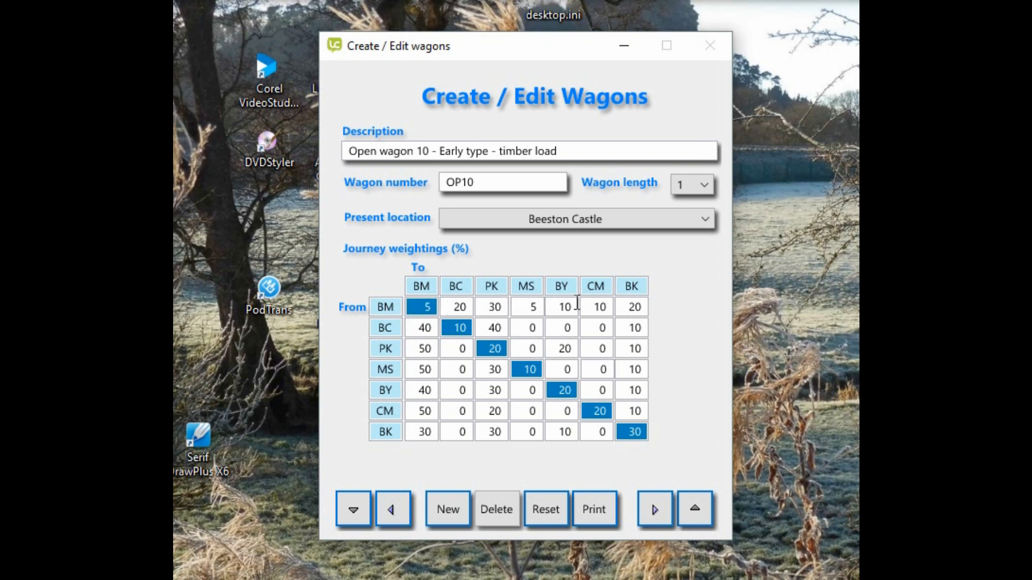
pyautogui.moveTo(679, 309)
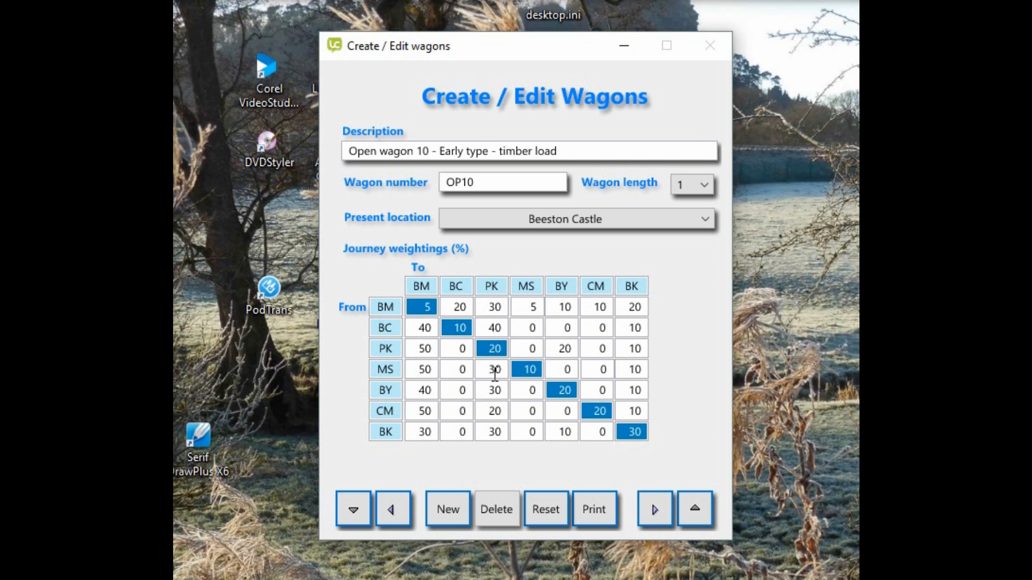
pyautogui.moveTo(496, 304)
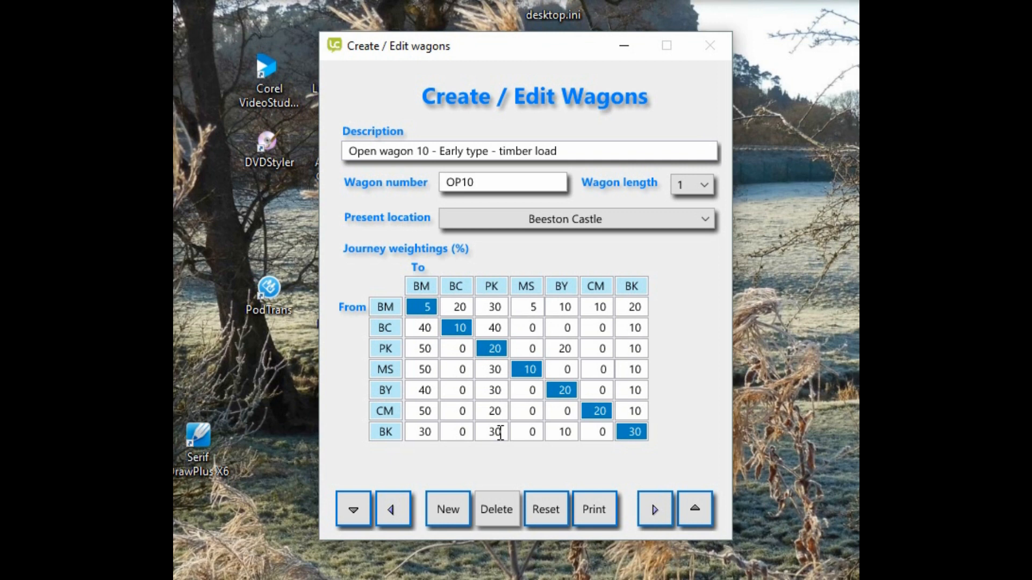
pyautogui.moveTo(500, 432)
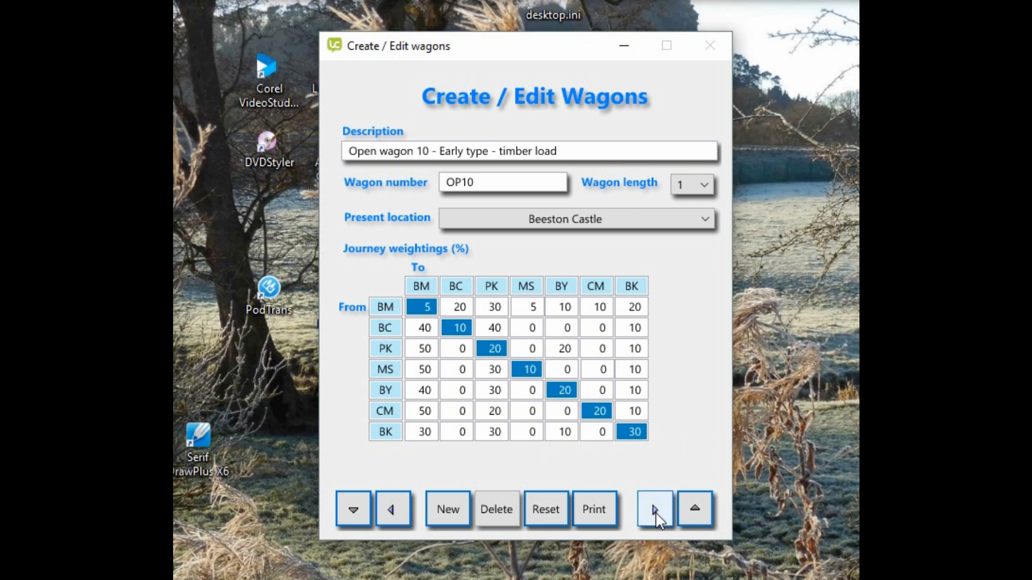
pyautogui.moveTo(653, 509)
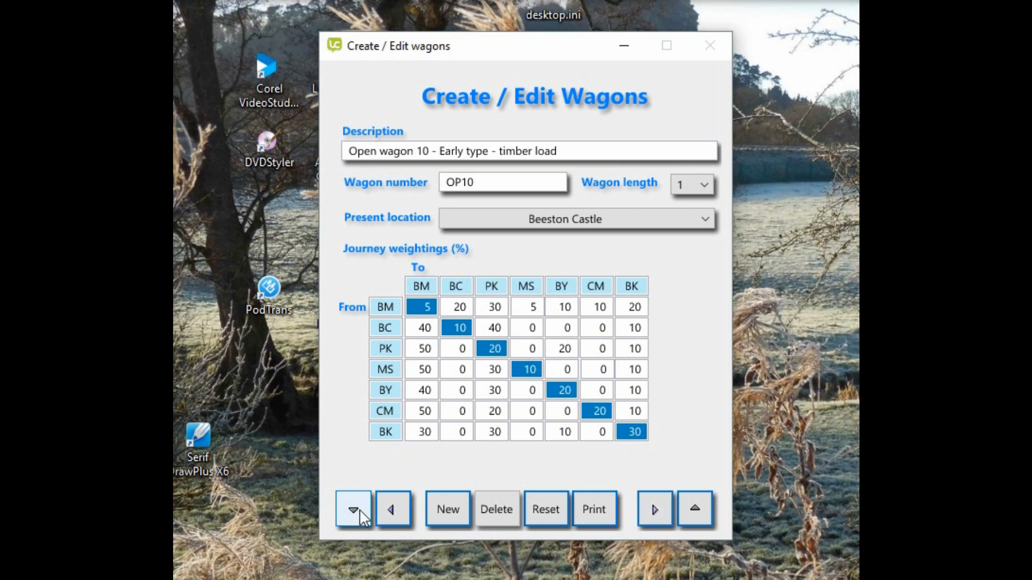
pyautogui.click(353, 508)
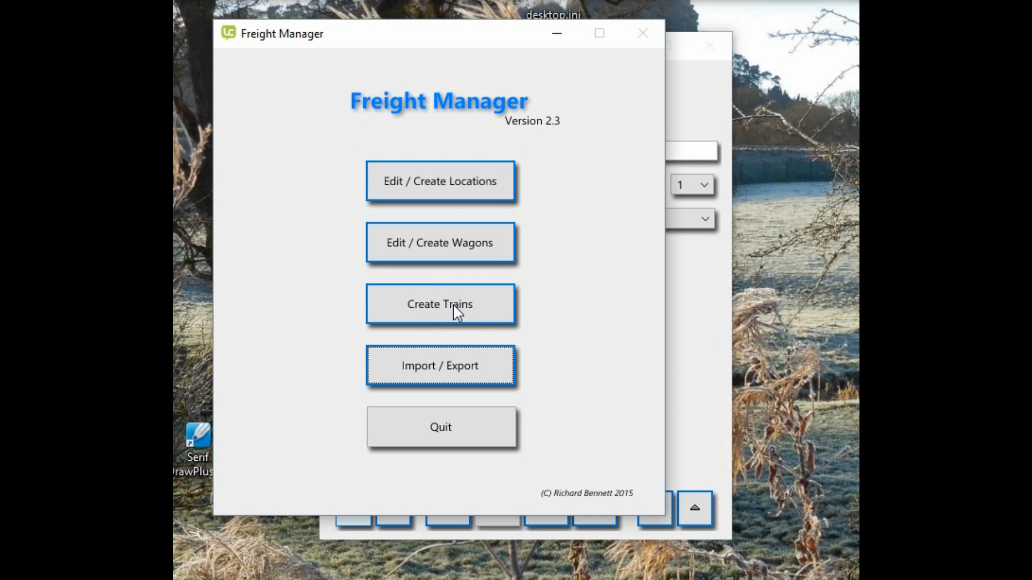
# Open Create Trains, showing the four-wagon train Mixed led by explosives van EX01
pyautogui.click(439, 304)
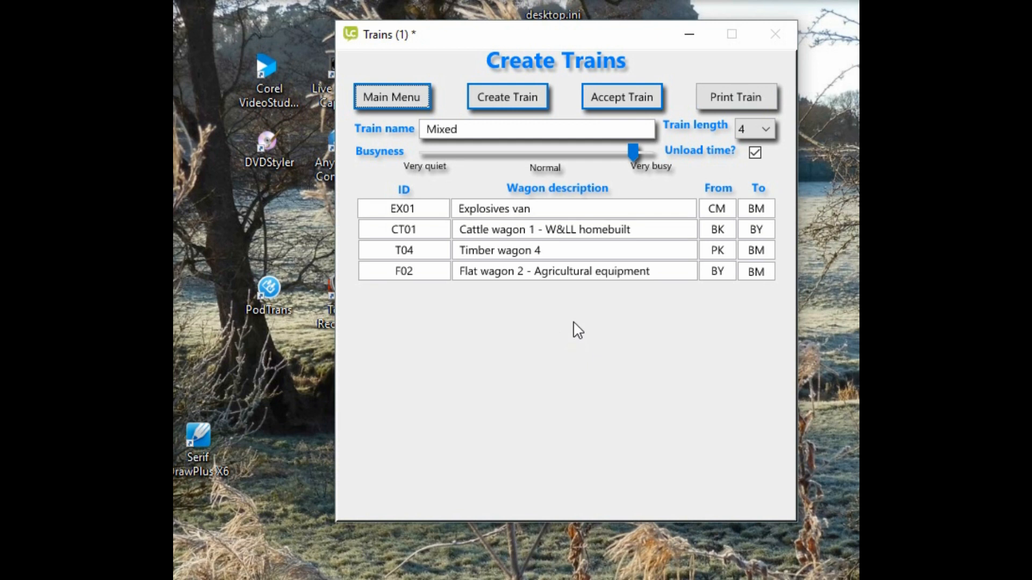
pyautogui.moveTo(548, 250)
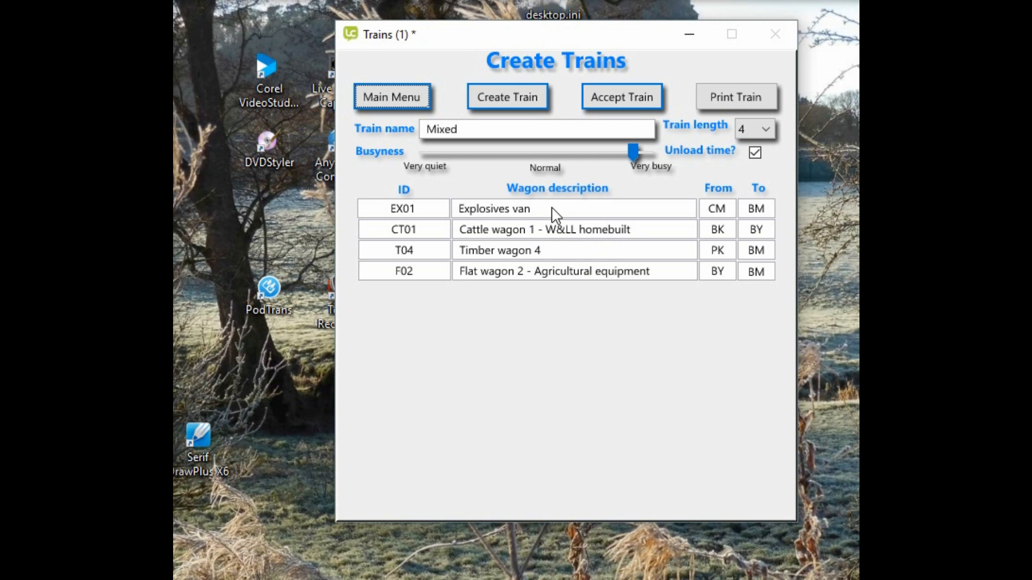
pyautogui.click(753, 129)
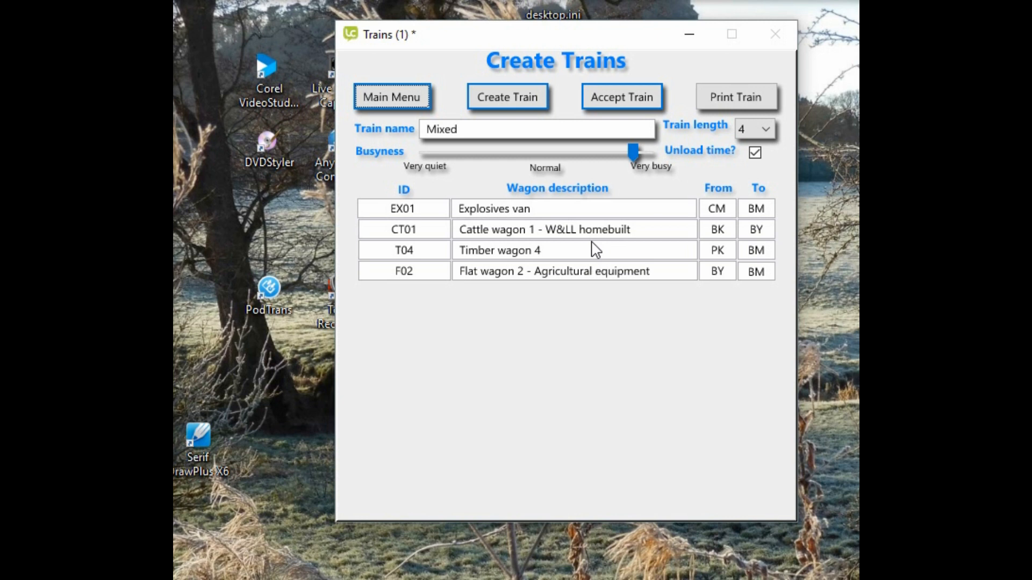
pyautogui.moveTo(722, 219)
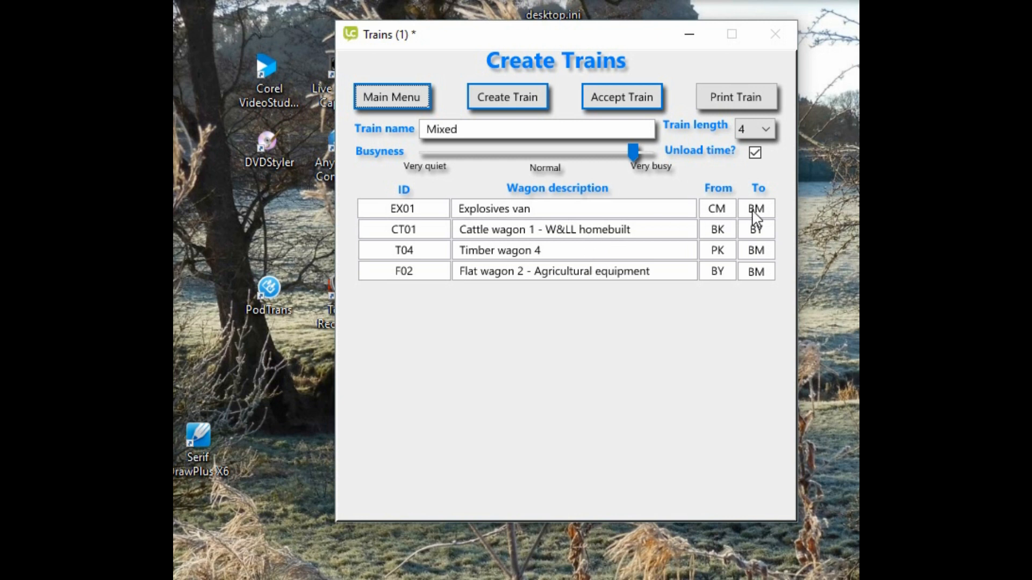
pyautogui.moveTo(762, 219)
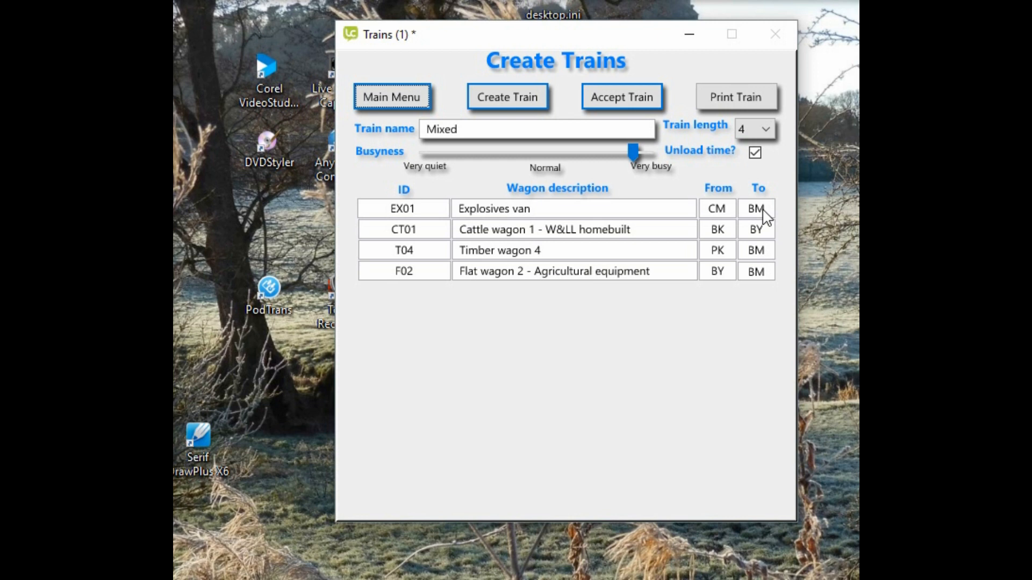
pyautogui.moveTo(724, 217)
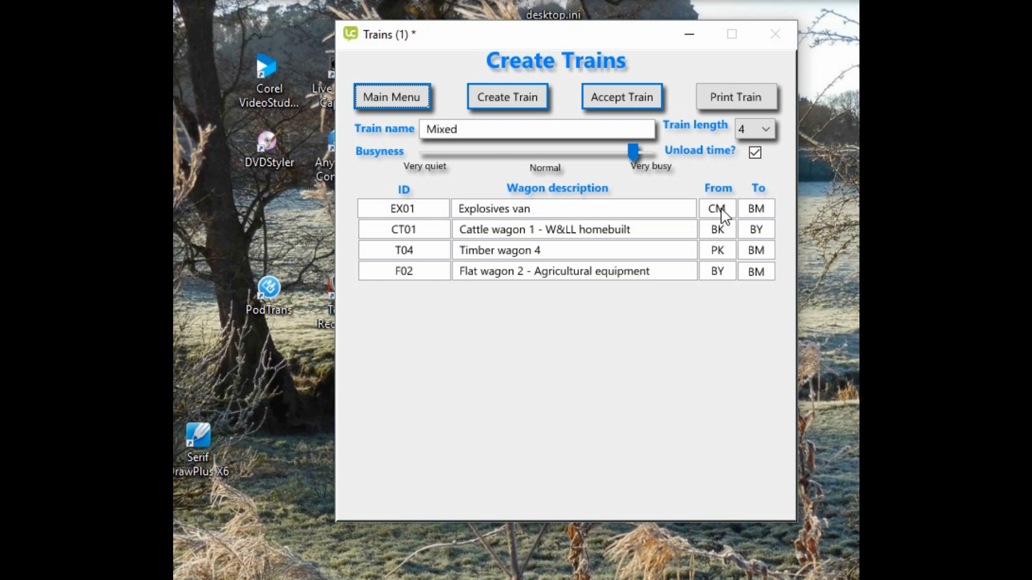
pyautogui.moveTo(767, 216)
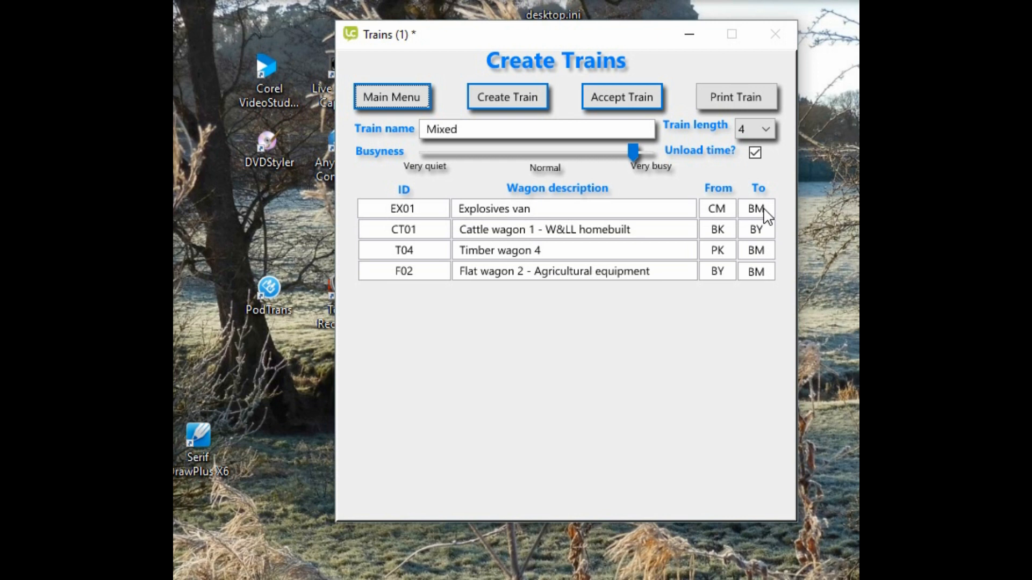
pyautogui.moveTo(765, 222)
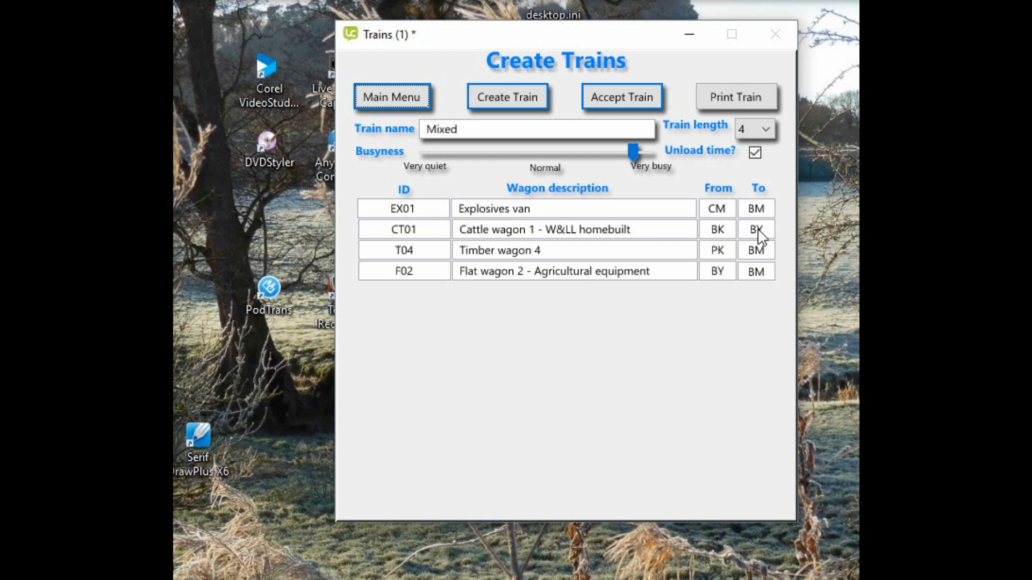
pyautogui.click(756, 229)
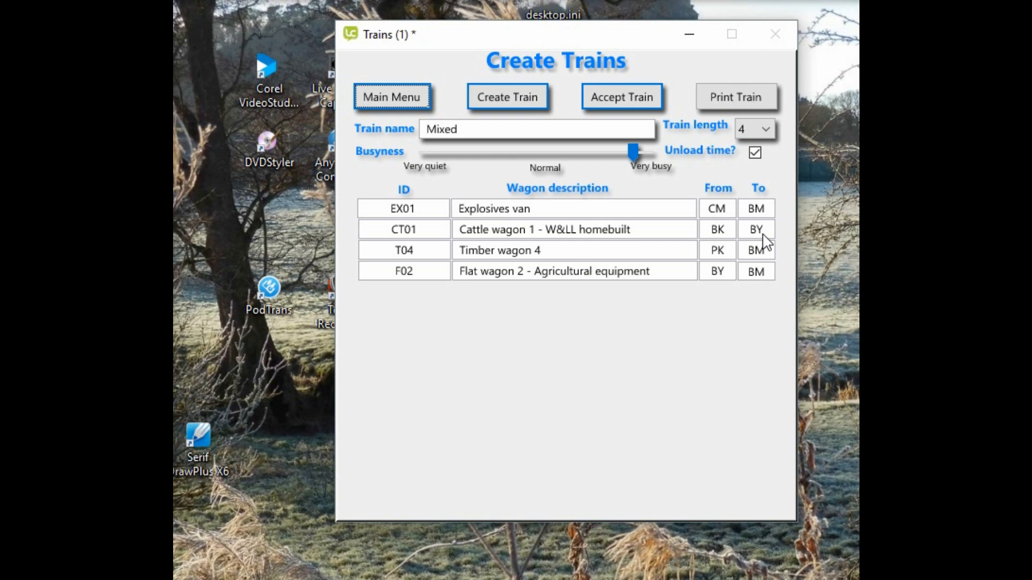
pyautogui.moveTo(730, 241)
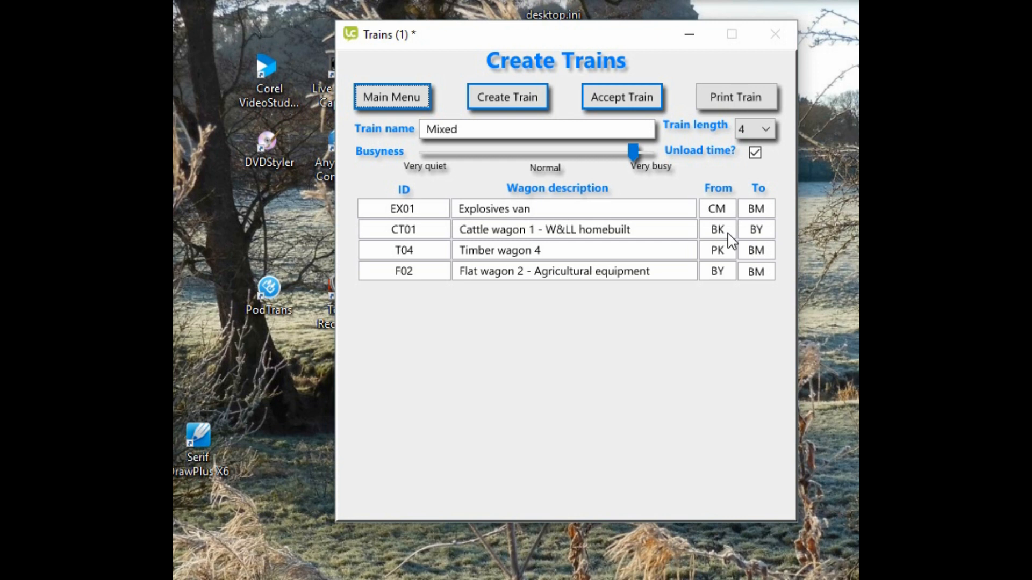
pyautogui.moveTo(737, 249)
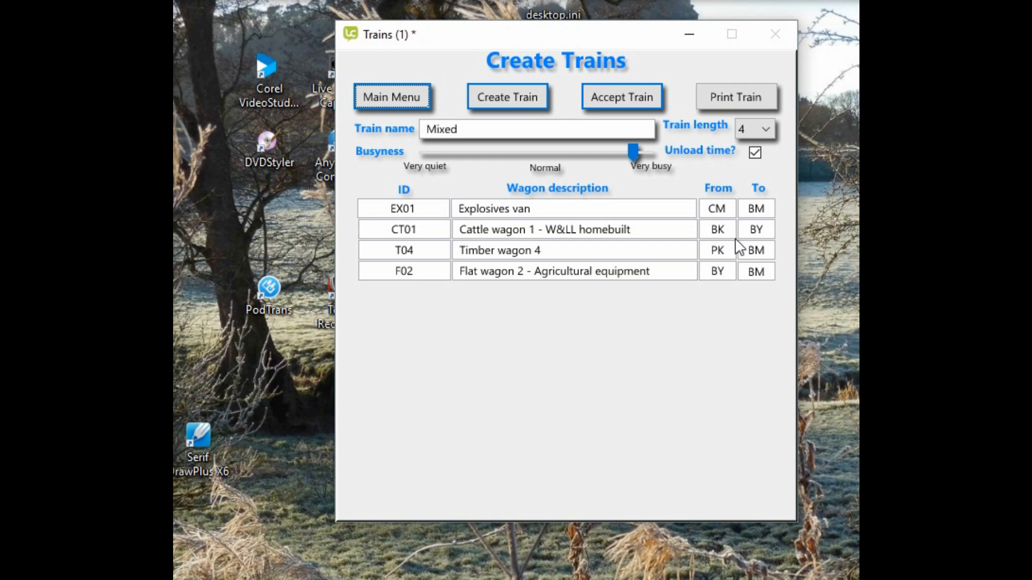
pyautogui.moveTo(726, 238)
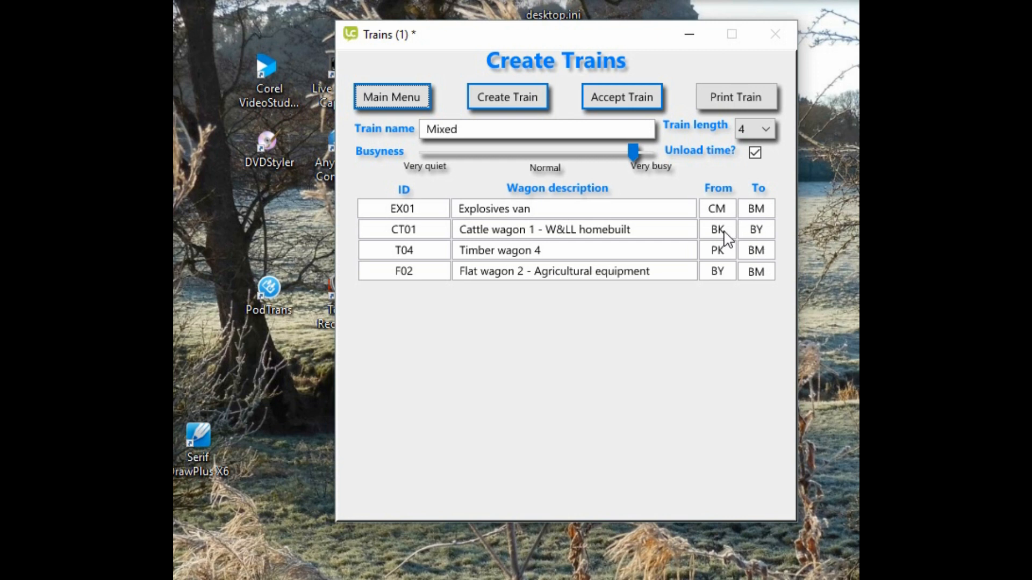
pyautogui.moveTo(767, 242)
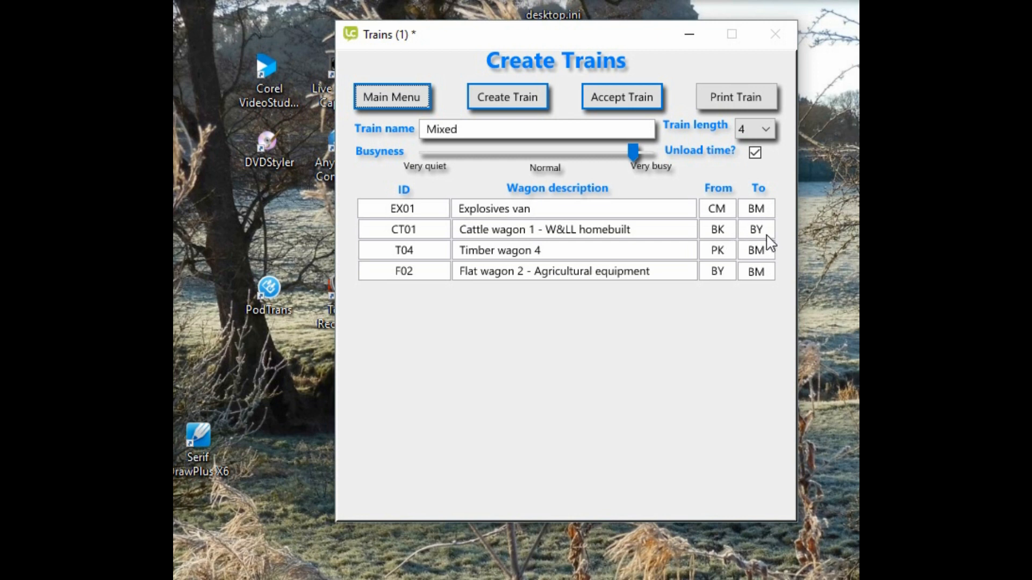
pyautogui.moveTo(766, 243)
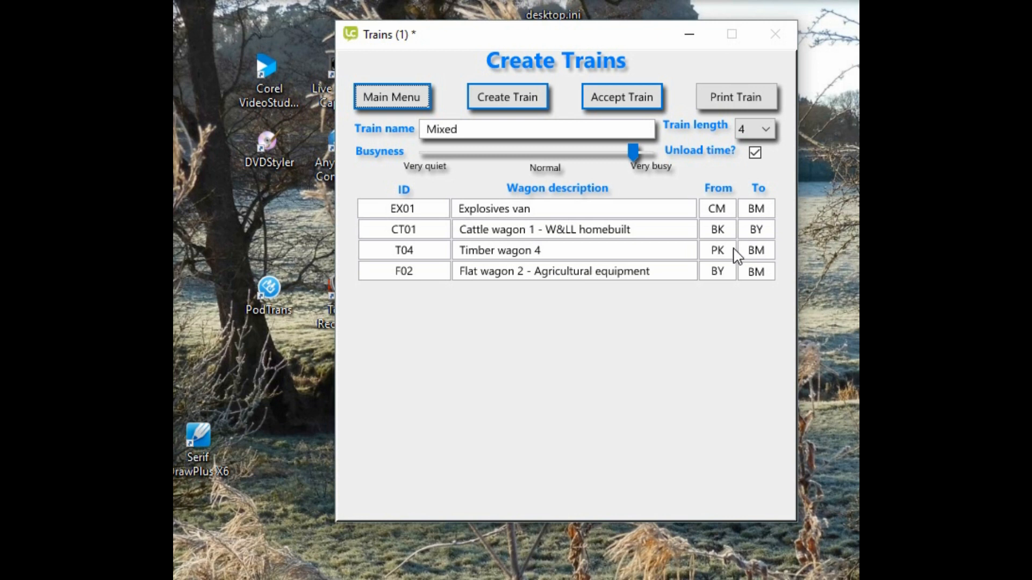
pyautogui.moveTo(744, 261)
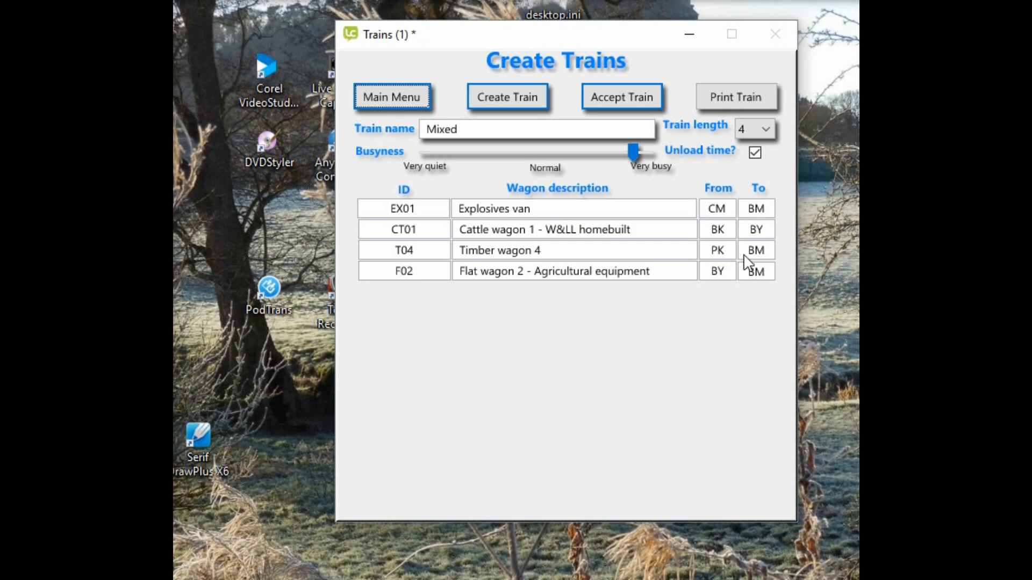
pyautogui.moveTo(768, 263)
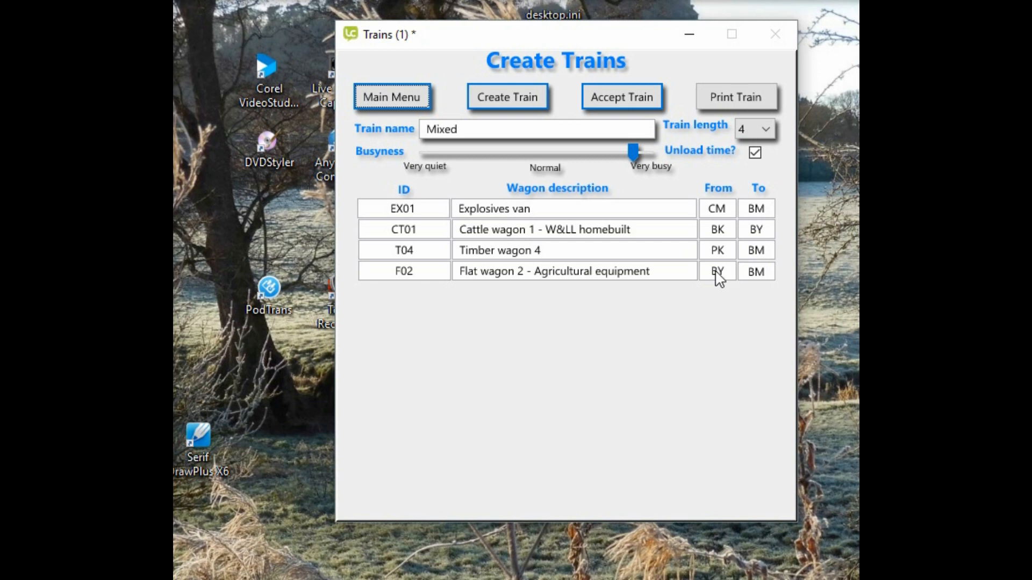
pyautogui.moveTo(755, 281)
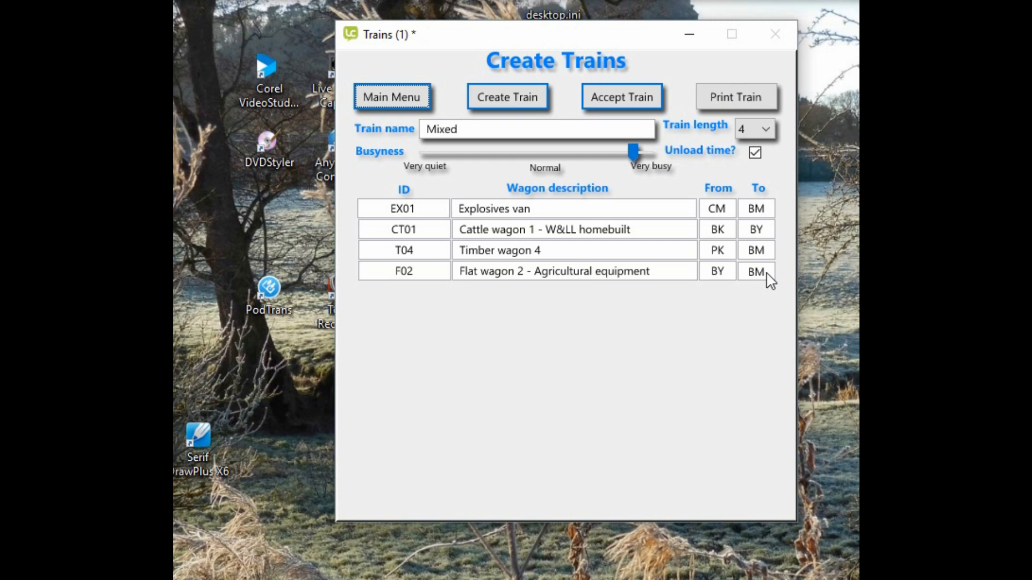
pyautogui.moveTo(590, 271)
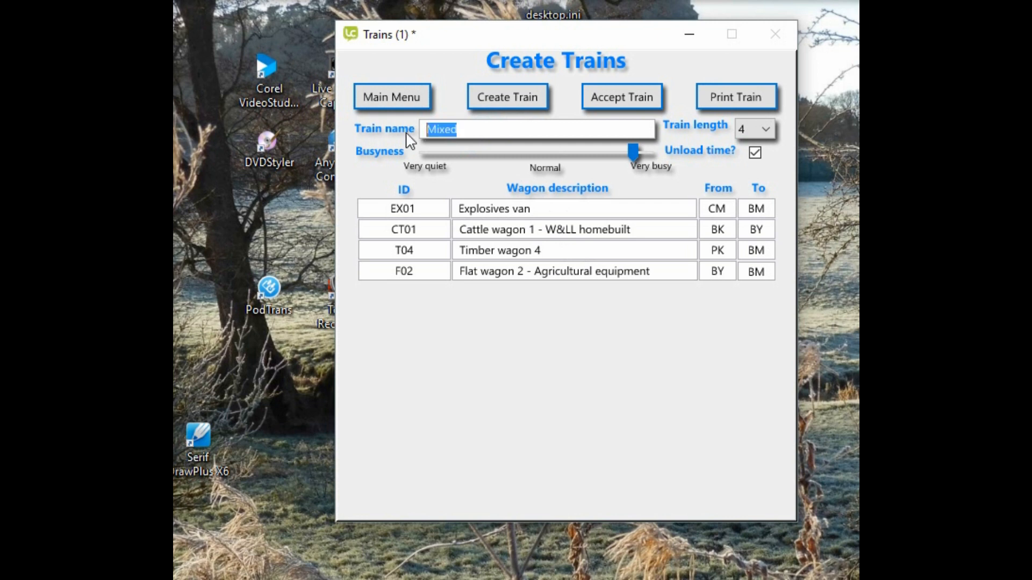
# Name the train 'Pickup goods' and choose 8 for its train length
pyautogui.write('Pickup goods')
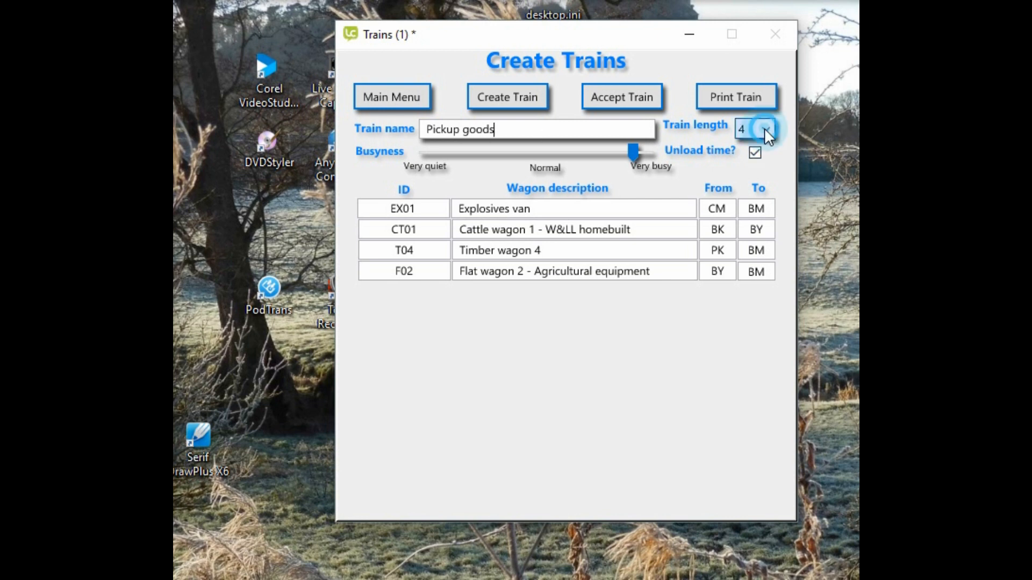
pyautogui.click(765, 129)
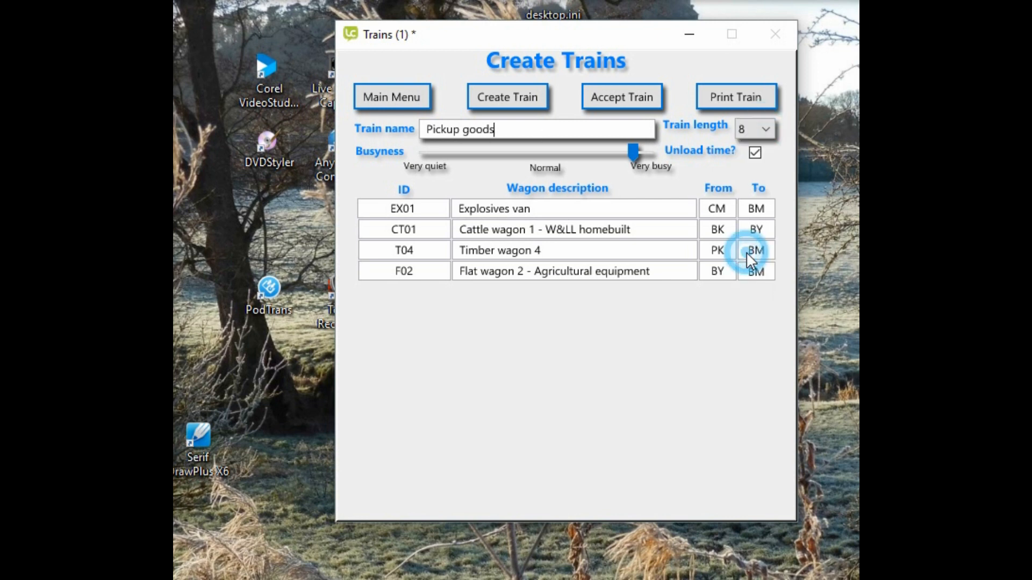
pyautogui.click(755, 250)
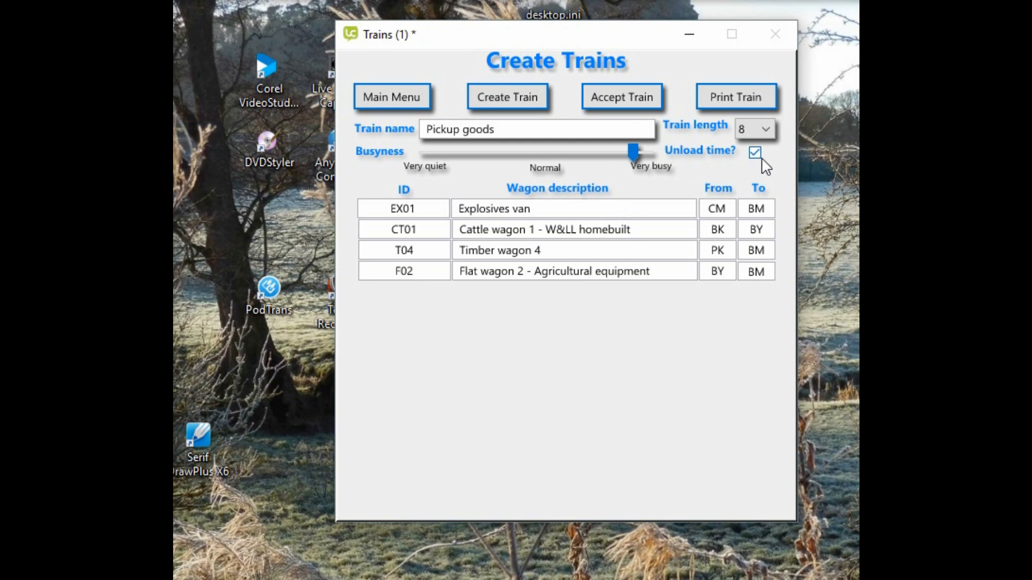
pyautogui.moveTo(765, 169)
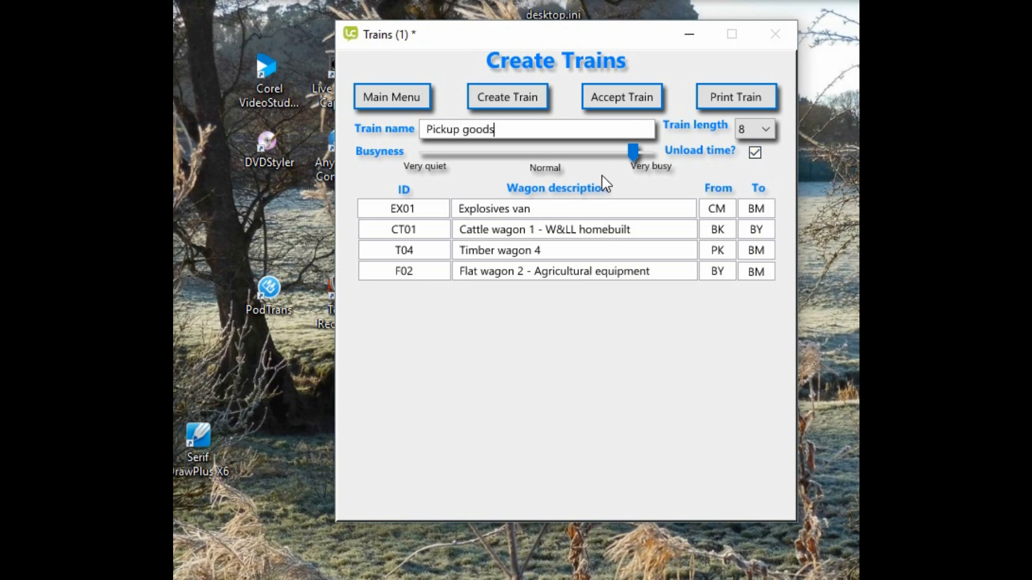
pyautogui.moveTo(599, 183)
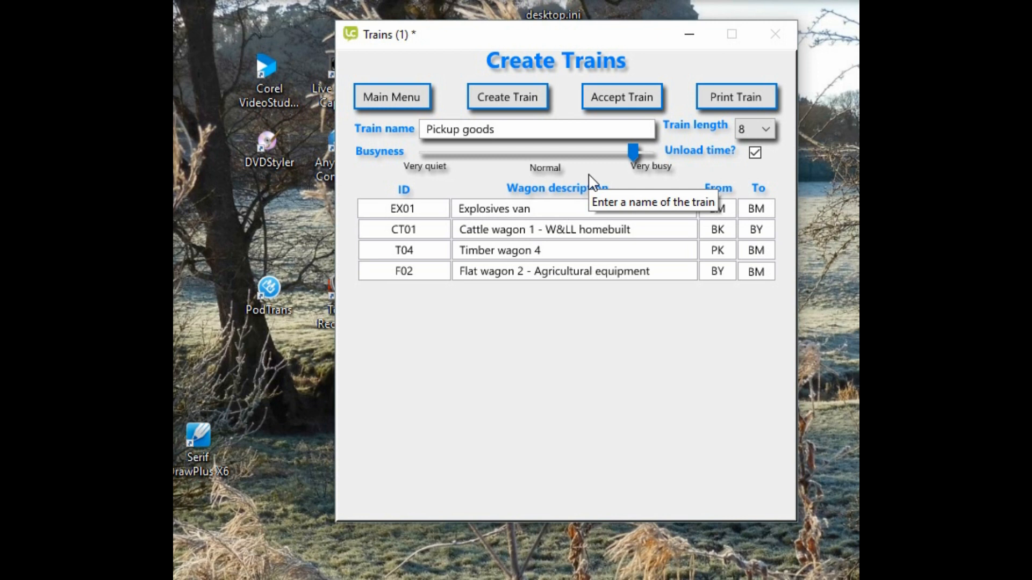
pyautogui.moveTo(639, 164)
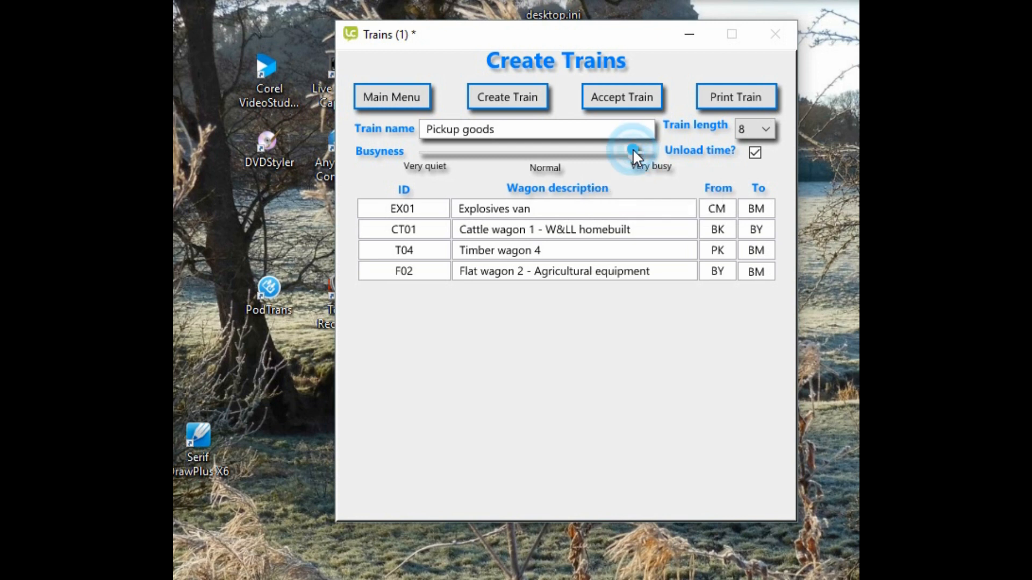
# Try the Busyness slider at normal and very quiet, then leave it just short of very busy
pyautogui.moveTo(636, 154); pyautogui.dragTo(539, 154)
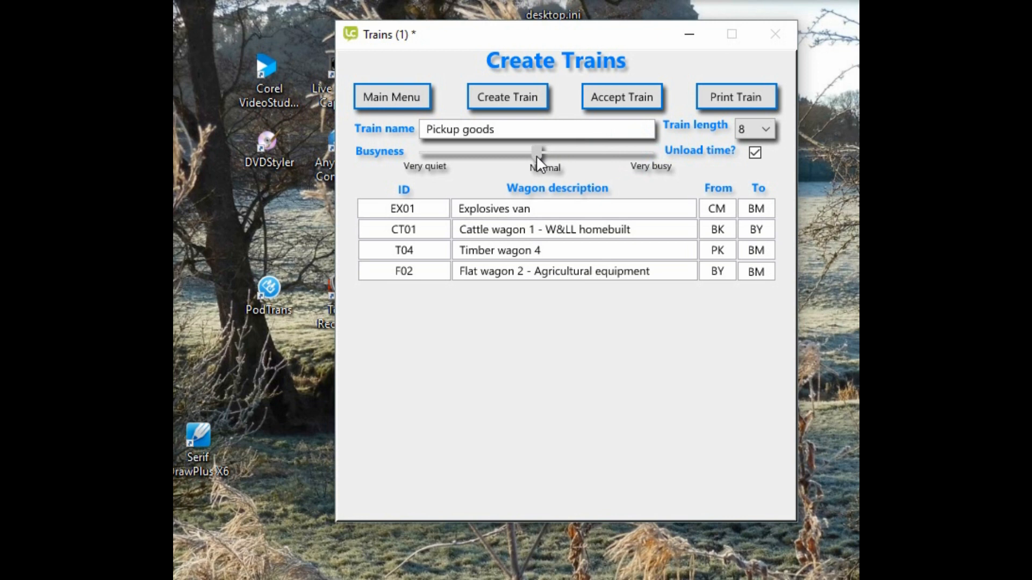
pyautogui.moveTo(538, 154); pyautogui.dragTo(638, 154)
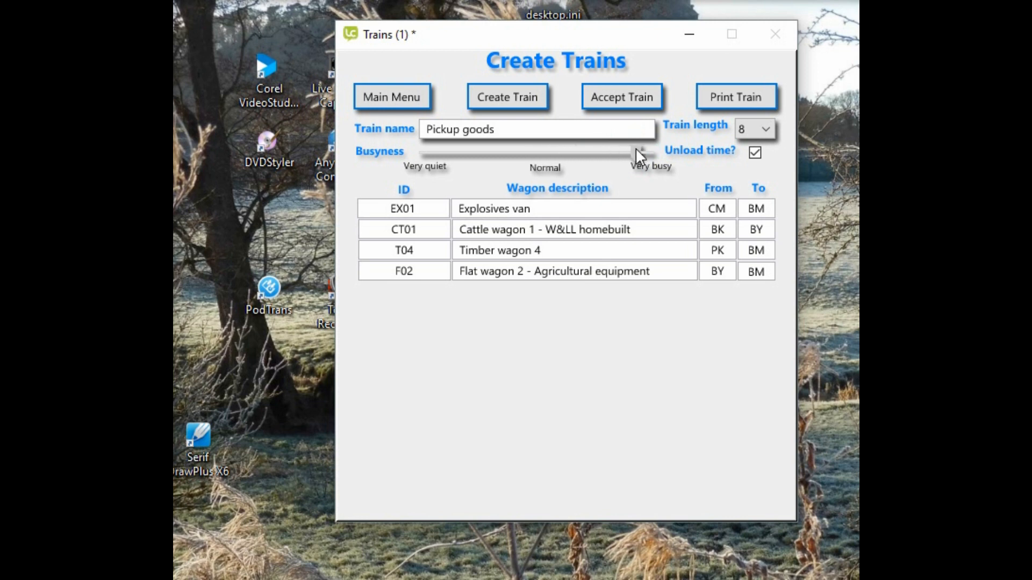
pyautogui.moveTo(639, 152); pyautogui.dragTo(474, 152)
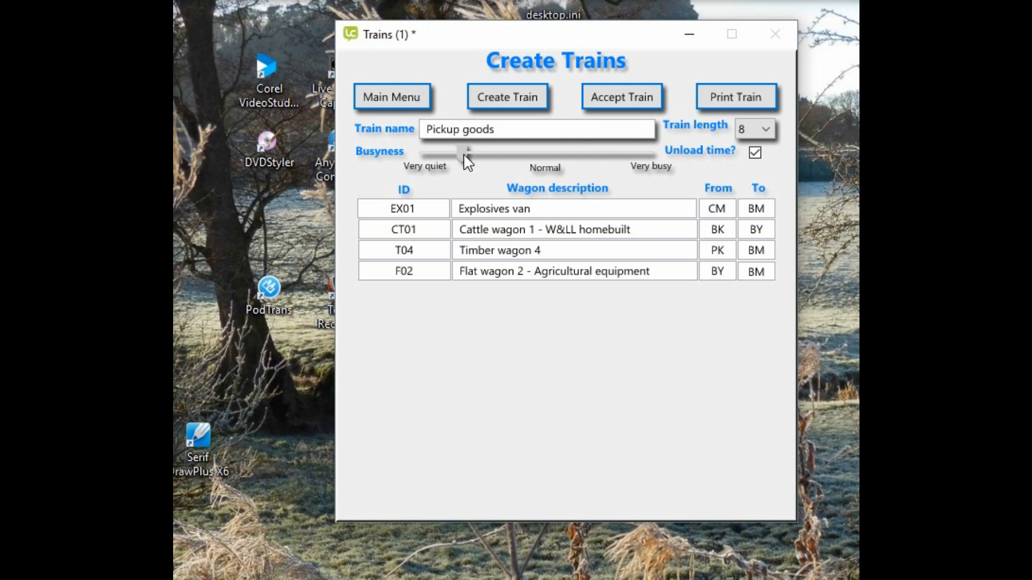
pyautogui.moveTo(464, 152); pyautogui.dragTo(619, 153)
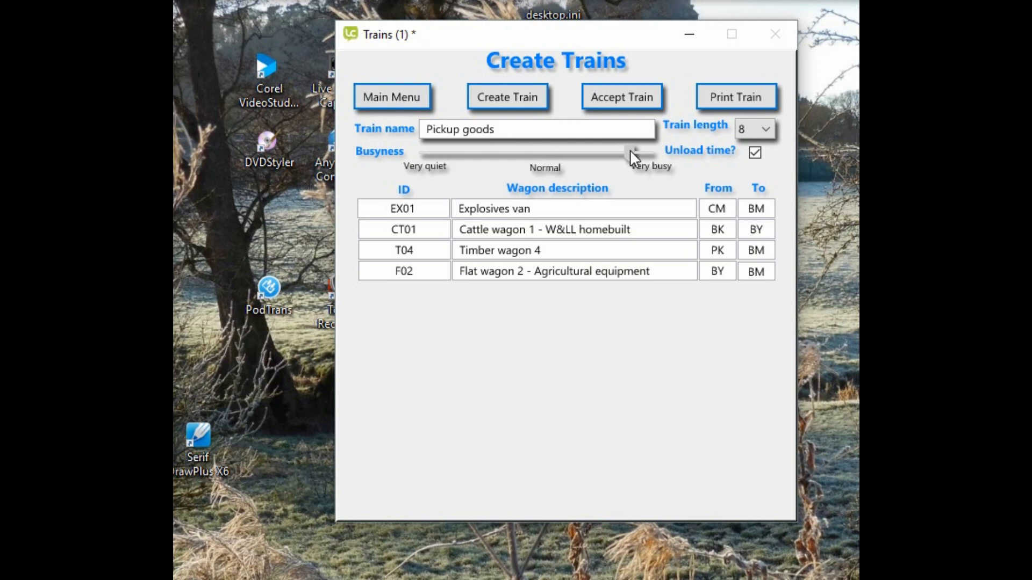
pyautogui.moveTo(631, 158)
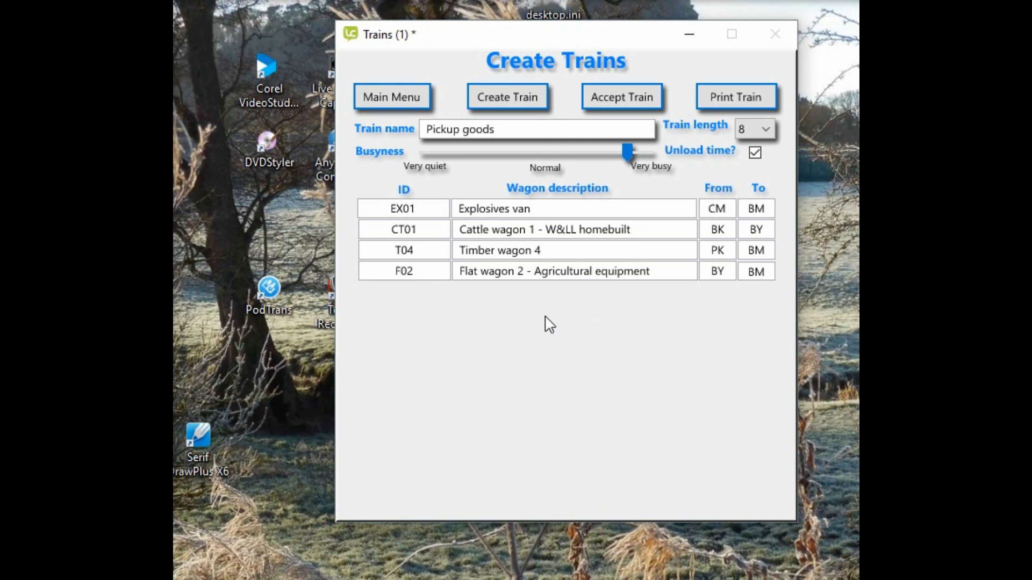
# Generate an eight-wagon Pickup goods train starting with timber wagons T01 and T03, BM to PK
pyautogui.click(507, 97)
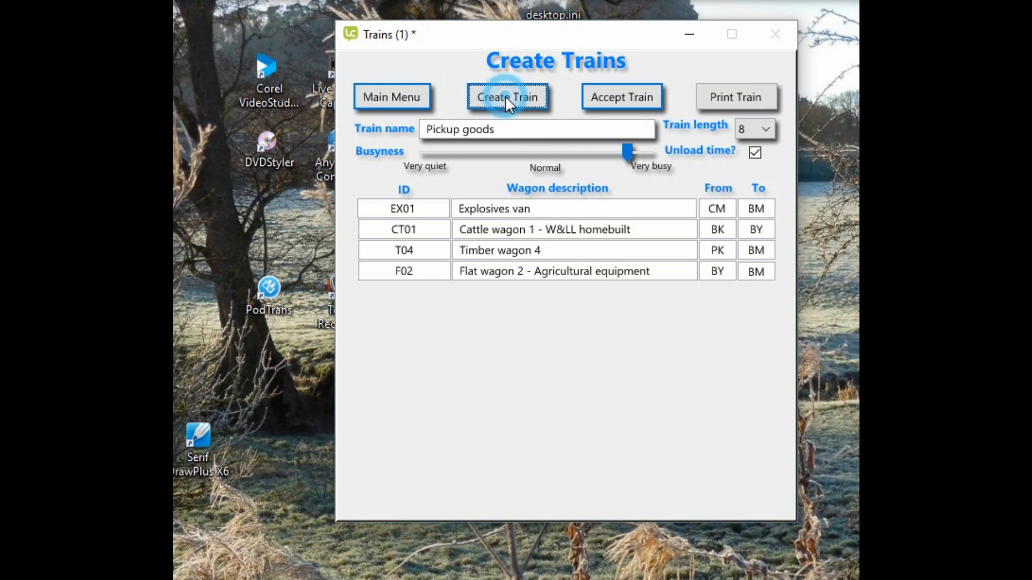
pyautogui.click(507, 97)
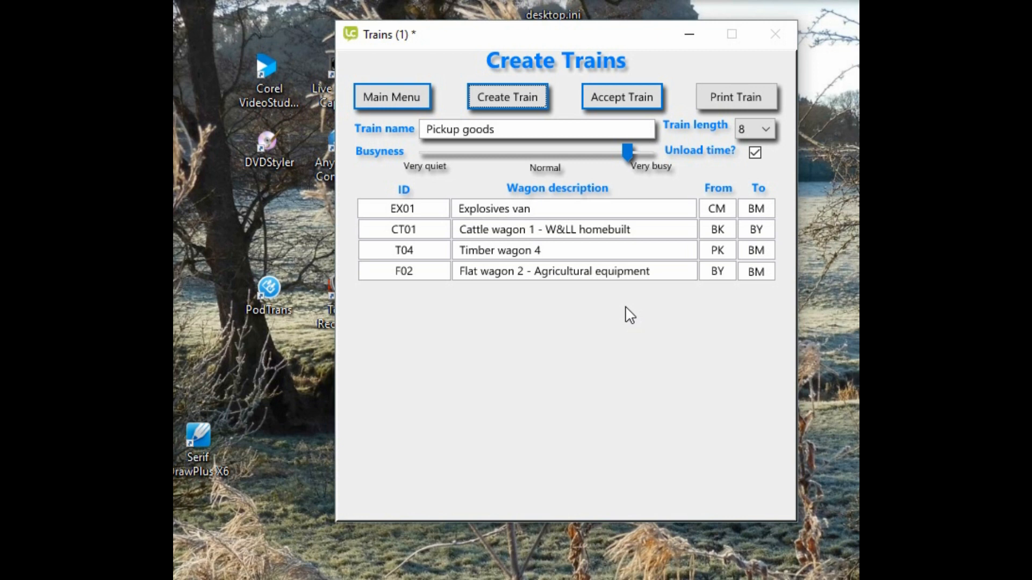
pyautogui.click(506, 97)
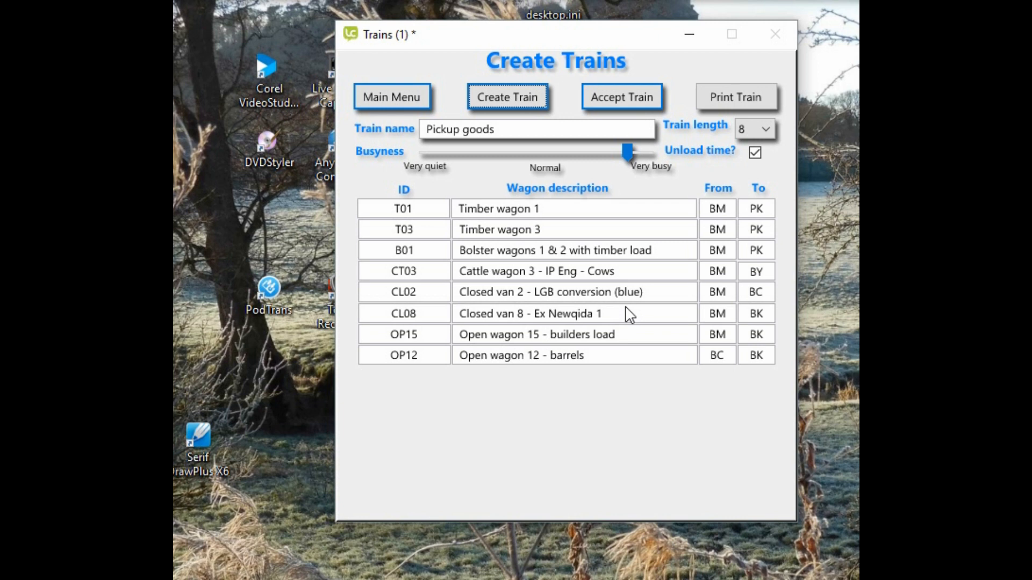
pyautogui.moveTo(593, 281)
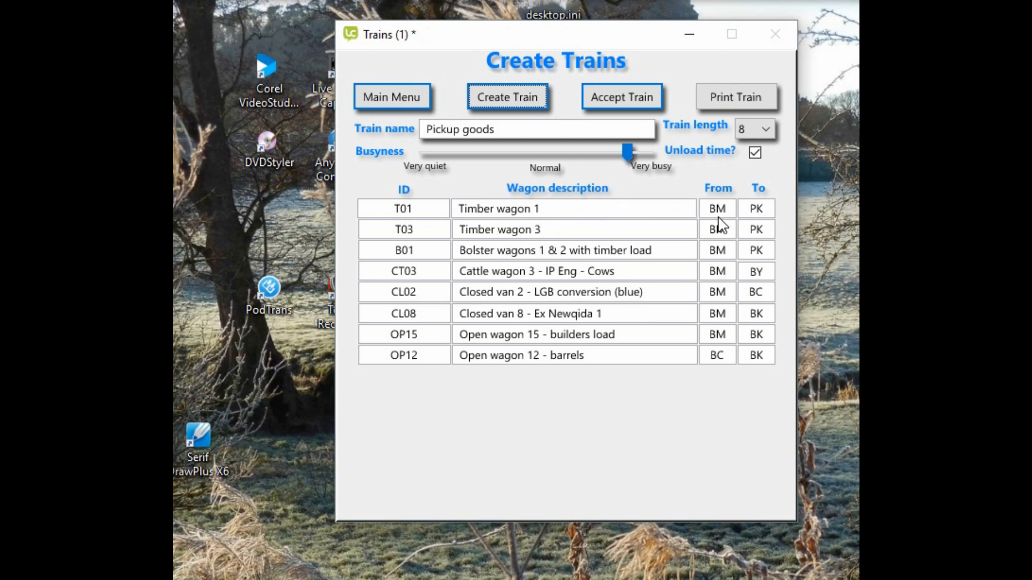
pyautogui.moveTo(761, 234)
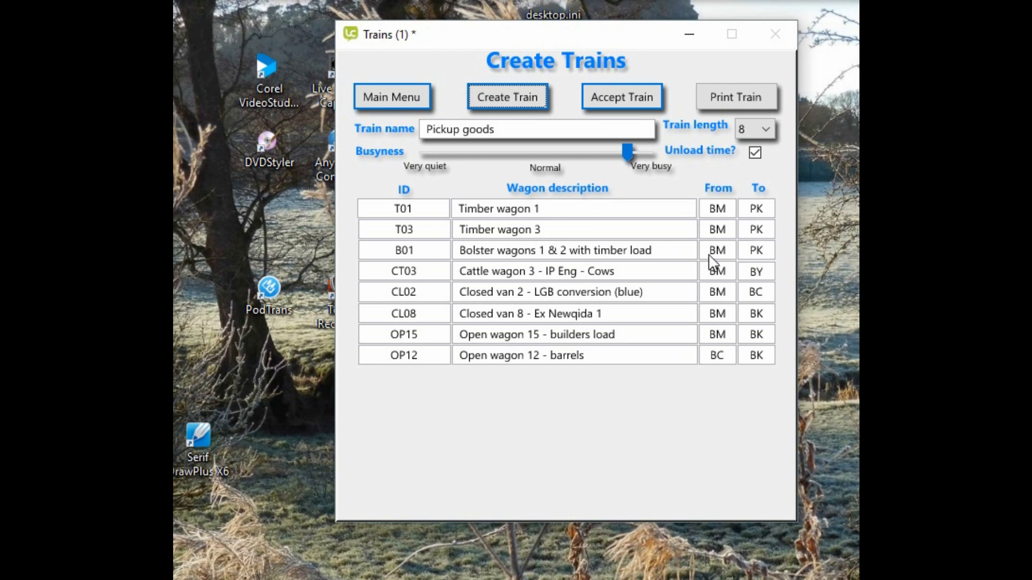
pyautogui.moveTo(764, 266)
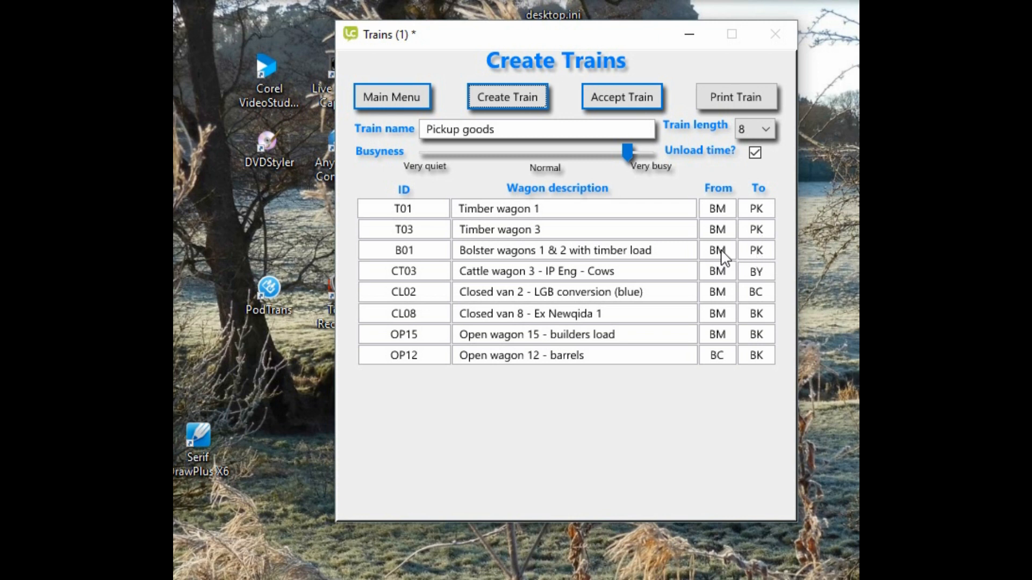
pyautogui.moveTo(768, 282)
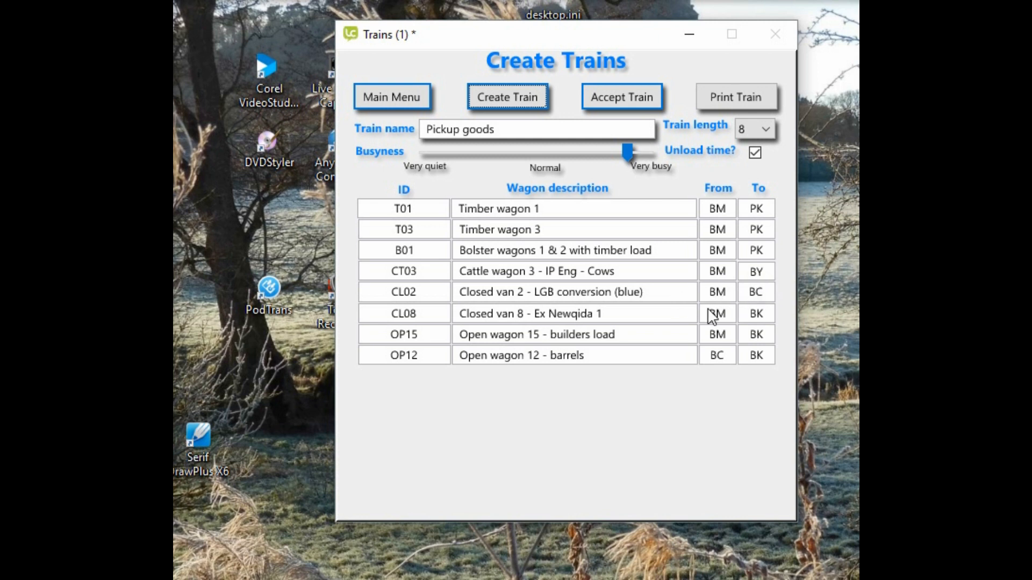
pyautogui.moveTo(723, 329)
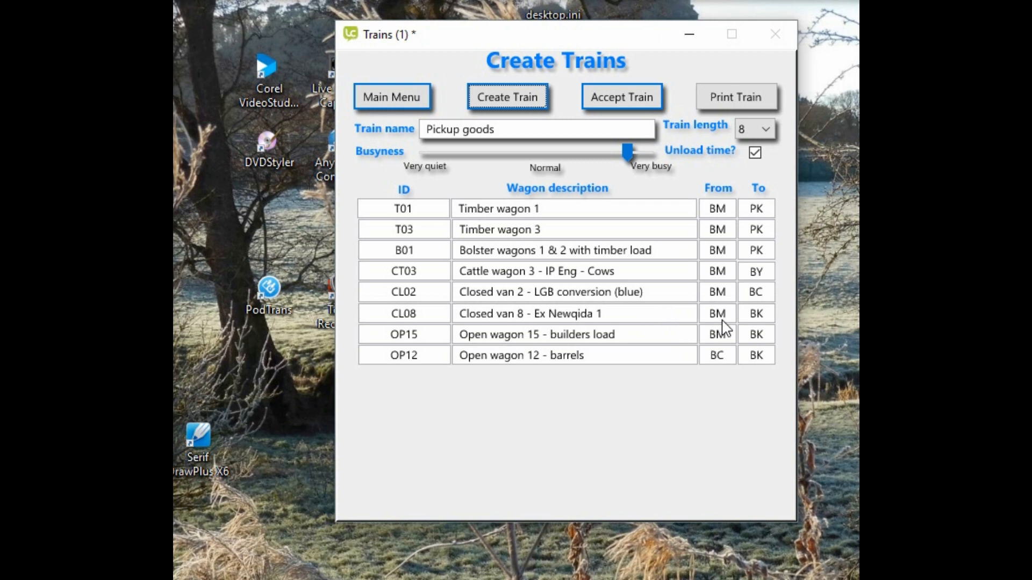
pyautogui.moveTo(635, 358)
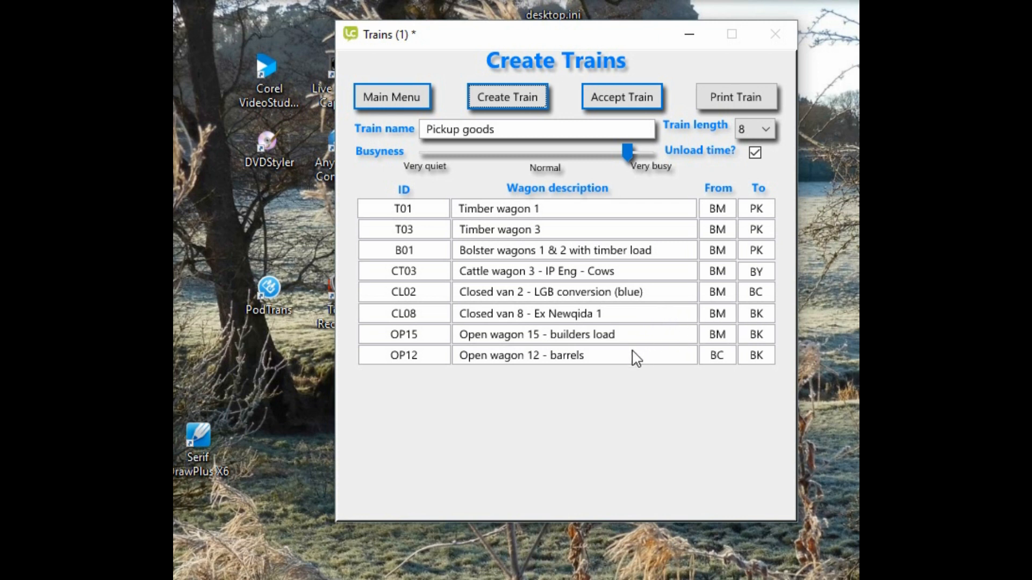
pyautogui.moveTo(744, 346)
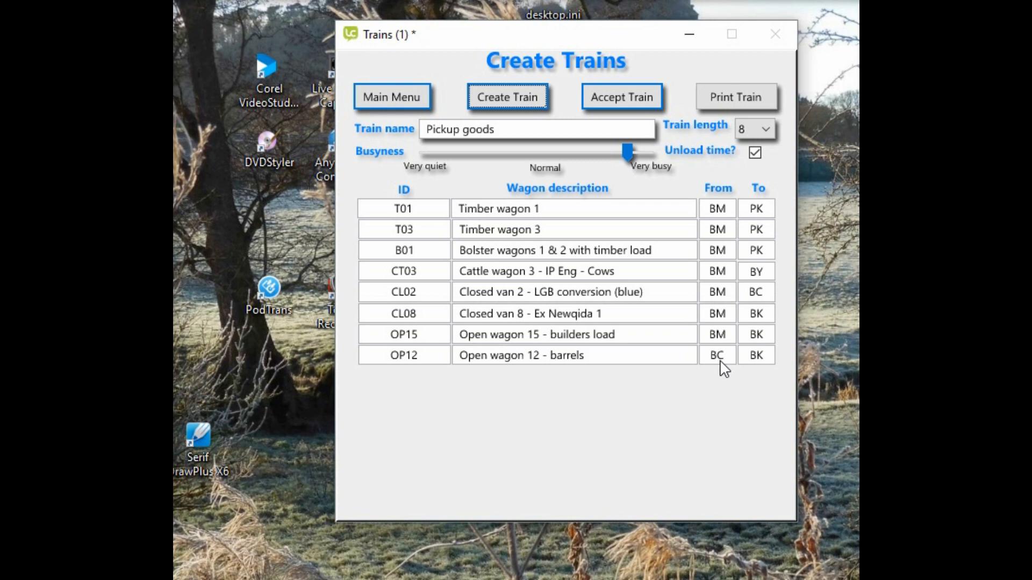
pyautogui.moveTo(704, 367)
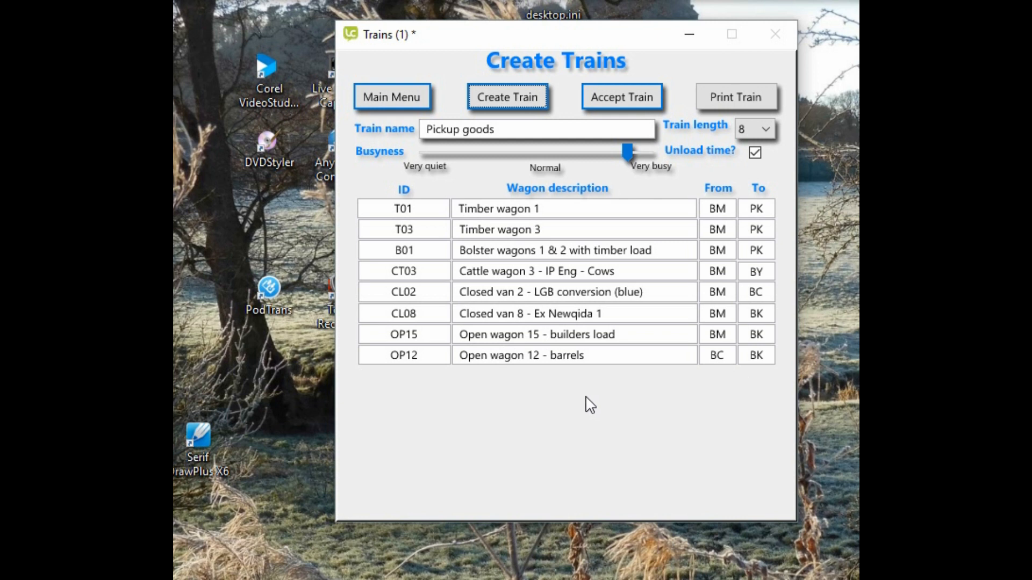
pyautogui.moveTo(514, 176)
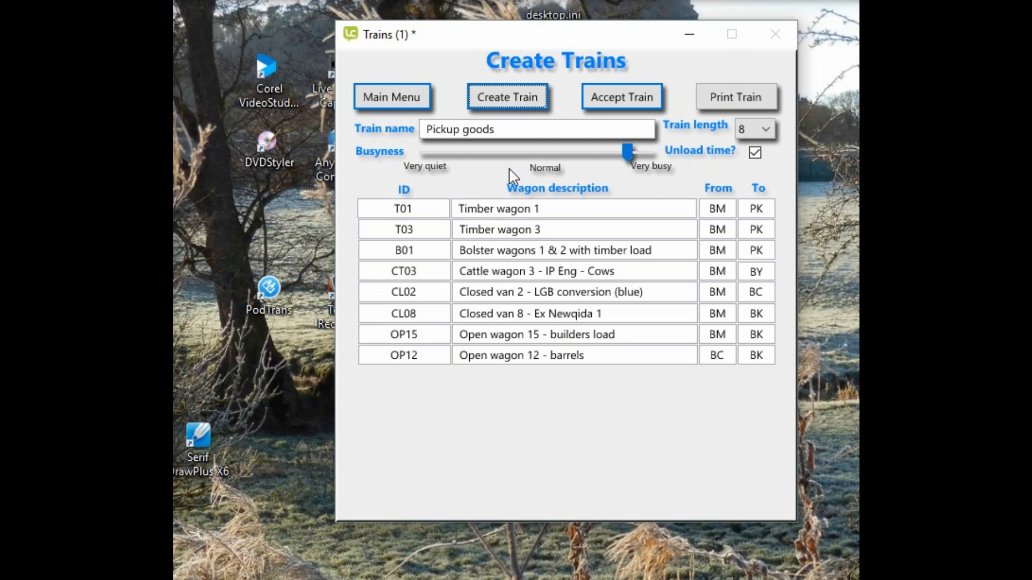
pyautogui.moveTo(714, 250)
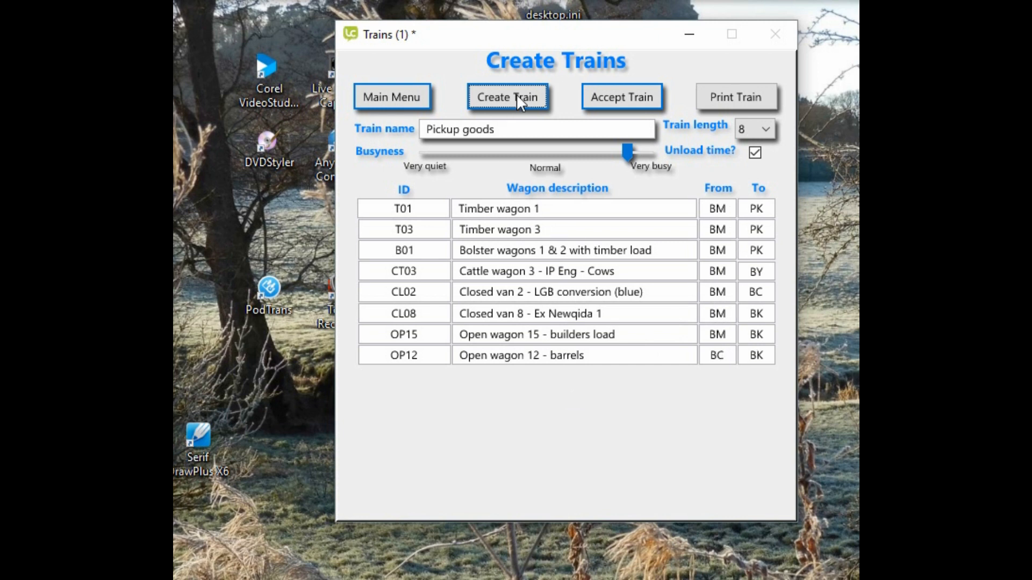
# Regenerate as a Down train listing six wagons, from CT03 to CL01 (PK to BY)
pyautogui.click(507, 97)
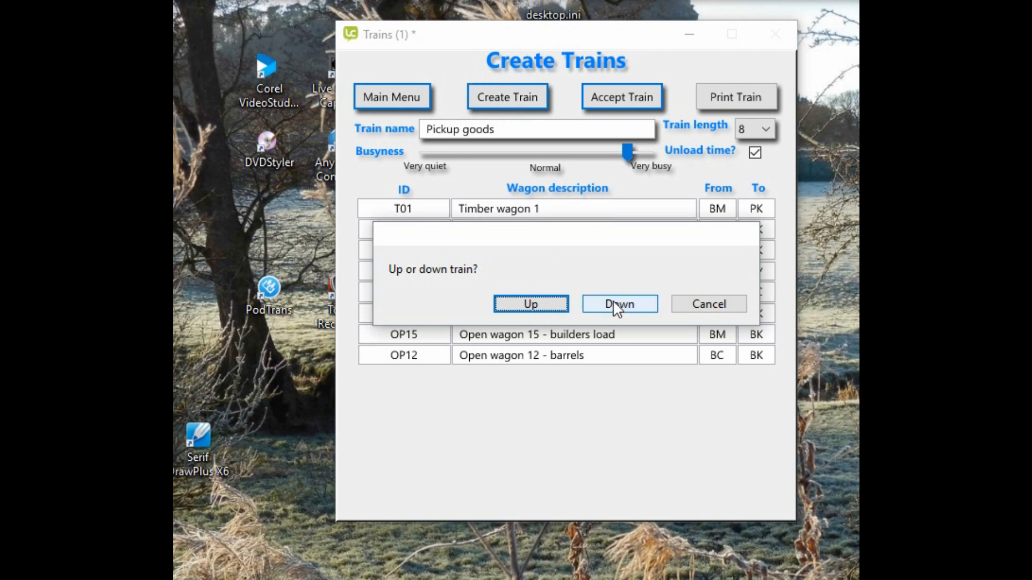
pyautogui.click(618, 303)
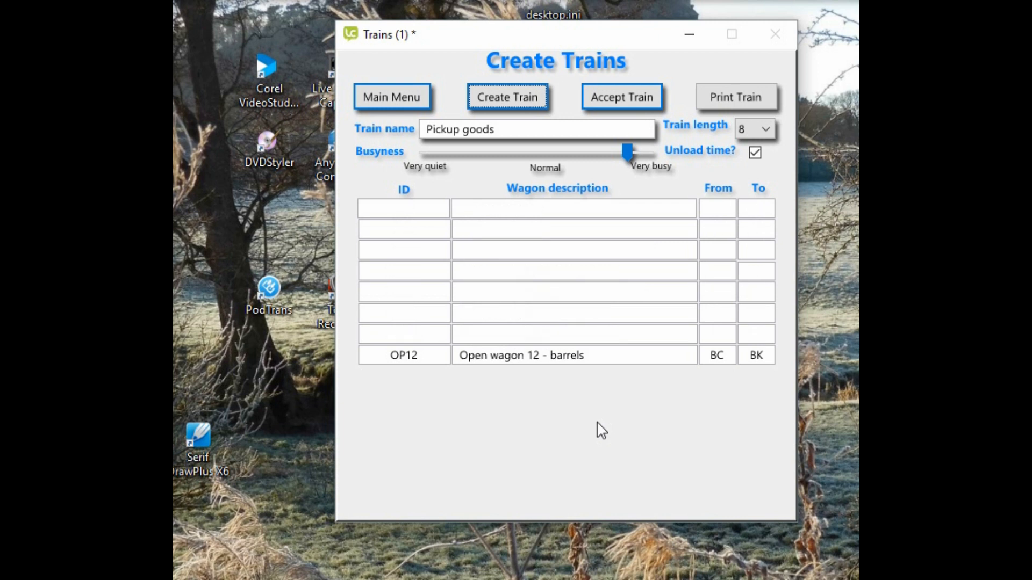
pyautogui.click(506, 97)
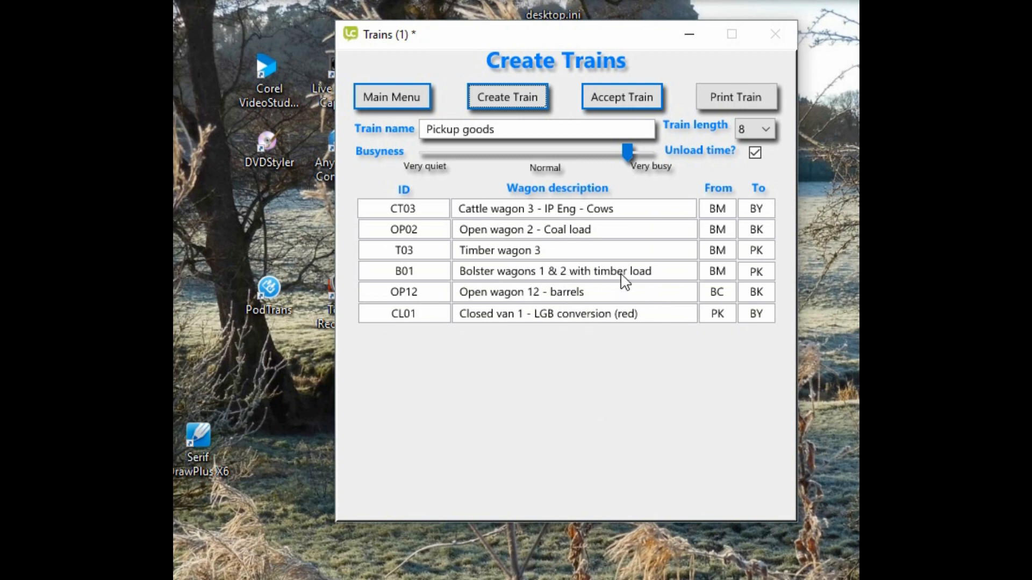
pyautogui.moveTo(536, 262)
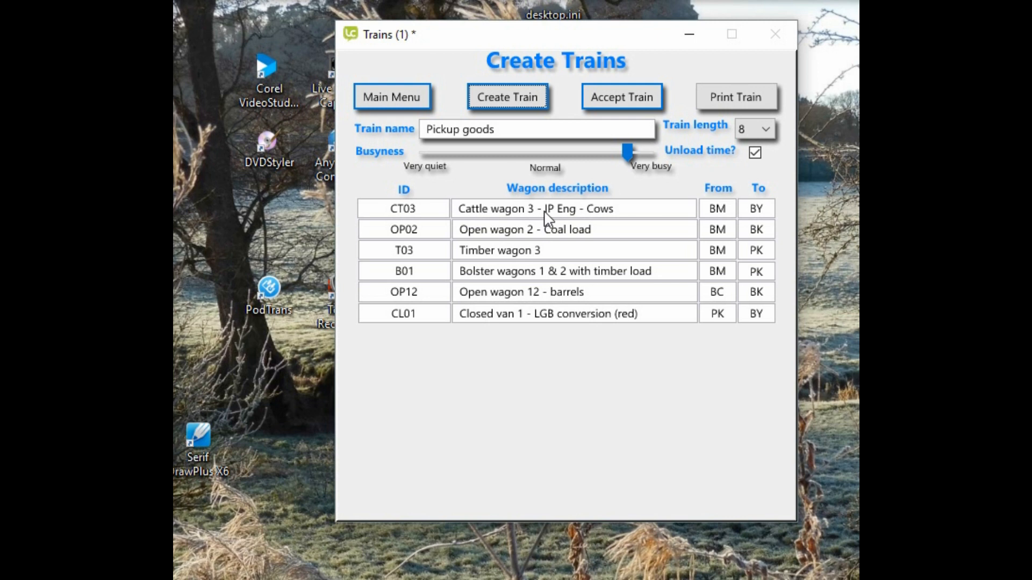
pyautogui.moveTo(518, 258)
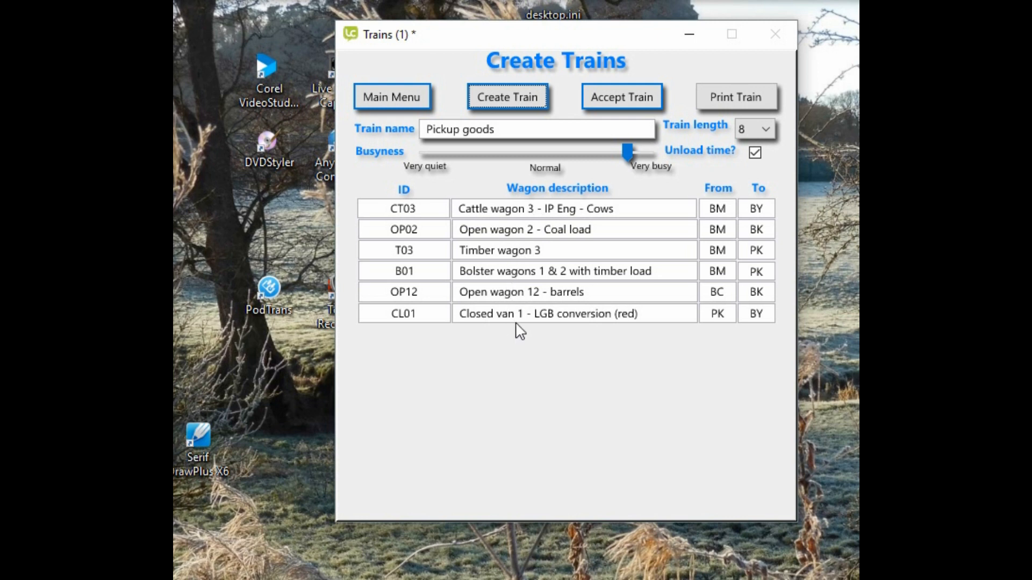
pyautogui.moveTo(573, 365)
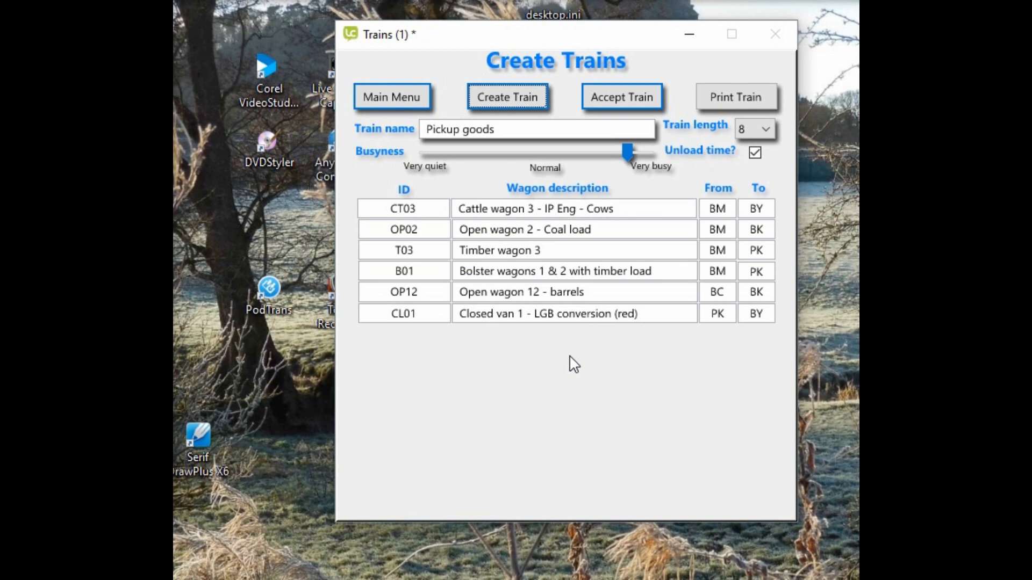
pyautogui.moveTo(665, 374)
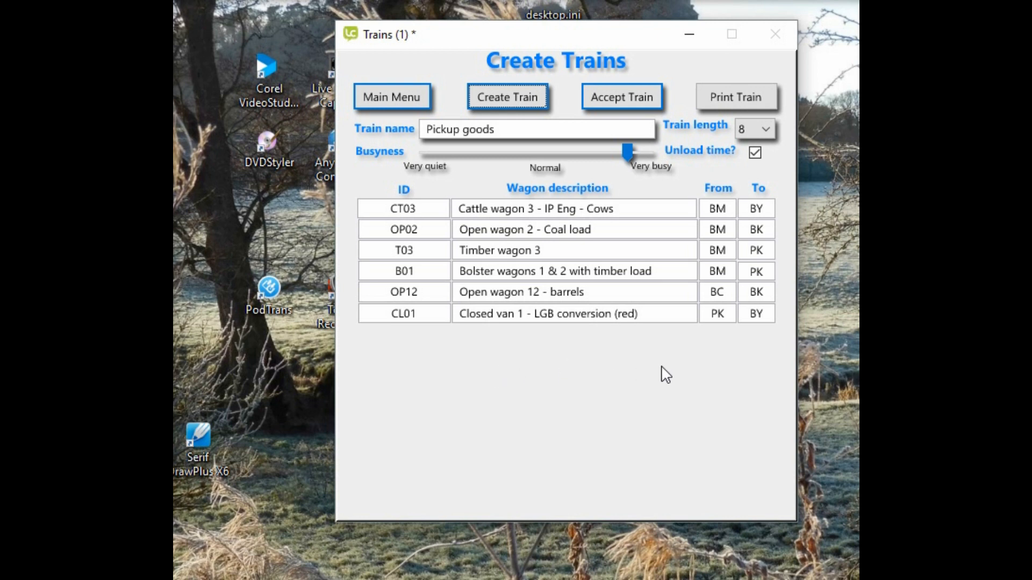
pyautogui.moveTo(722, 230)
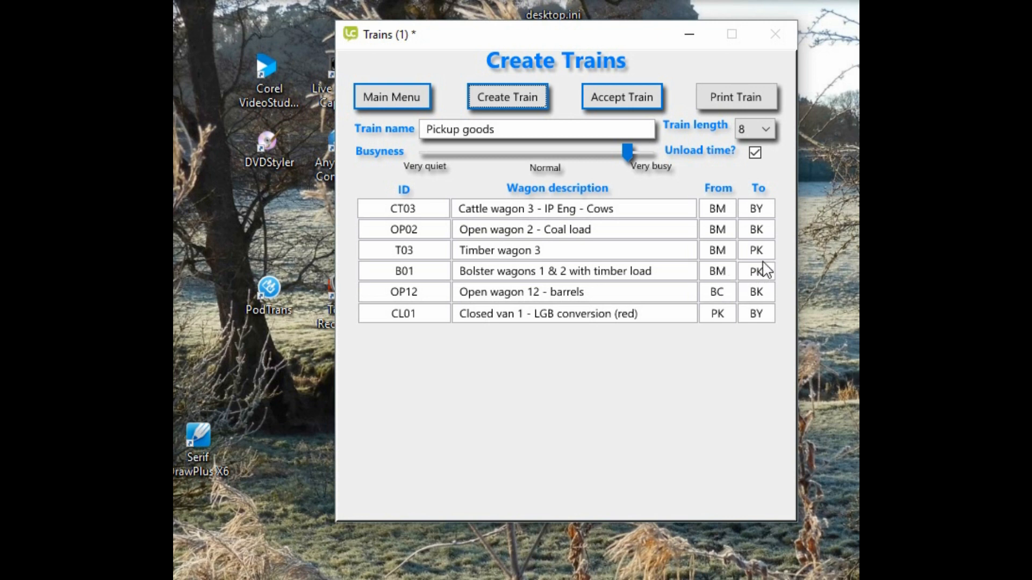
pyautogui.moveTo(765, 262)
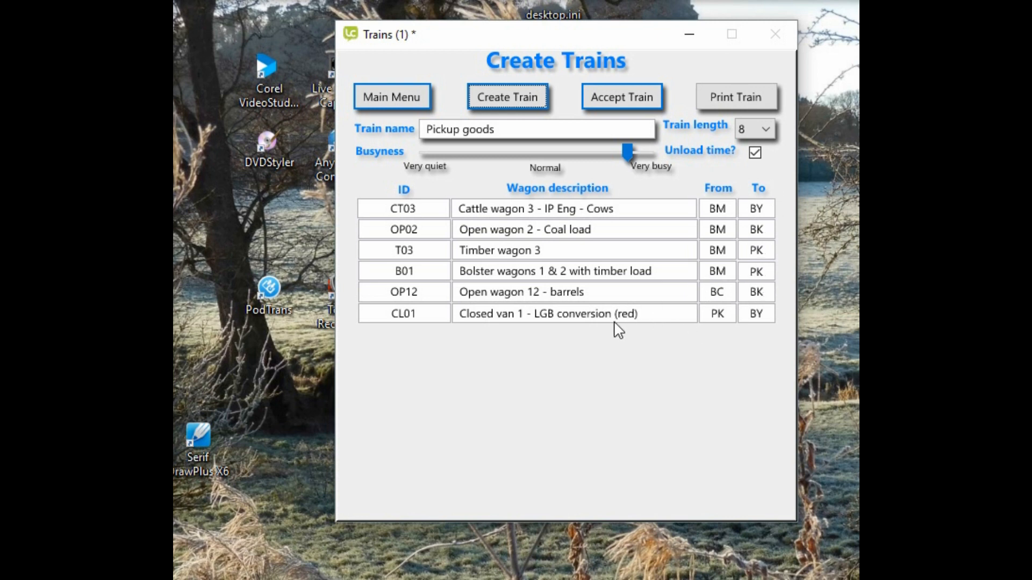
pyautogui.moveTo(715, 292)
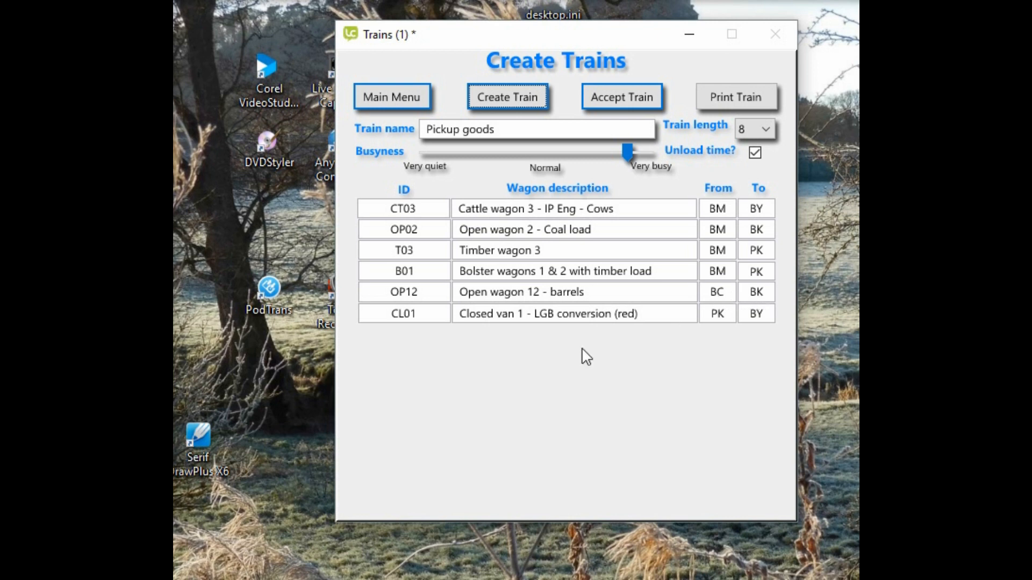
pyautogui.click(507, 96)
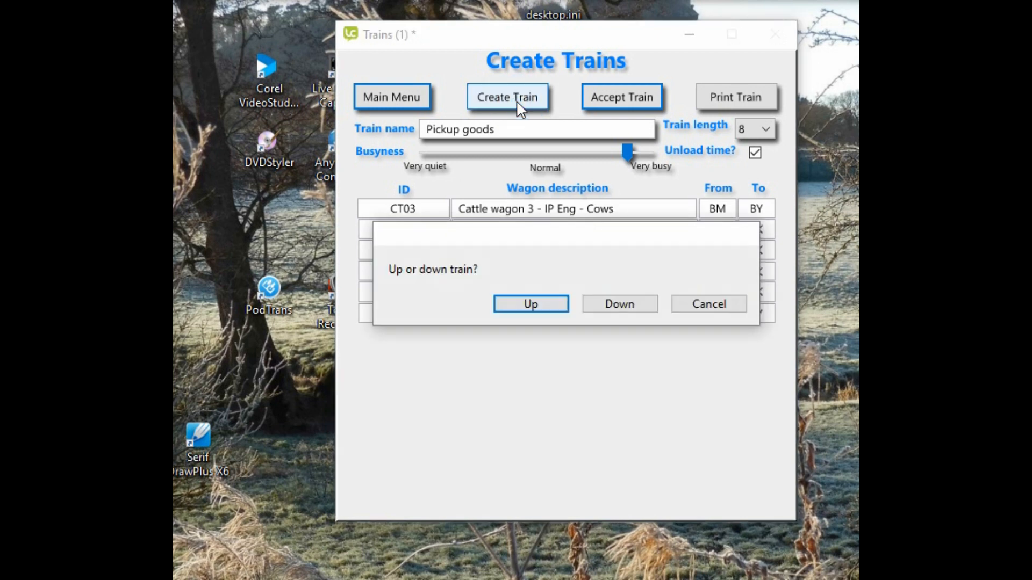
pyautogui.click(530, 303)
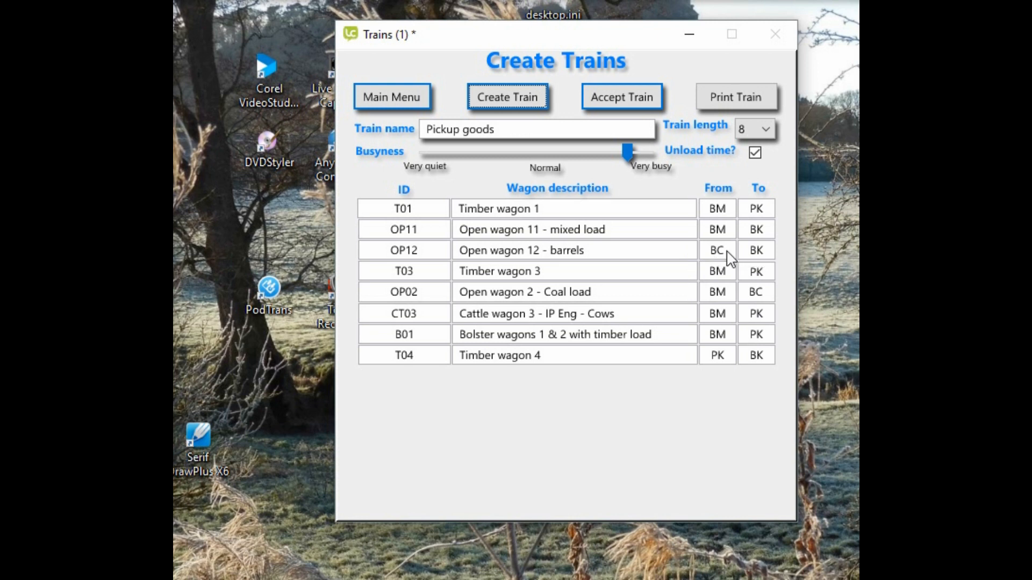
pyautogui.moveTo(754, 261)
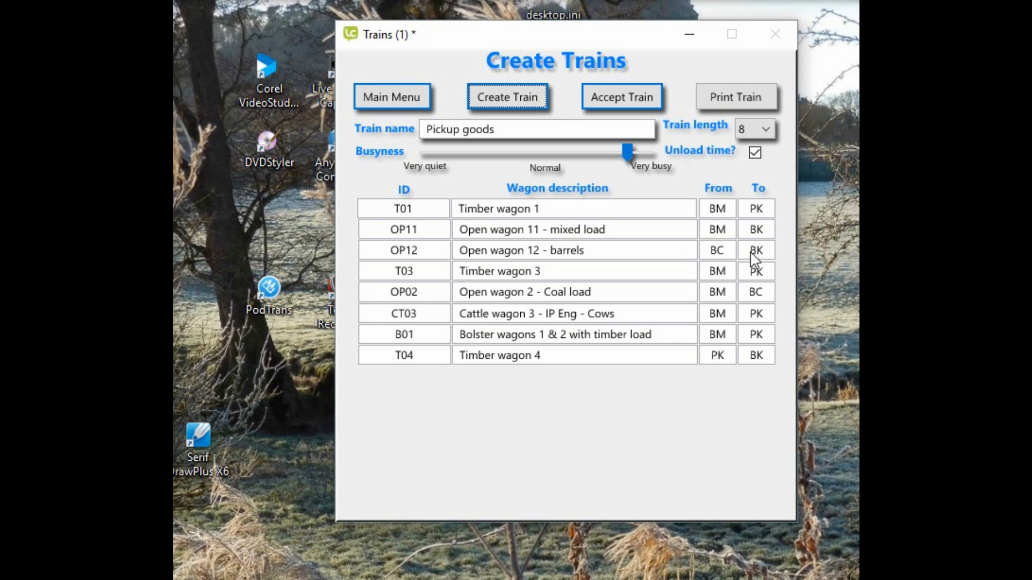
pyautogui.moveTo(730, 261)
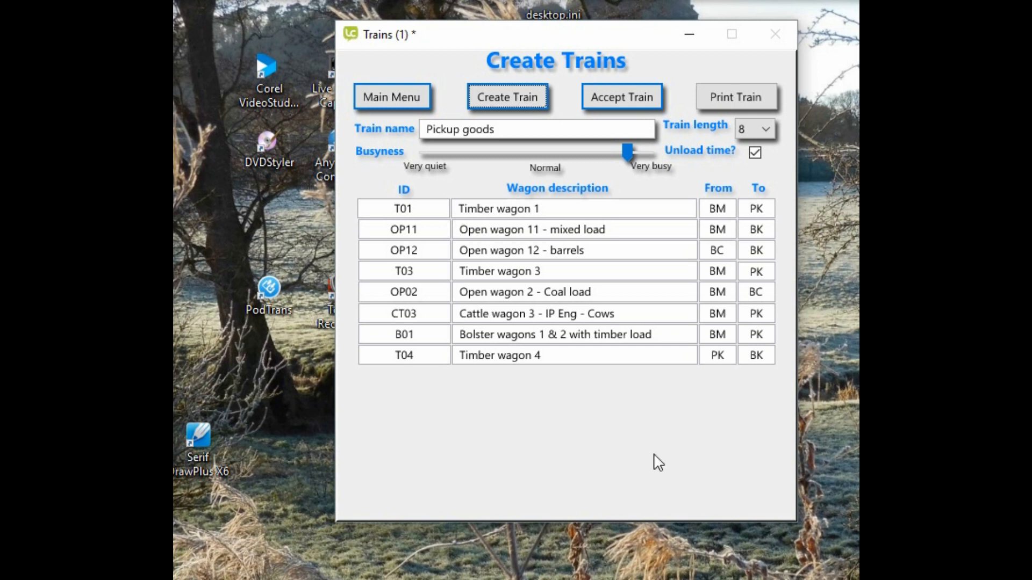
pyautogui.moveTo(642, 449)
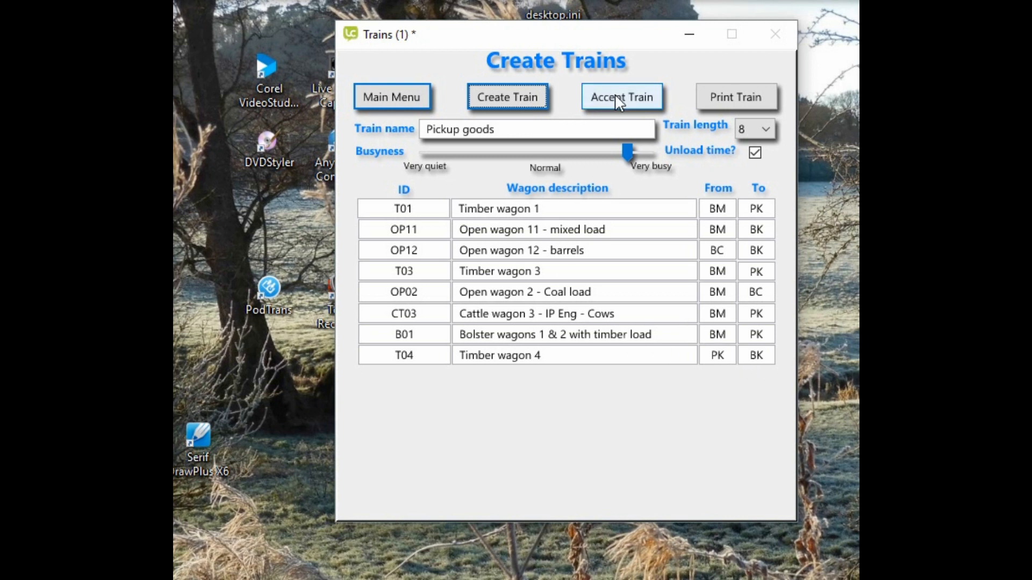
# Accept the eight-wagon Pickup goods train, T01 through T04, greying out Accept Train
pyautogui.click(621, 97)
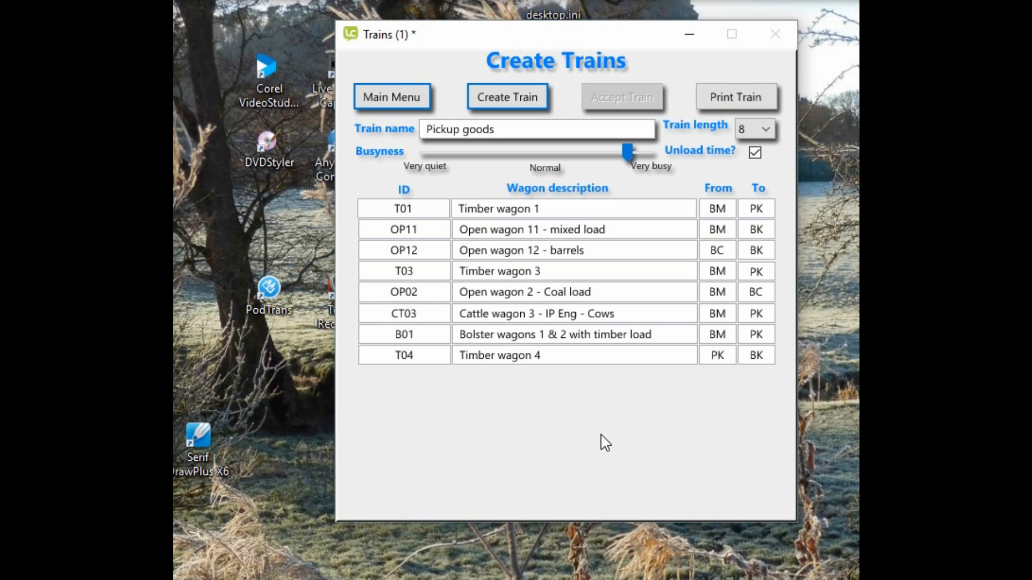
pyautogui.moveTo(551, 454)
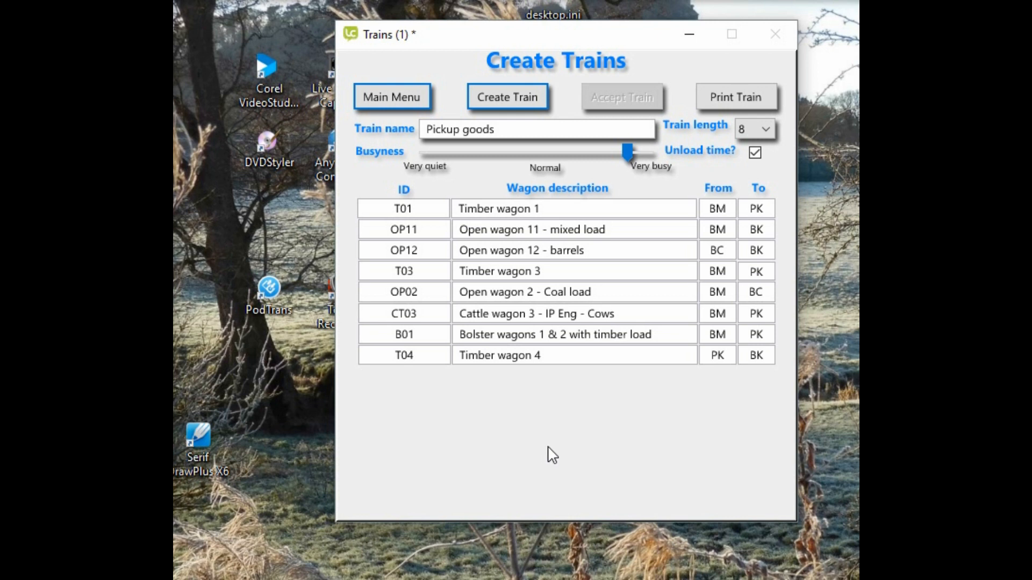
pyautogui.moveTo(727, 263)
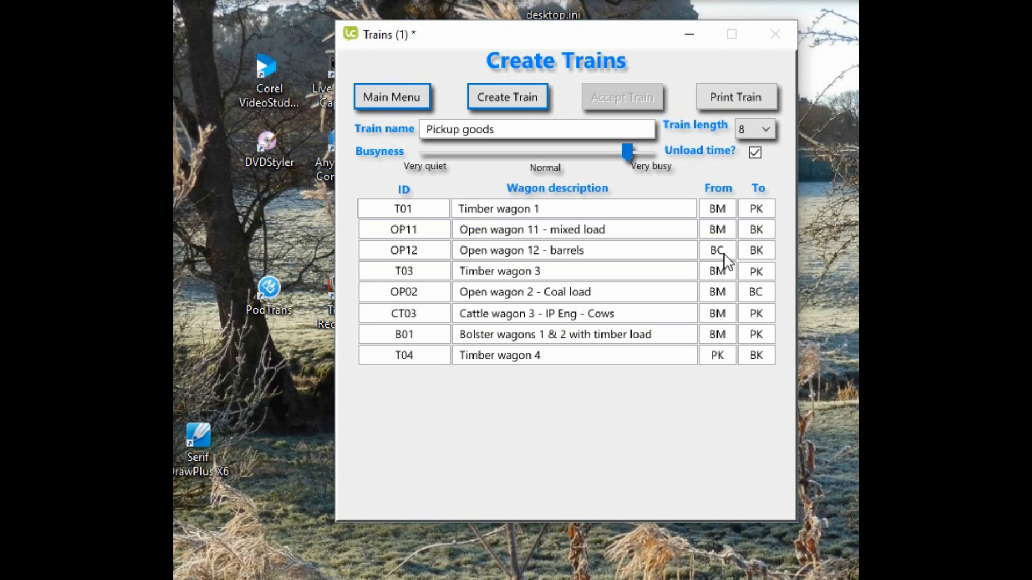
pyautogui.moveTo(735, 97)
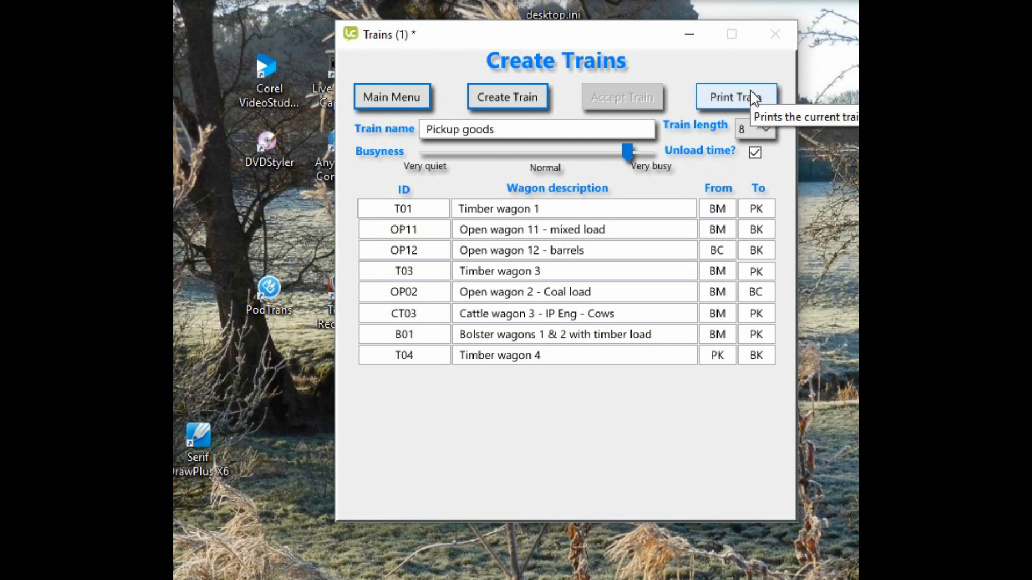
pyautogui.moveTo(596, 439)
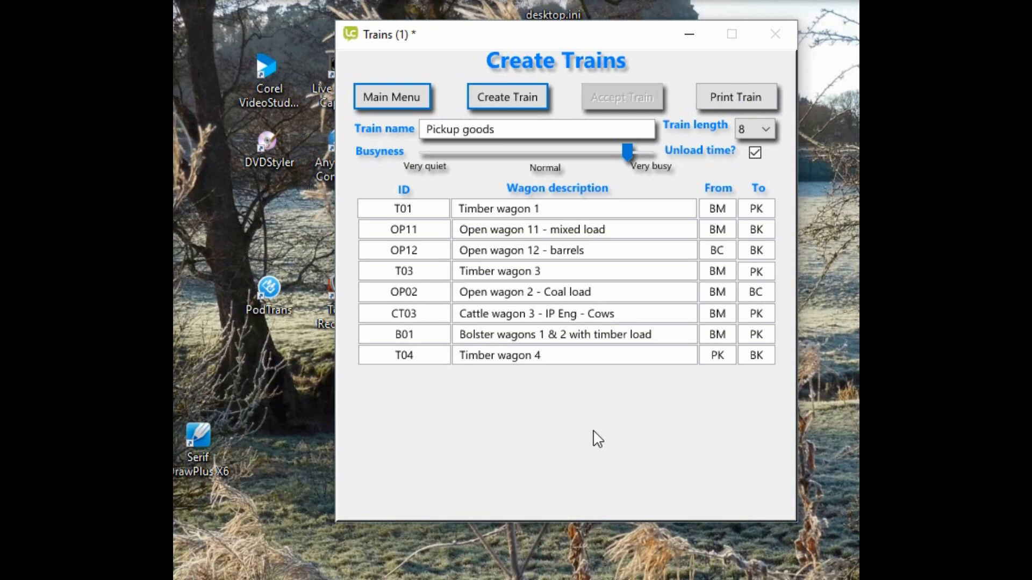
pyautogui.moveTo(700, 252)
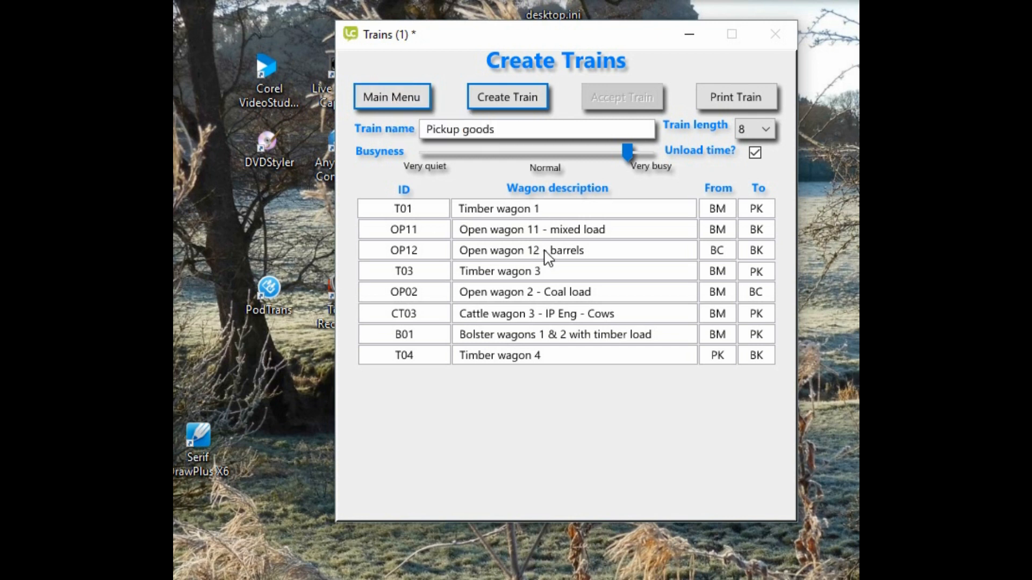
pyautogui.moveTo(652, 264)
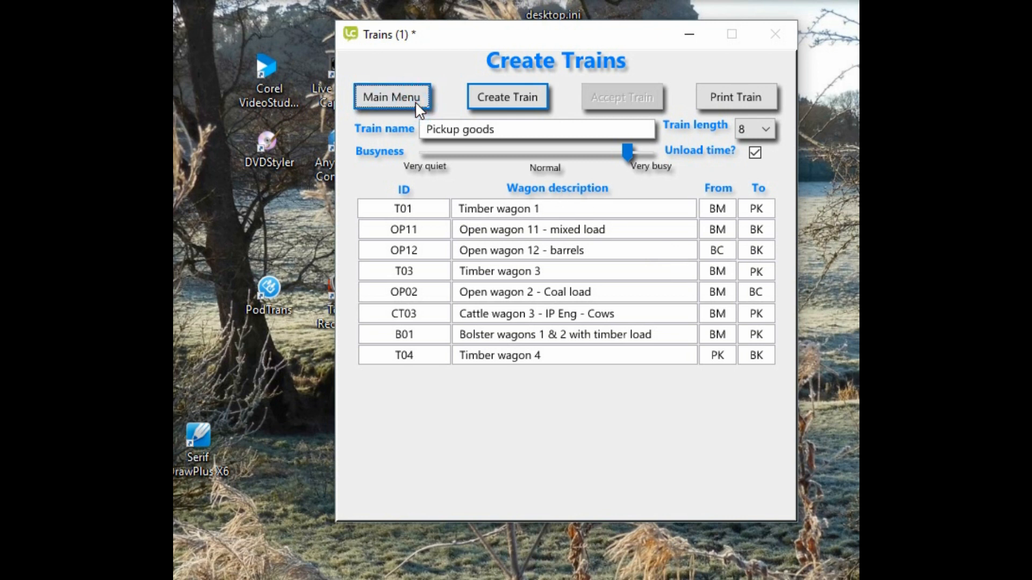
pyautogui.moveTo(387, 109)
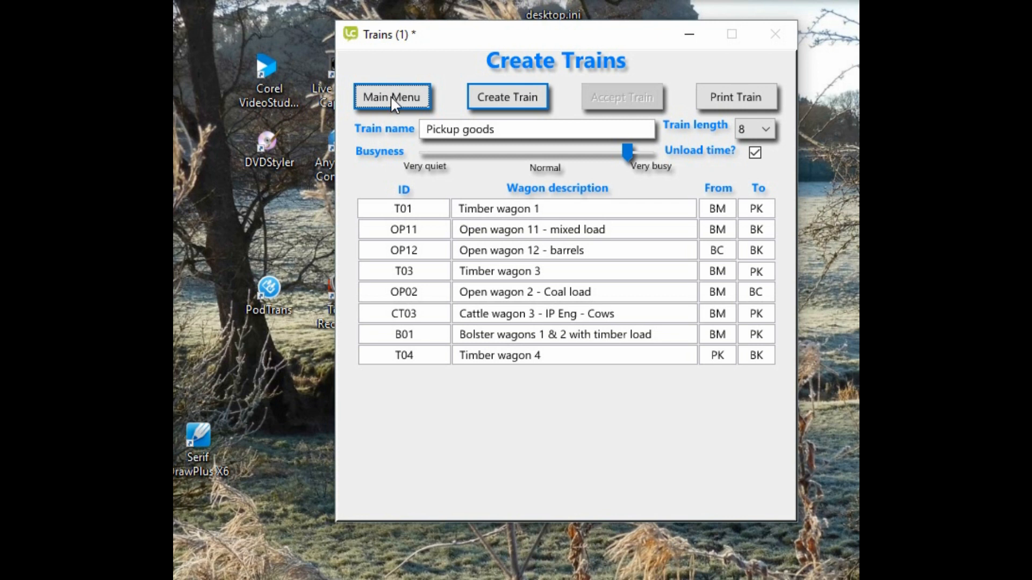
# From the main menu, open Edit / Create Wagons and browse to OP12 at Bickerton
pyautogui.click(391, 97)
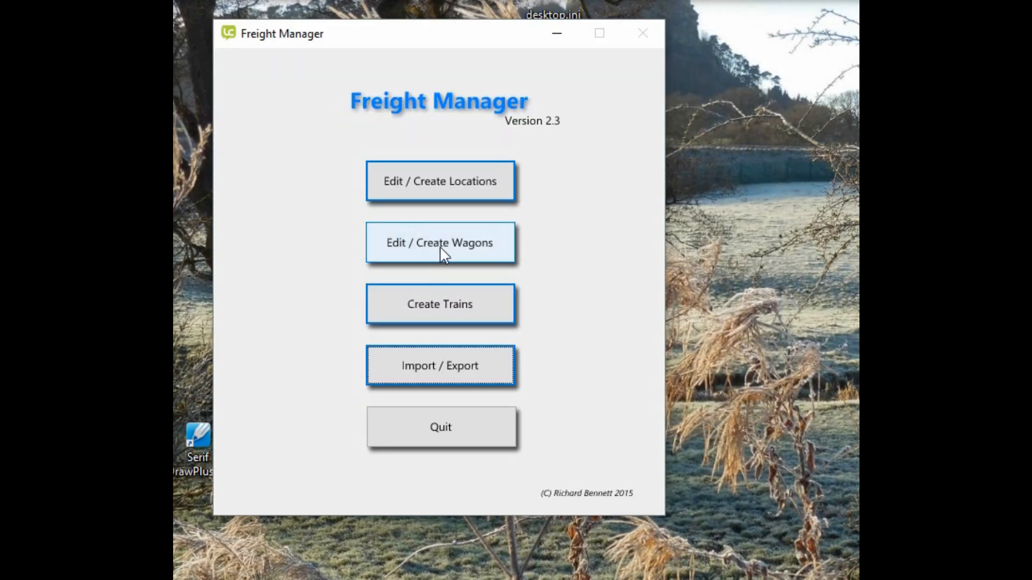
pyautogui.click(439, 242)
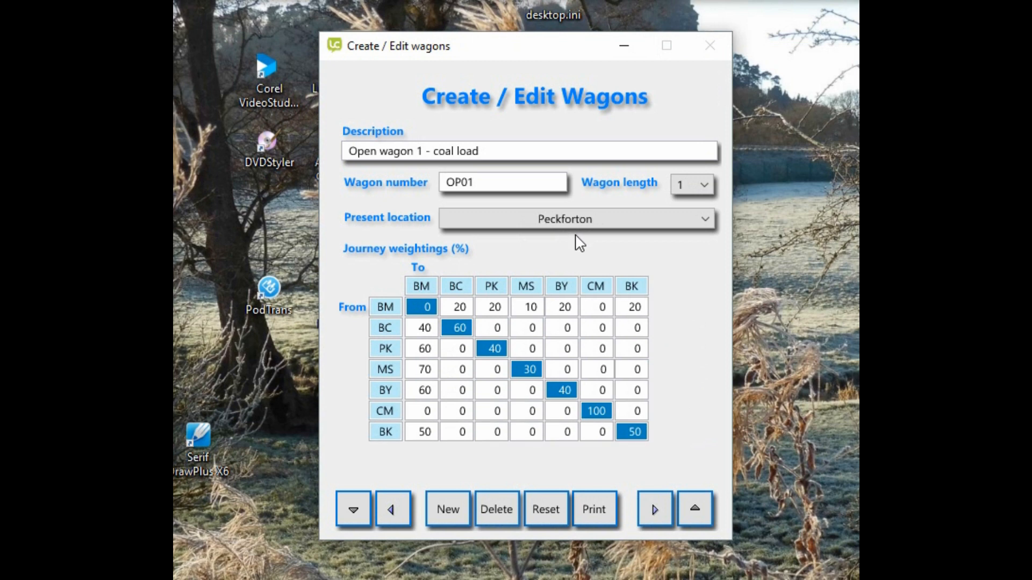
pyautogui.moveTo(632, 518)
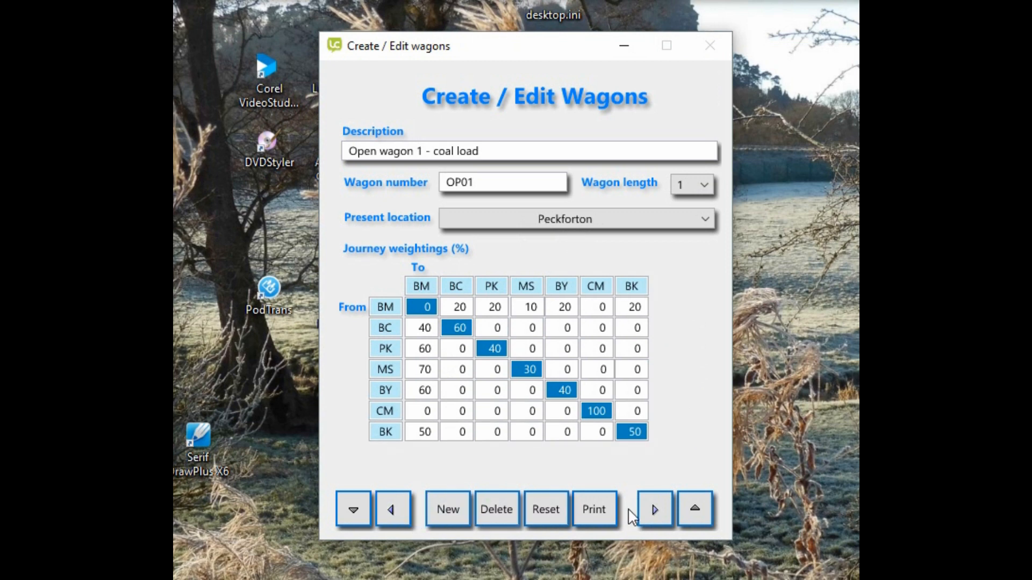
pyautogui.click(653, 509)
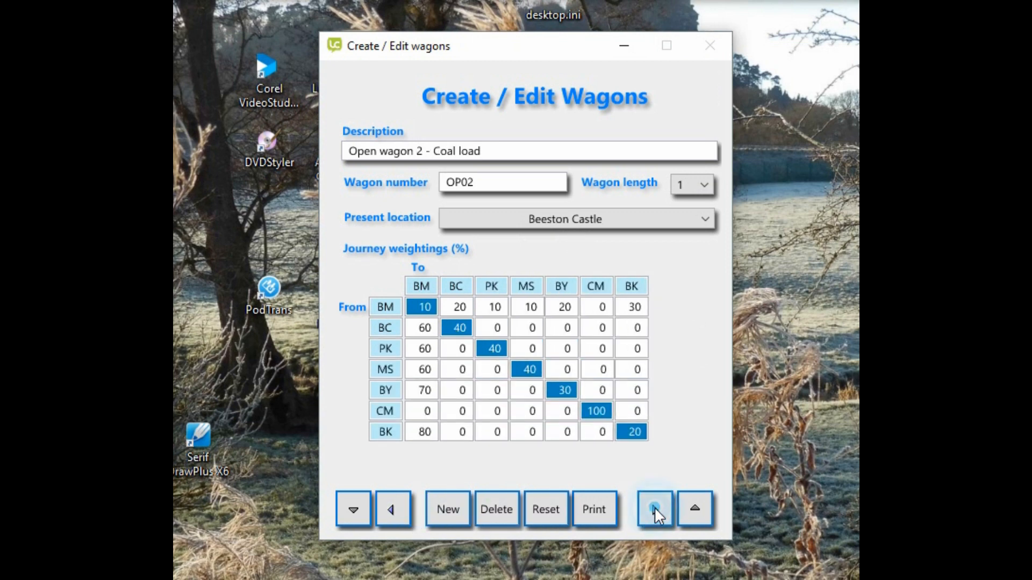
pyautogui.click(654, 509)
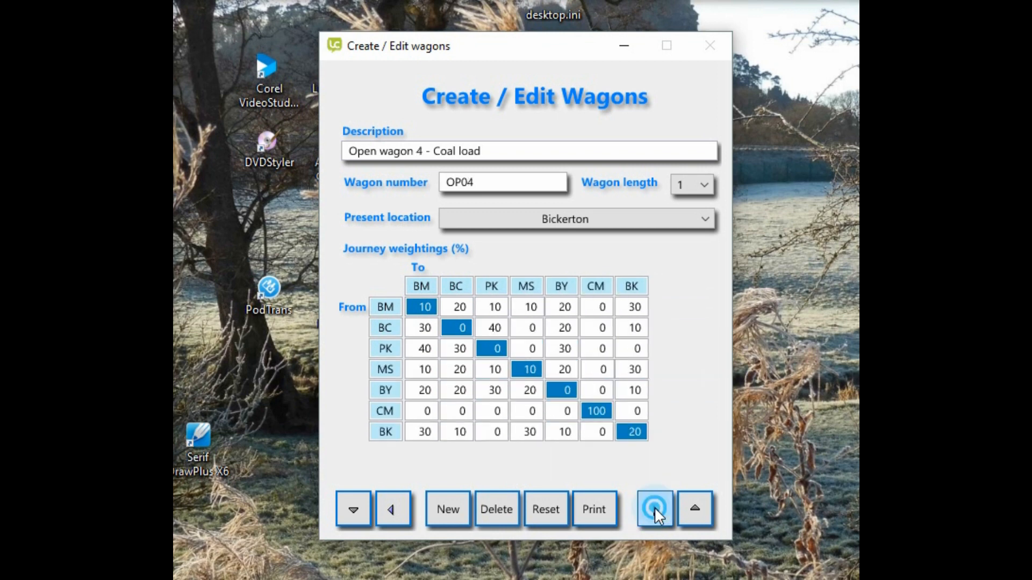
pyautogui.click(654, 509)
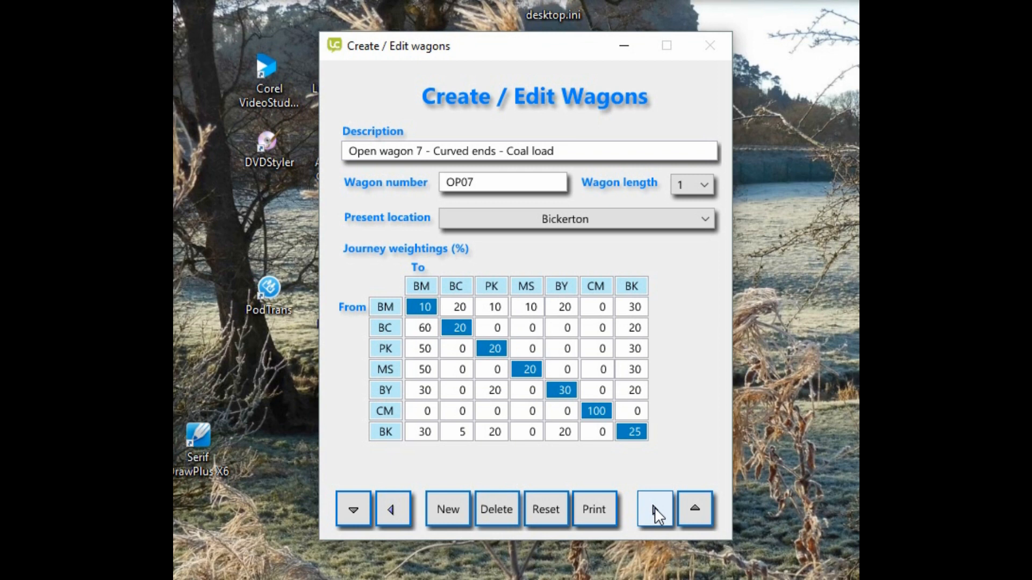
pyautogui.click(694, 509)
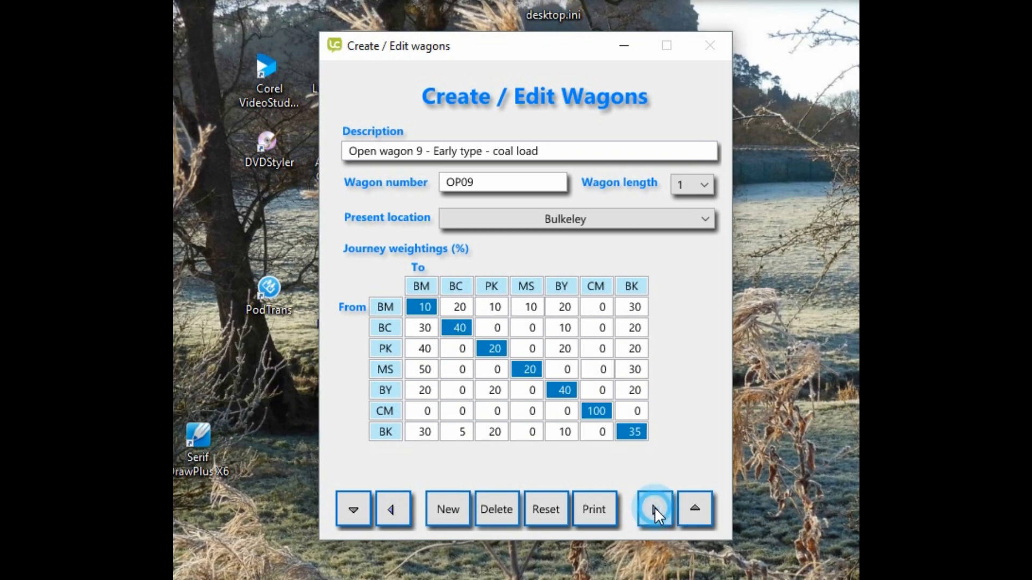
pyautogui.click(654, 509)
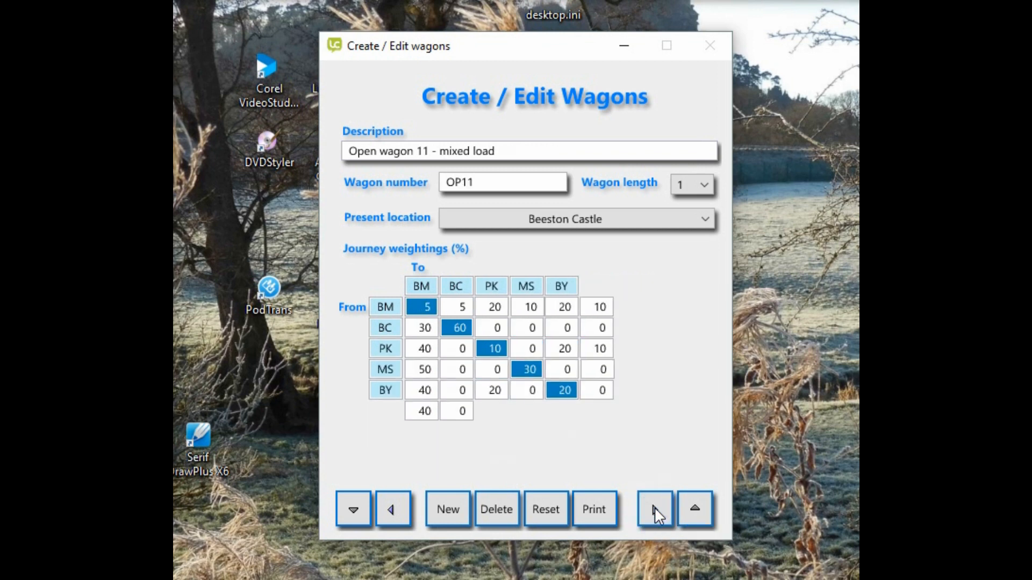
pyautogui.click(654, 509)
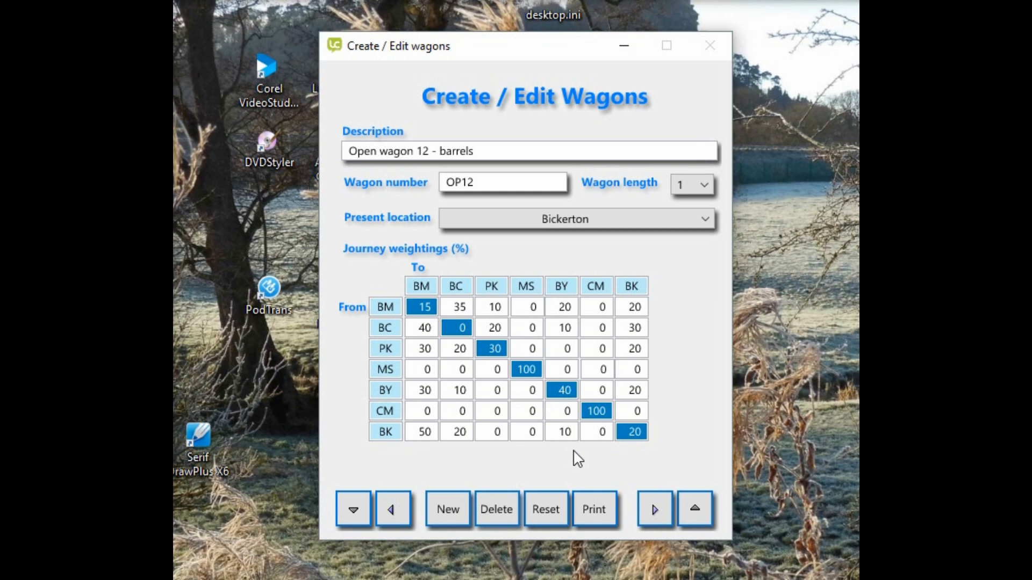
pyautogui.moveTo(630, 476)
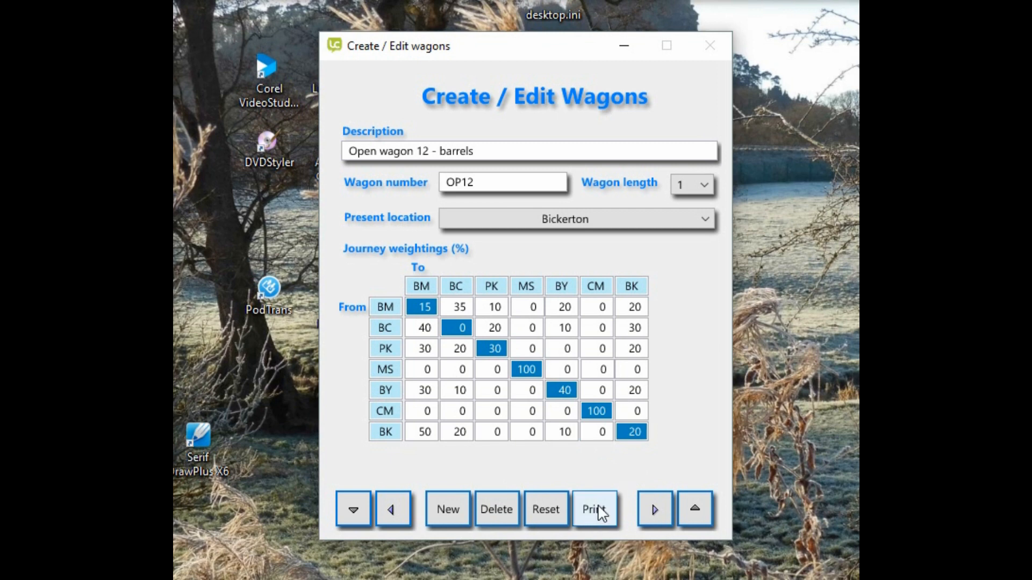
pyautogui.click(593, 509)
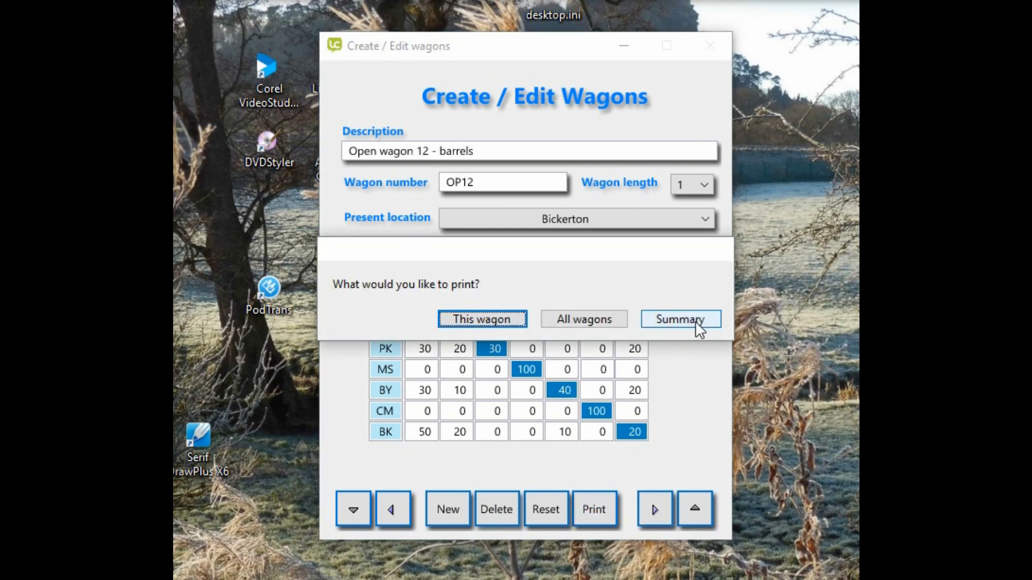
pyautogui.click(680, 319)
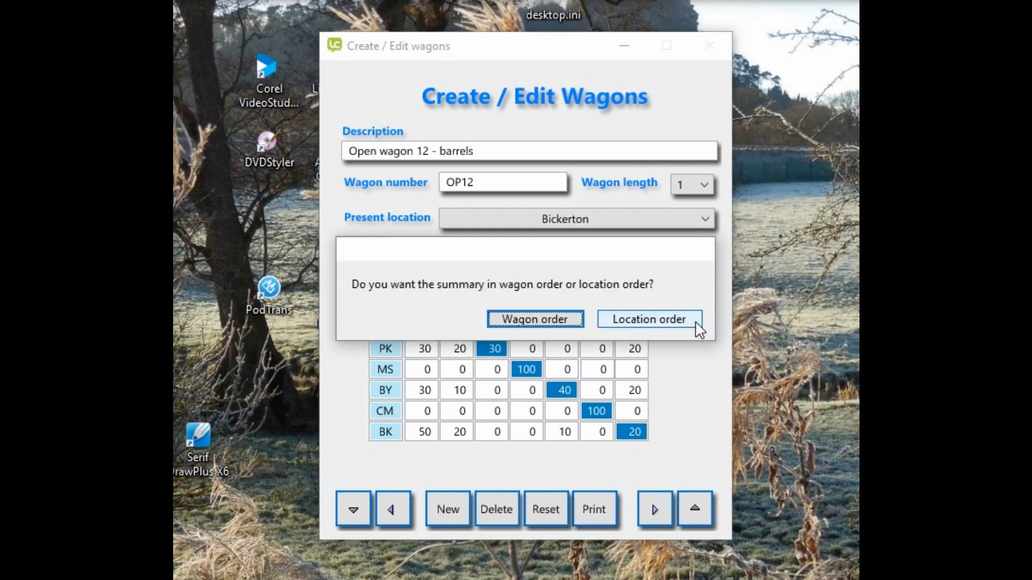
pyautogui.moveTo(658, 326)
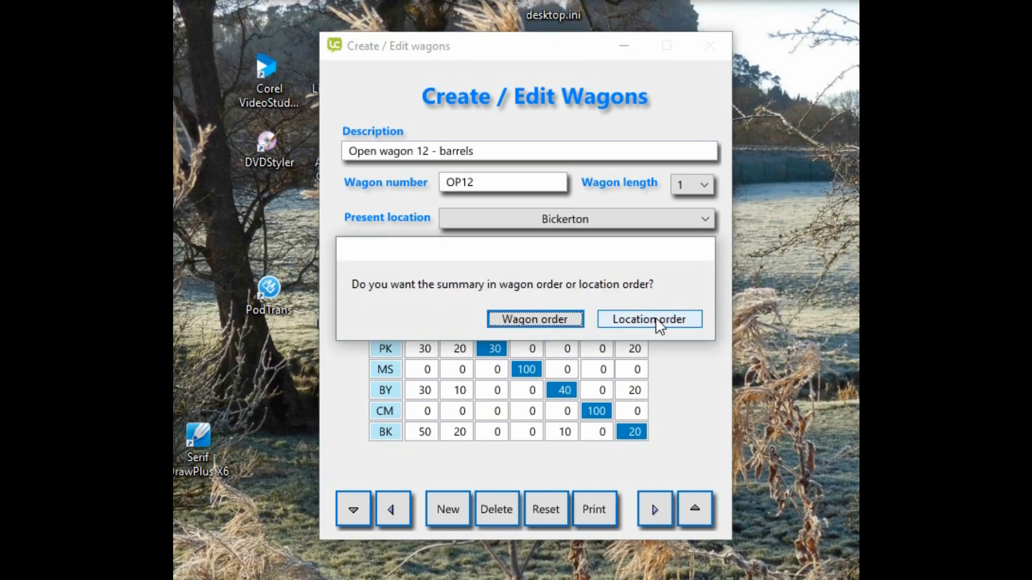
pyautogui.click(648, 319)
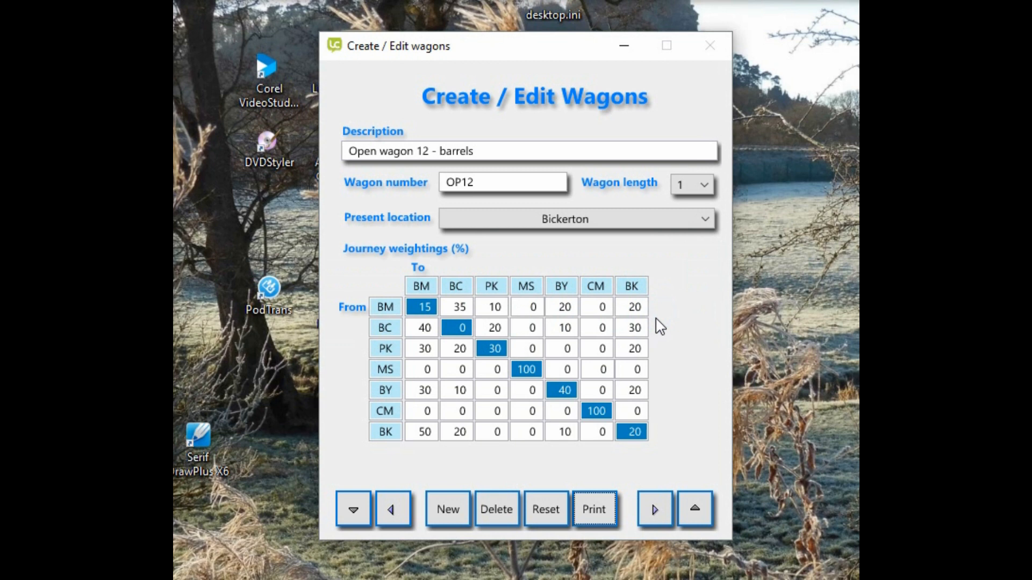
pyautogui.click(593, 509)
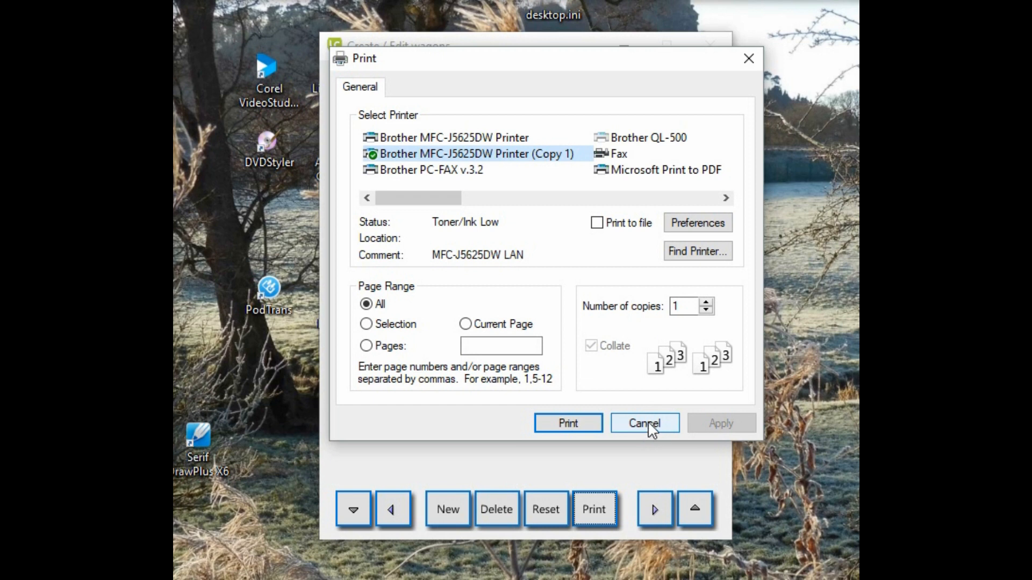
pyautogui.click(644, 423)
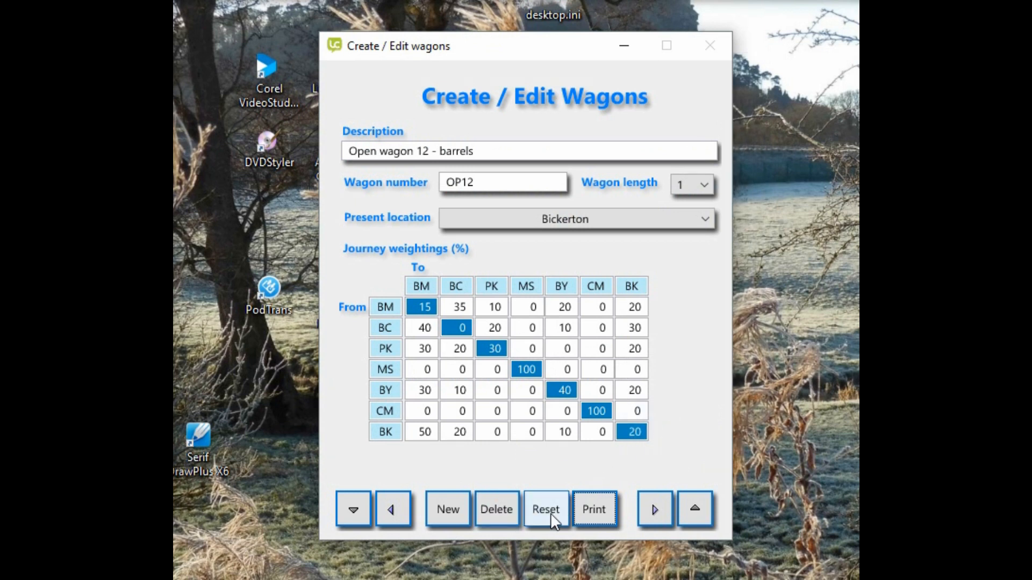
pyautogui.moveTo(546, 510)
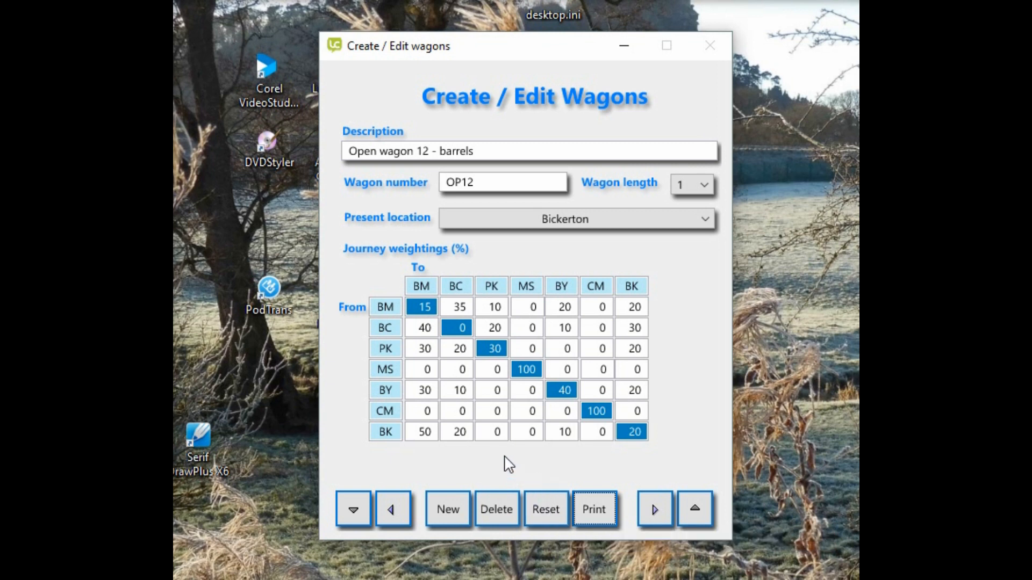
pyautogui.moveTo(422, 469)
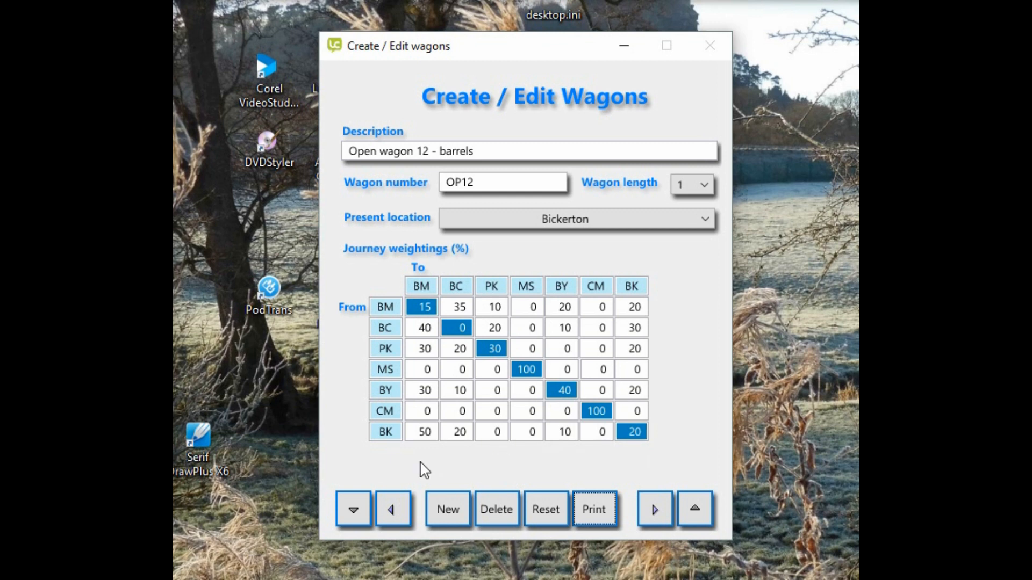
# Close the Create / Edit Wagons window, returning to the Freight Manager main menu
pyautogui.click(354, 509)
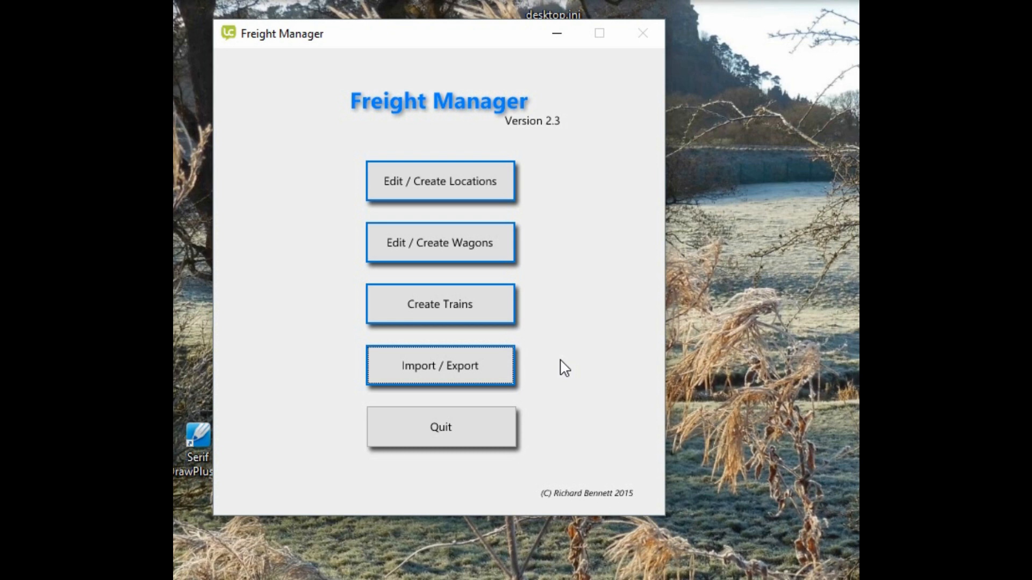
pyautogui.moveTo(565, 375)
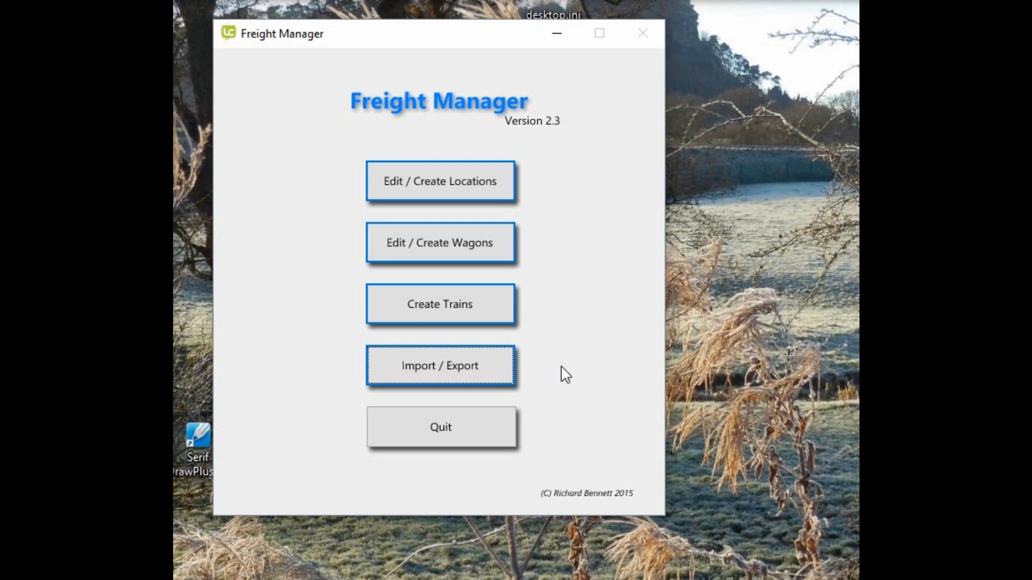